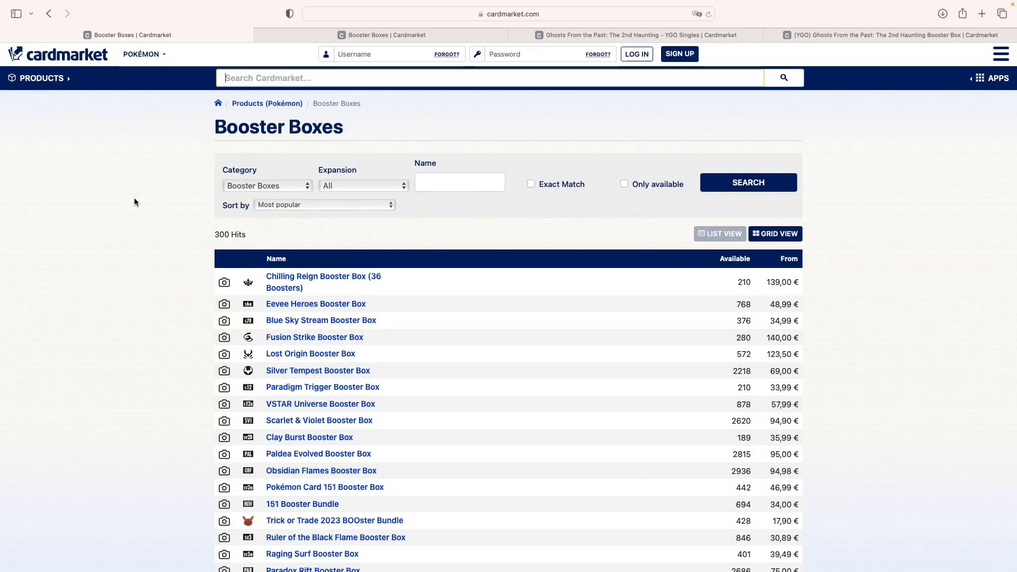
pyautogui.moveTo(143, 201)
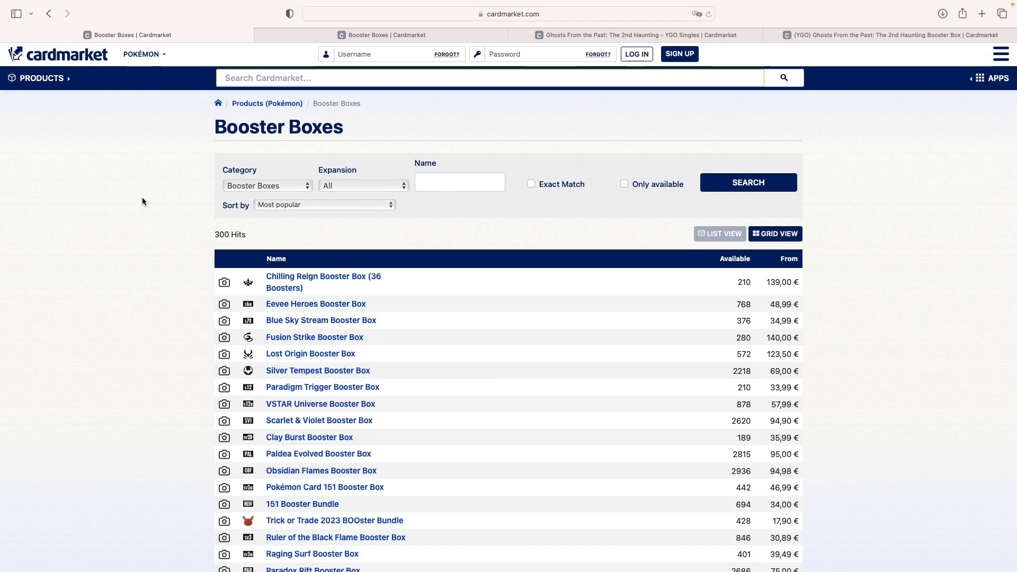
pyautogui.moveTo(256, 174)
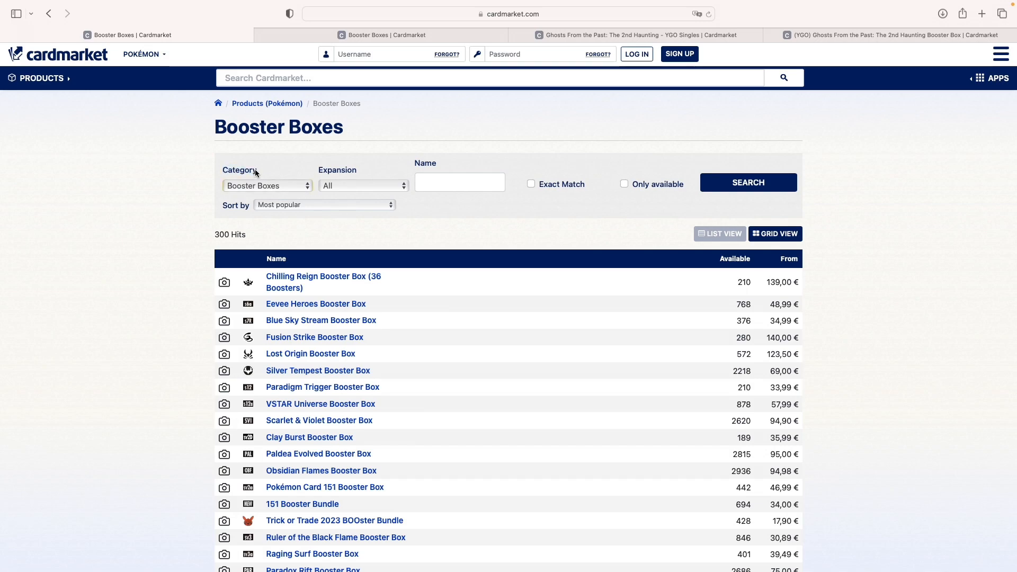
# Step: Scroll through page 1 of the 300 Pokémon booster boxes sorted by most popular
pyautogui.scroll(-3)
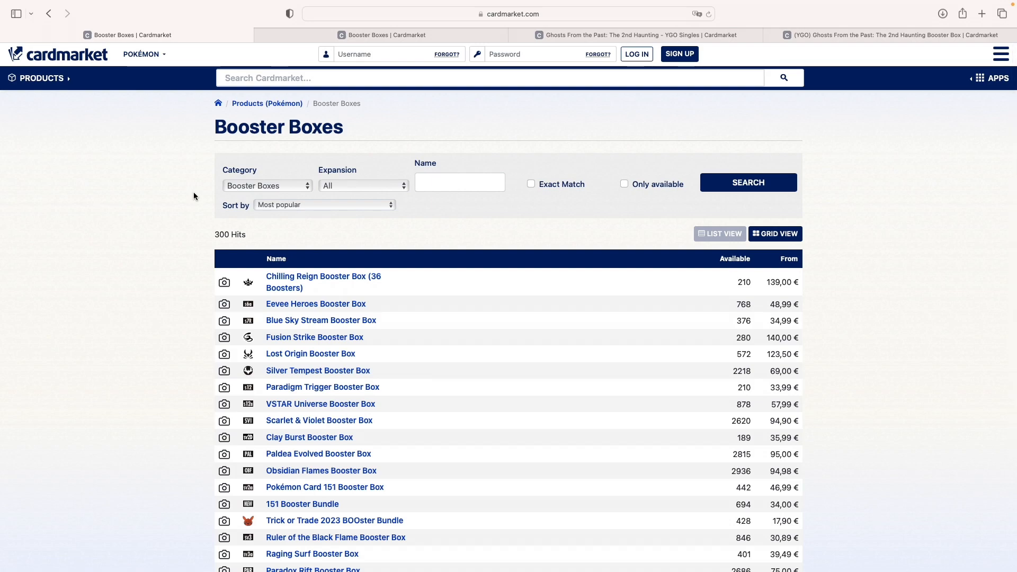
pyautogui.moveTo(225, 176)
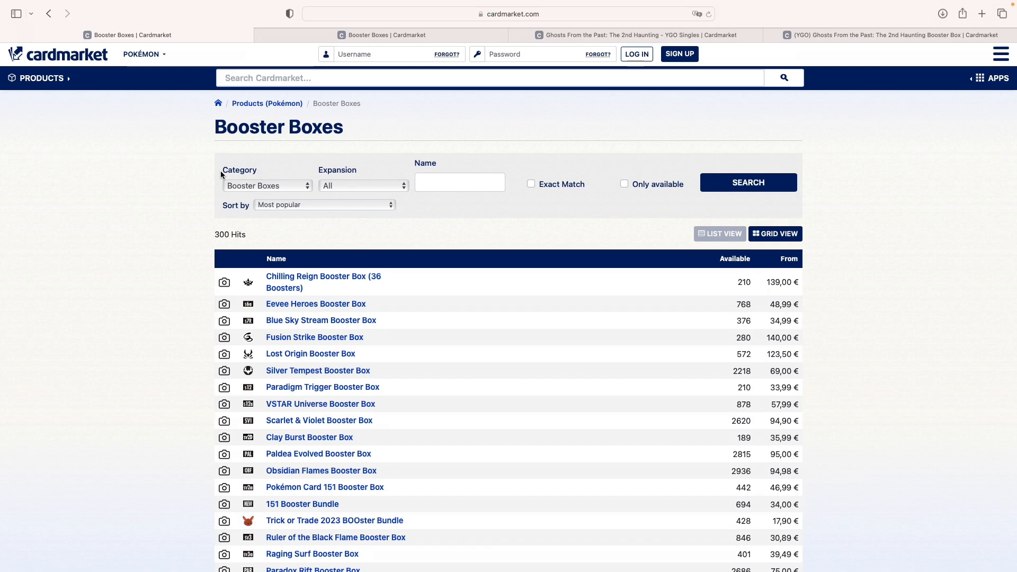
pyautogui.scroll(-3)
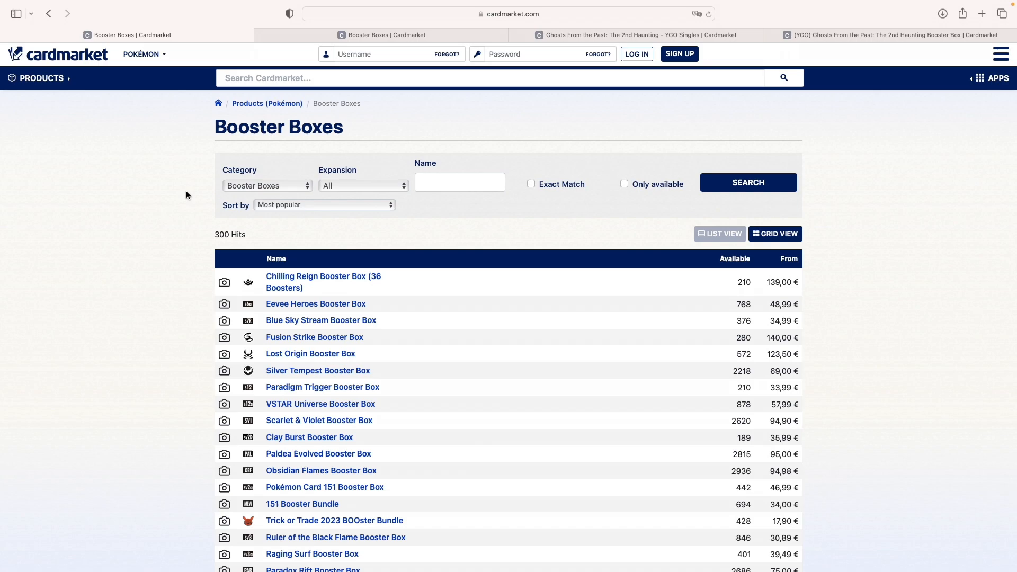
pyautogui.moveTo(208, 178)
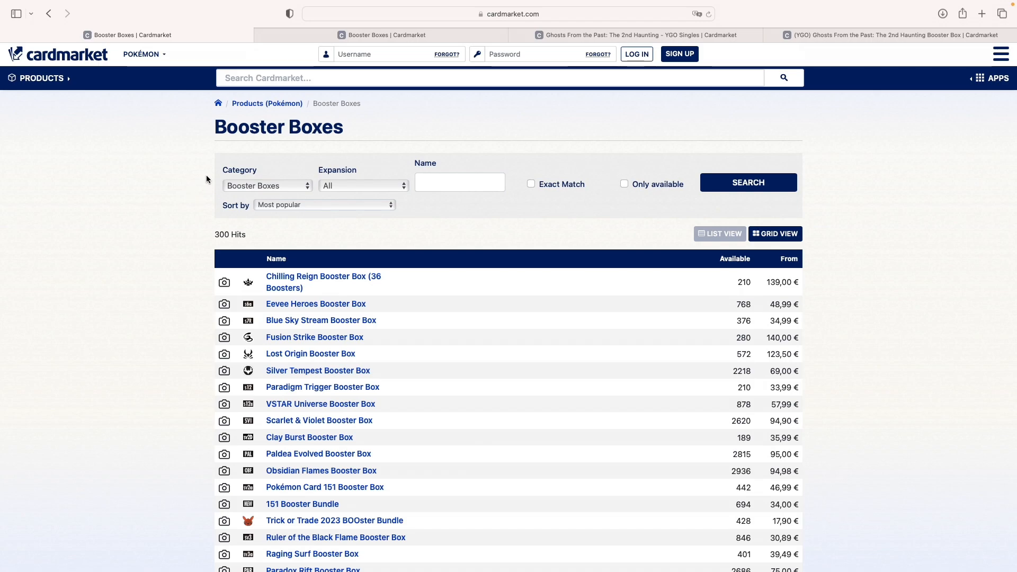
pyautogui.scroll(-3)
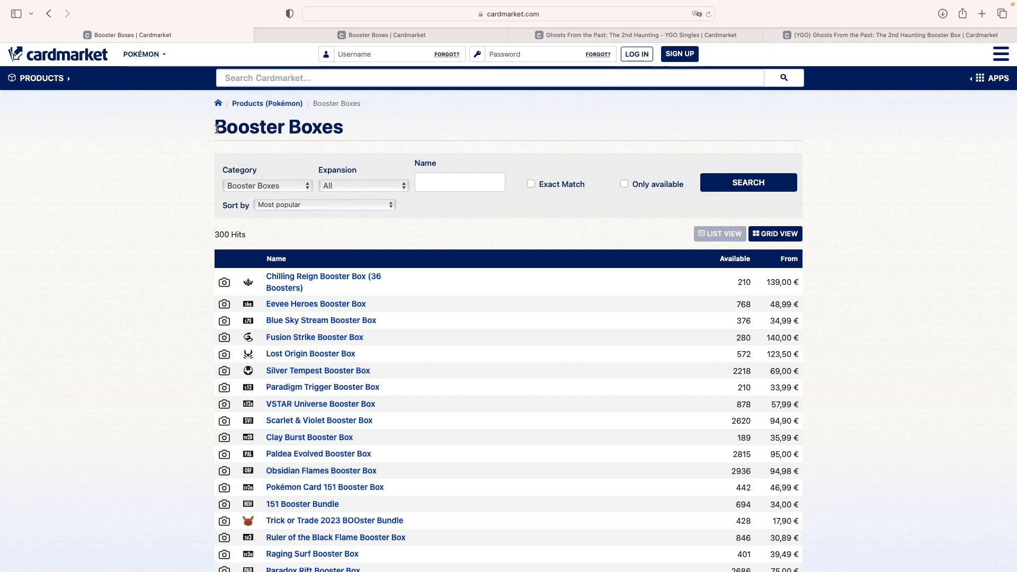
pyautogui.moveTo(193, 178)
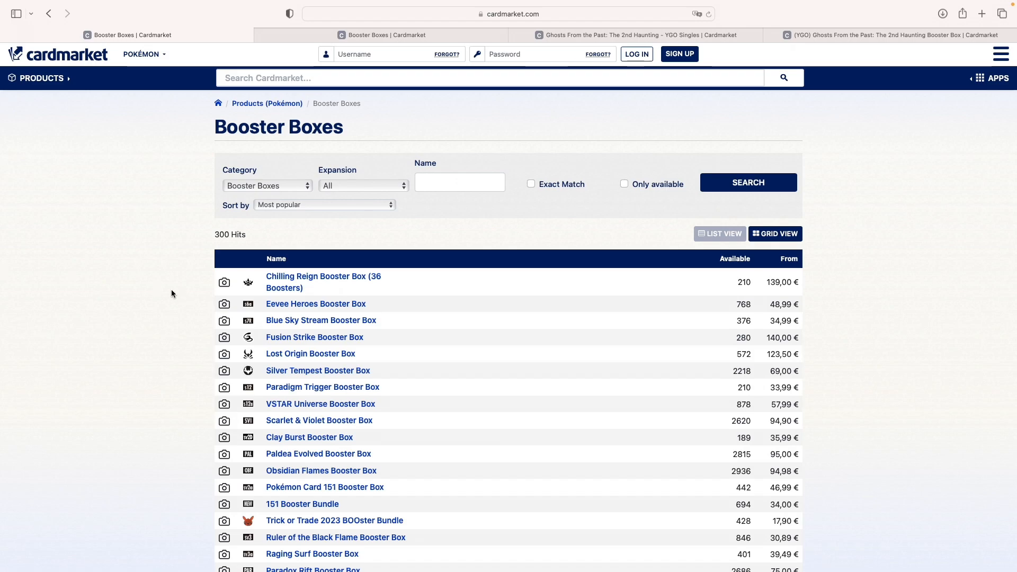
pyautogui.moveTo(181, 293)
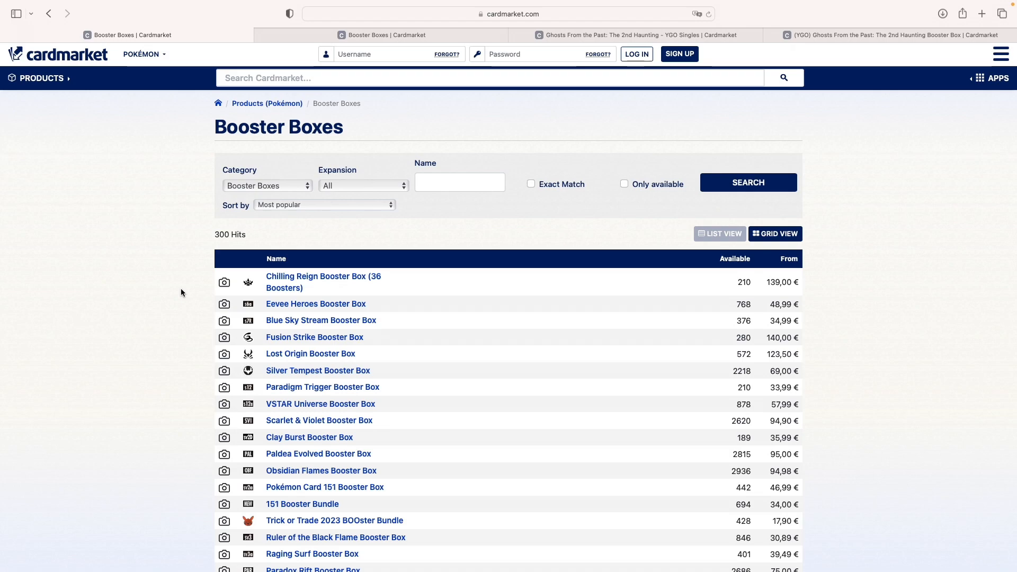
pyautogui.moveTo(178, 278)
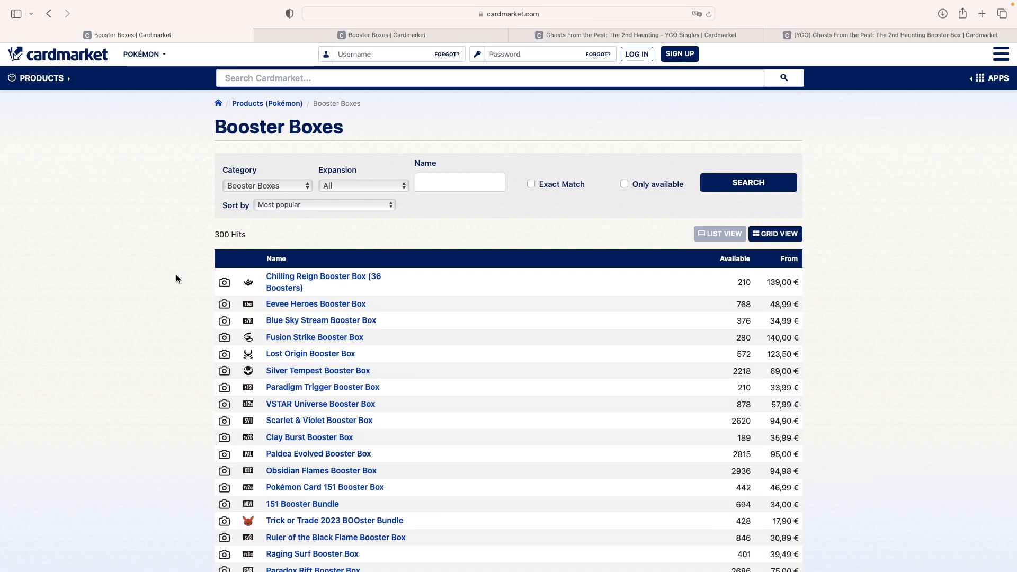
pyautogui.scroll(-3)
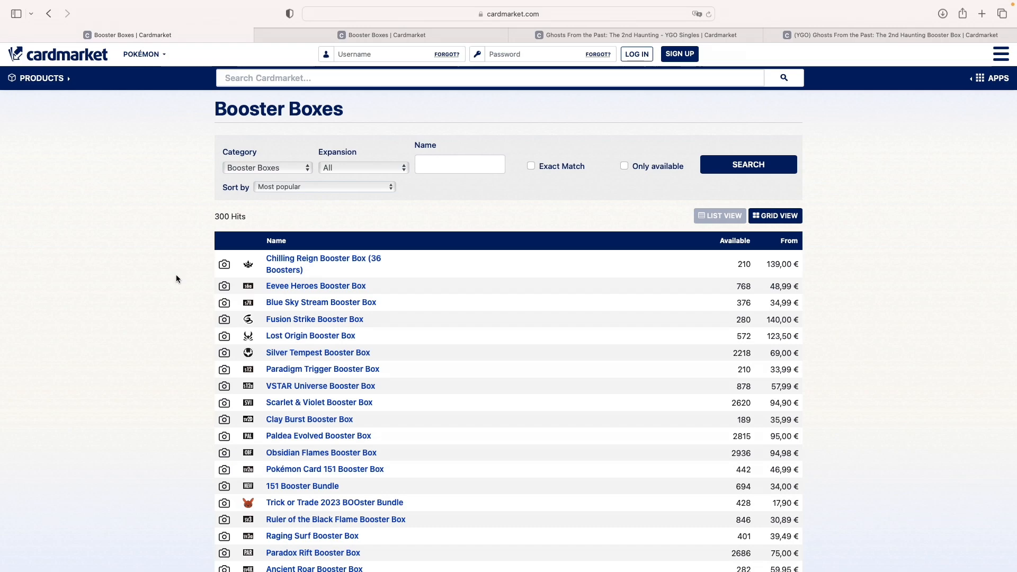
pyautogui.moveTo(633, 328)
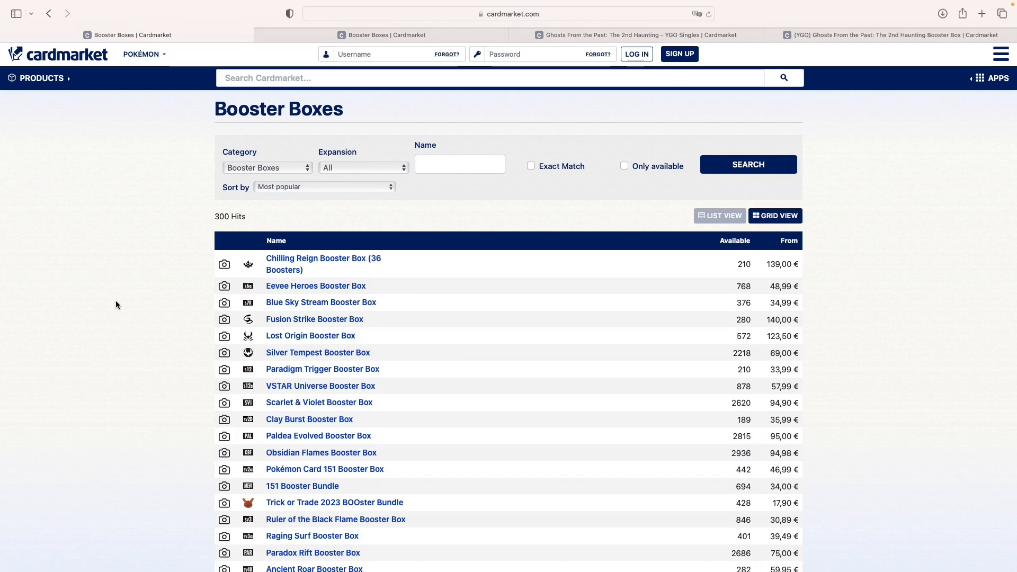
pyautogui.scroll(-3)
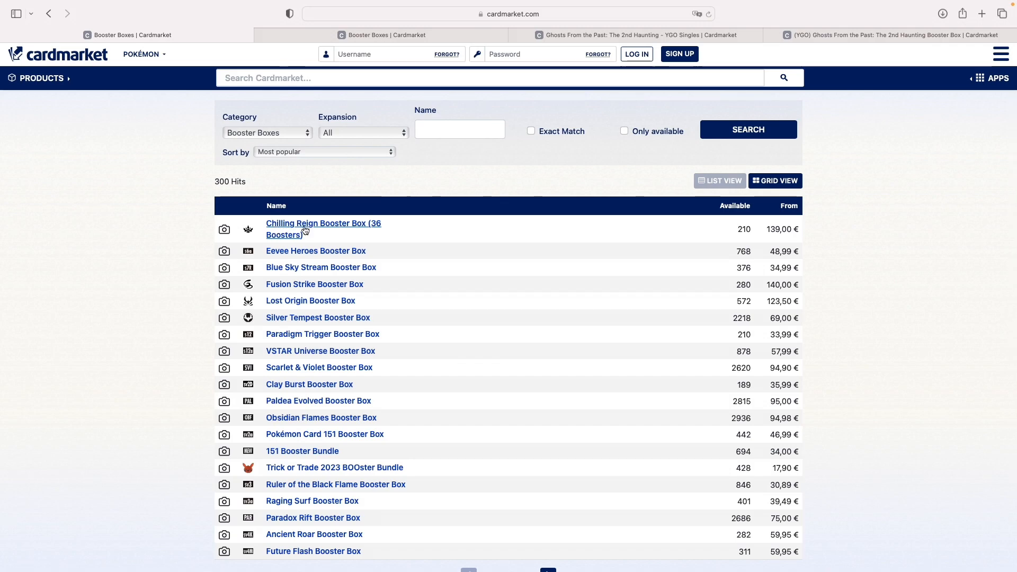
pyautogui.moveTo(279, 288)
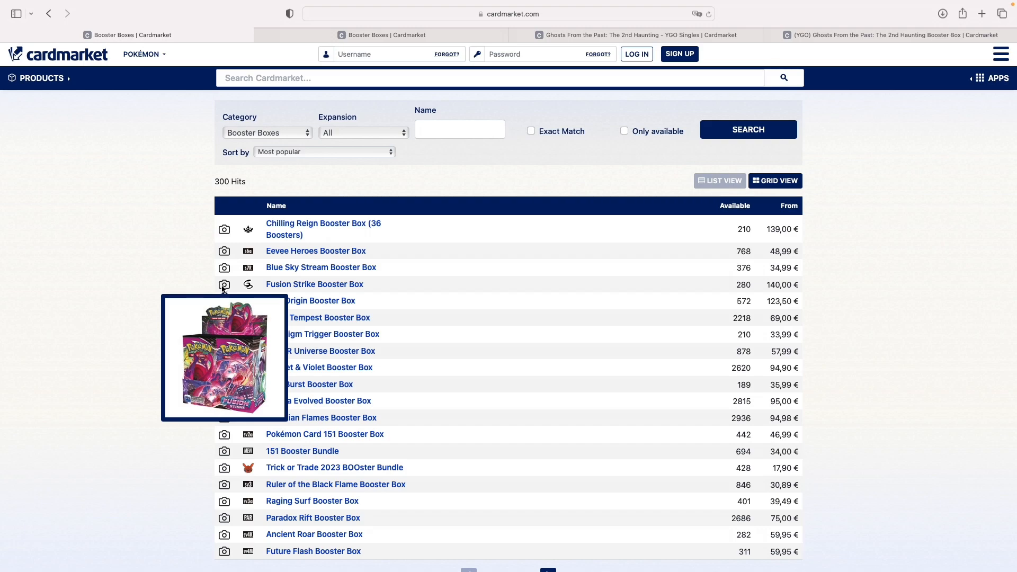
pyautogui.moveTo(224, 229)
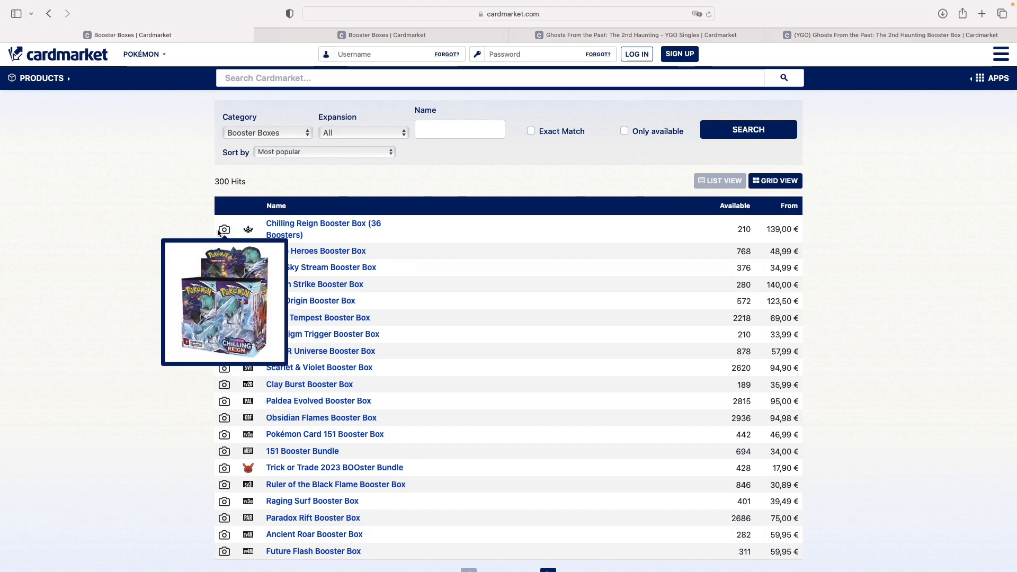
pyautogui.moveTo(204, 233)
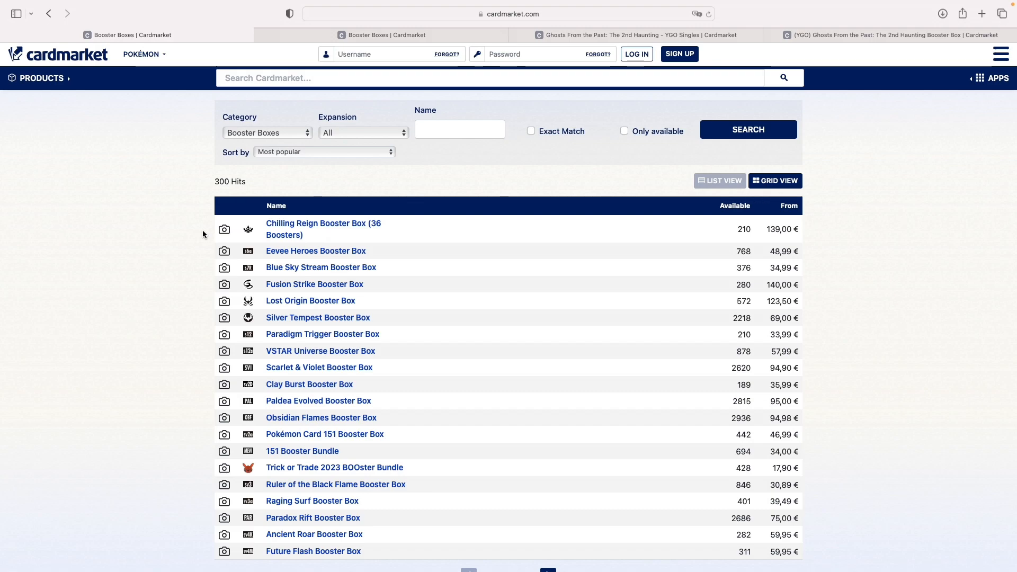
pyautogui.moveTo(224, 228)
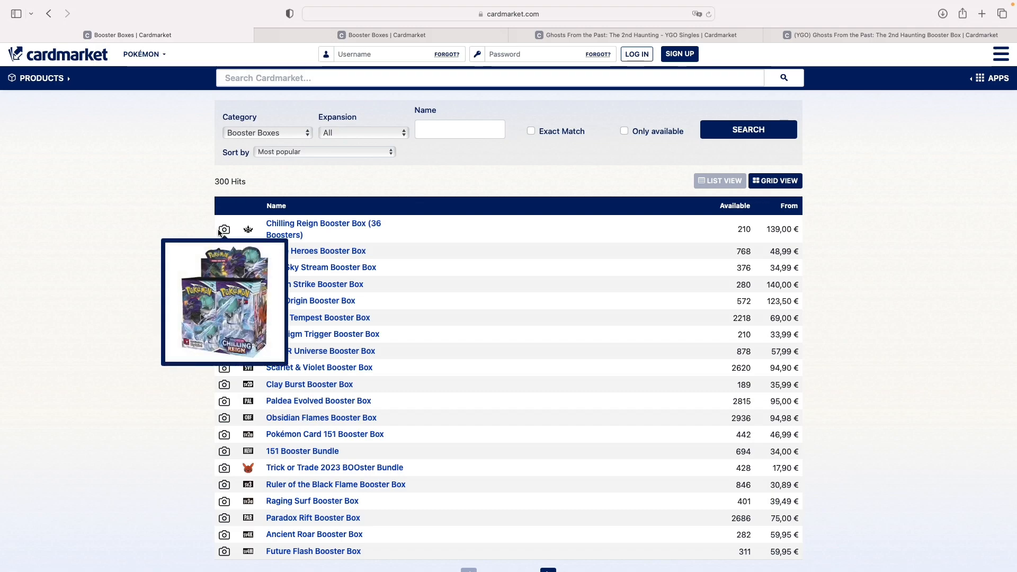
pyautogui.moveTo(195, 235)
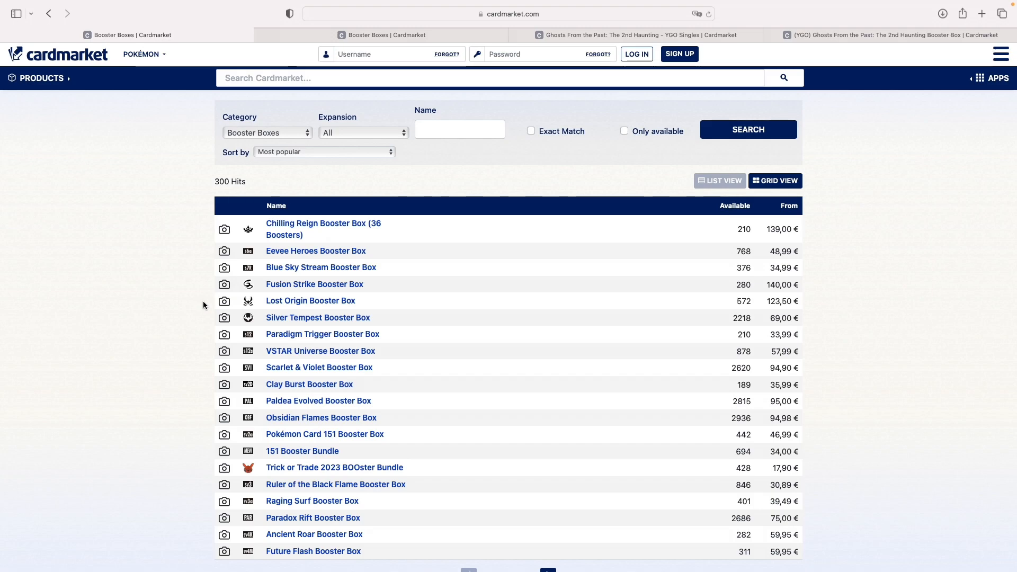
pyautogui.moveTo(225, 229)
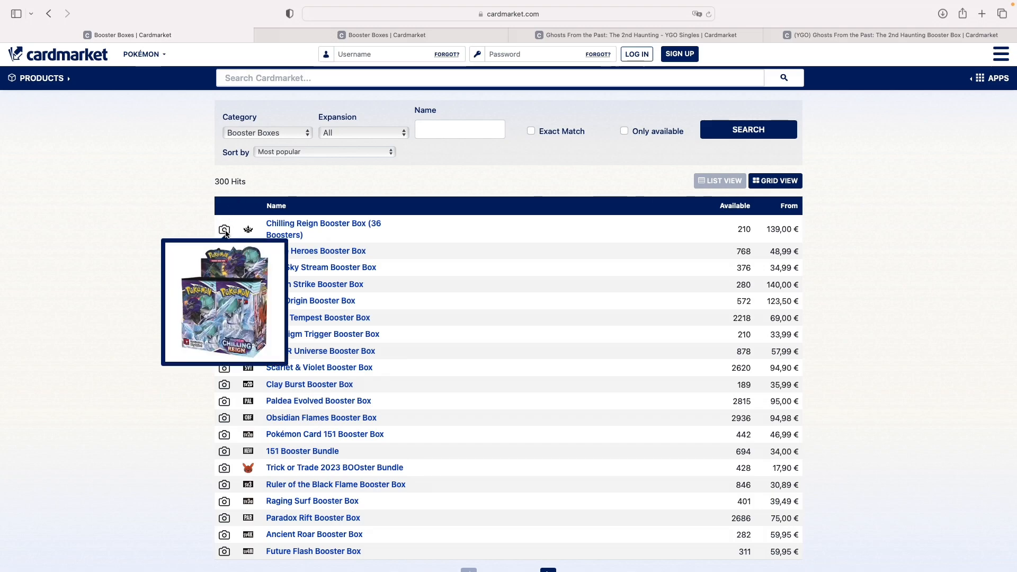
pyautogui.moveTo(216, 233)
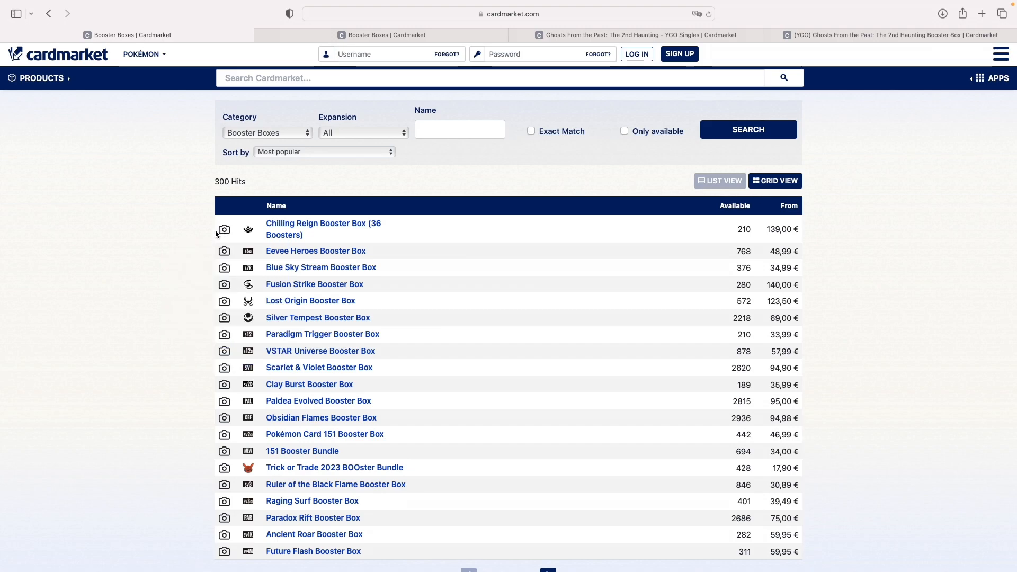
pyautogui.moveTo(224, 229)
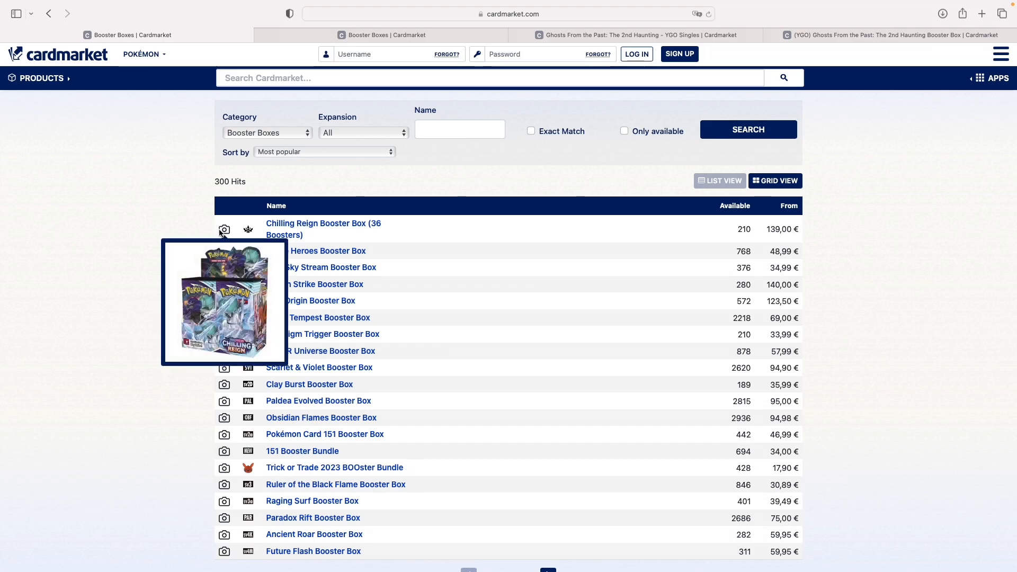
pyautogui.moveTo(280, 231)
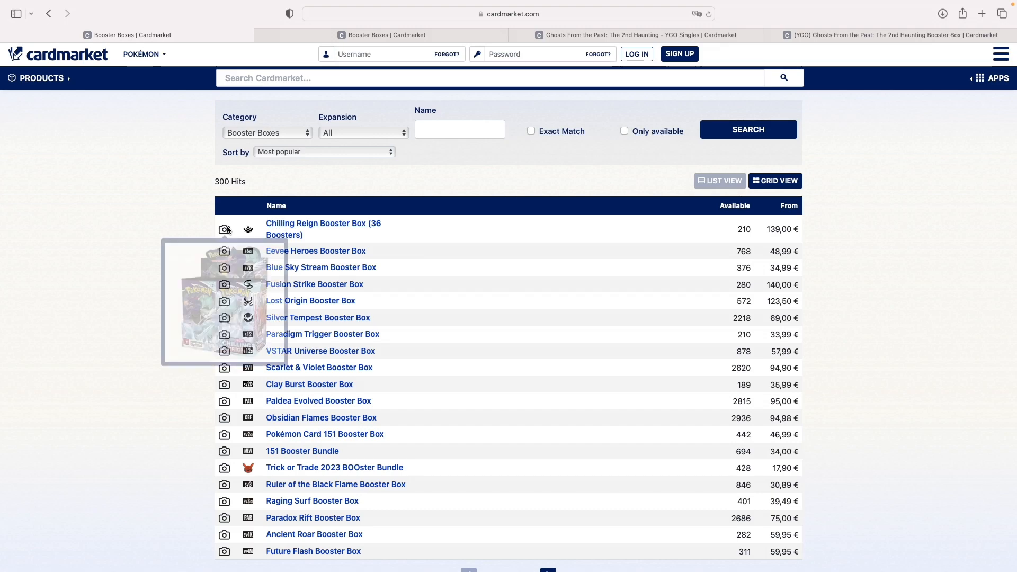
pyautogui.moveTo(231, 288)
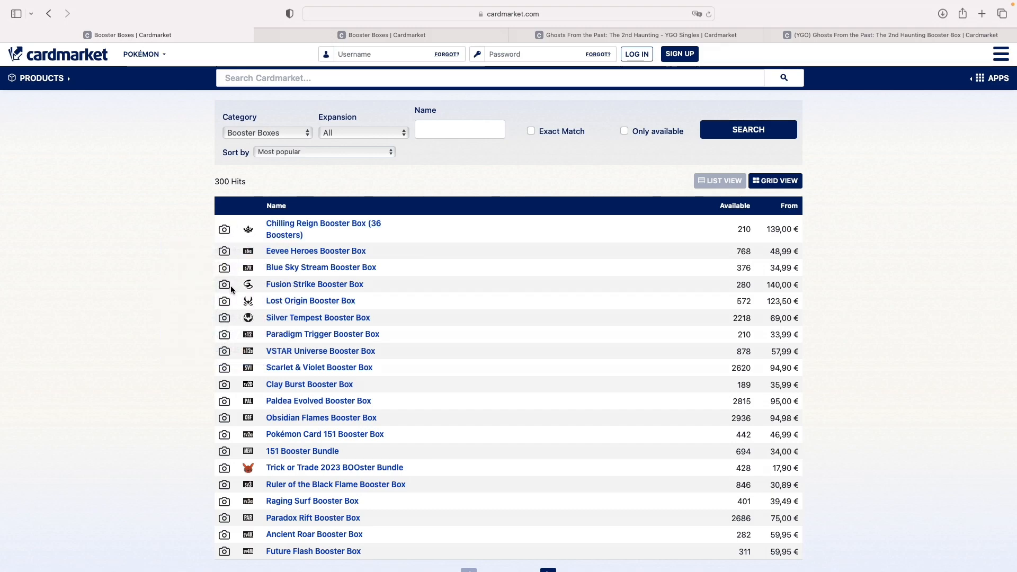
pyautogui.moveTo(248, 305)
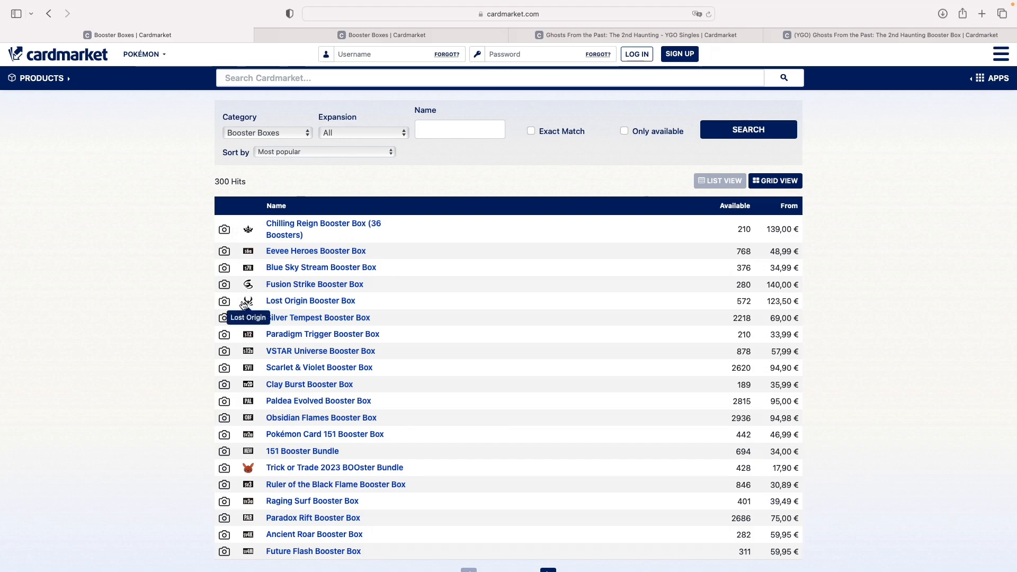
pyautogui.moveTo(740, 229)
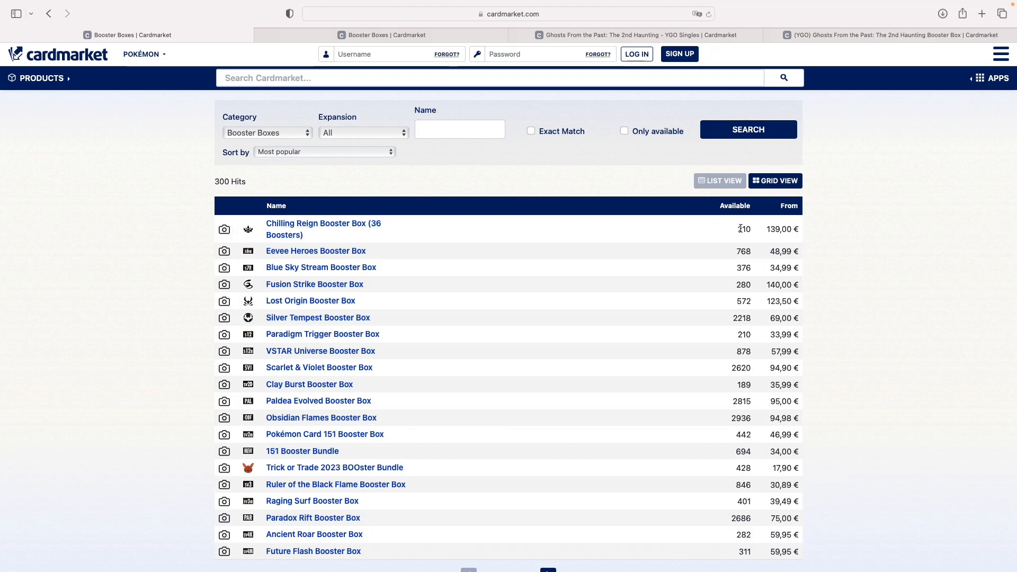
# Step: Highlight the availability and lowest-price figures of two boxes in the list
pyautogui.doubleClick(744, 229)
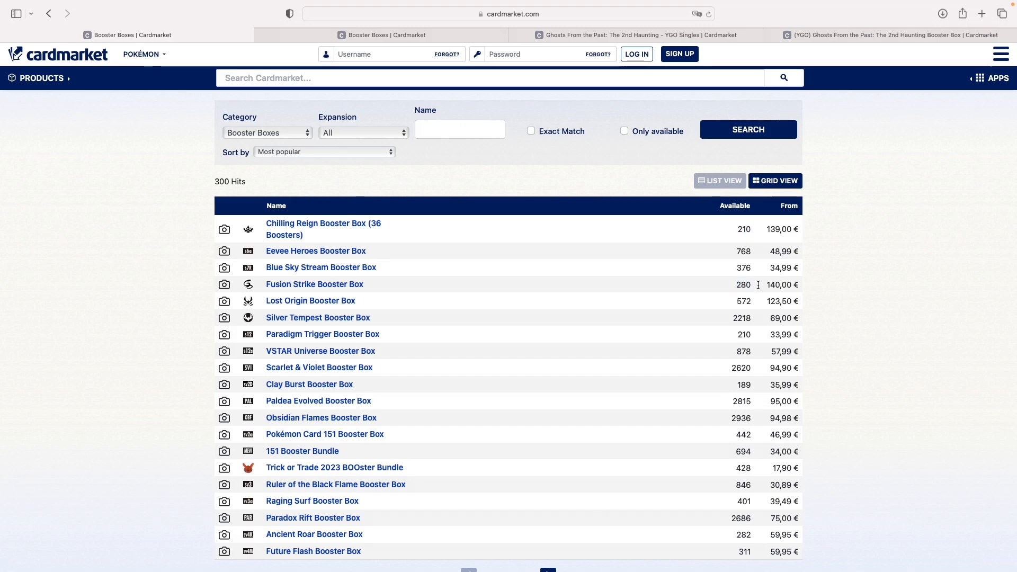
pyautogui.moveTo(738, 301)
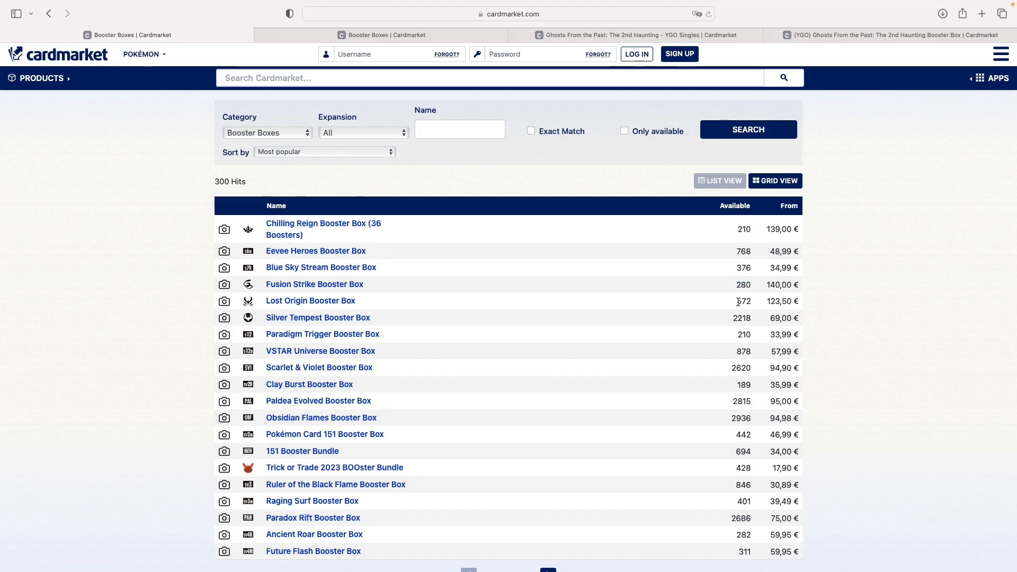
pyautogui.doubleClick(742, 318)
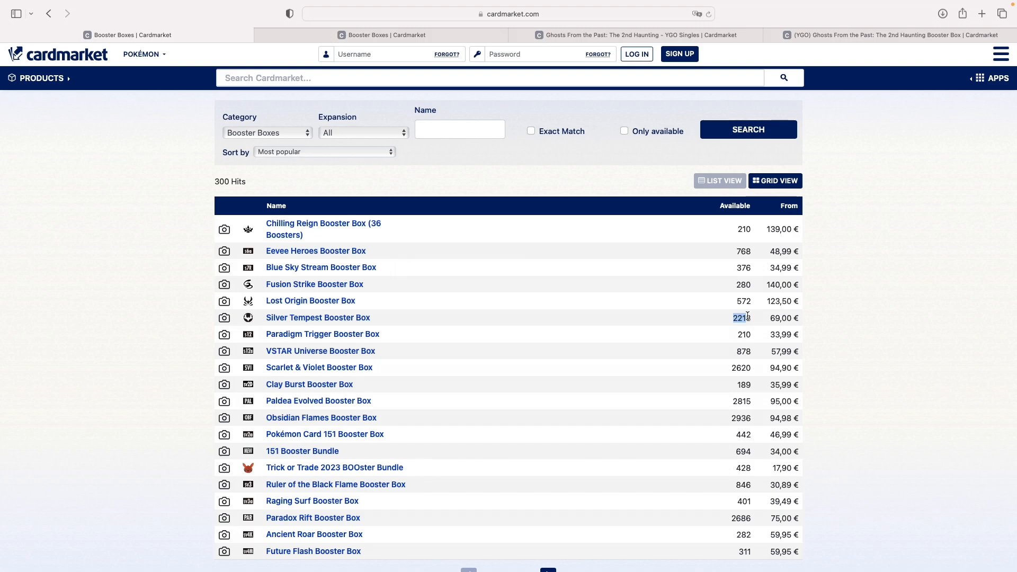
pyautogui.scroll(-3)
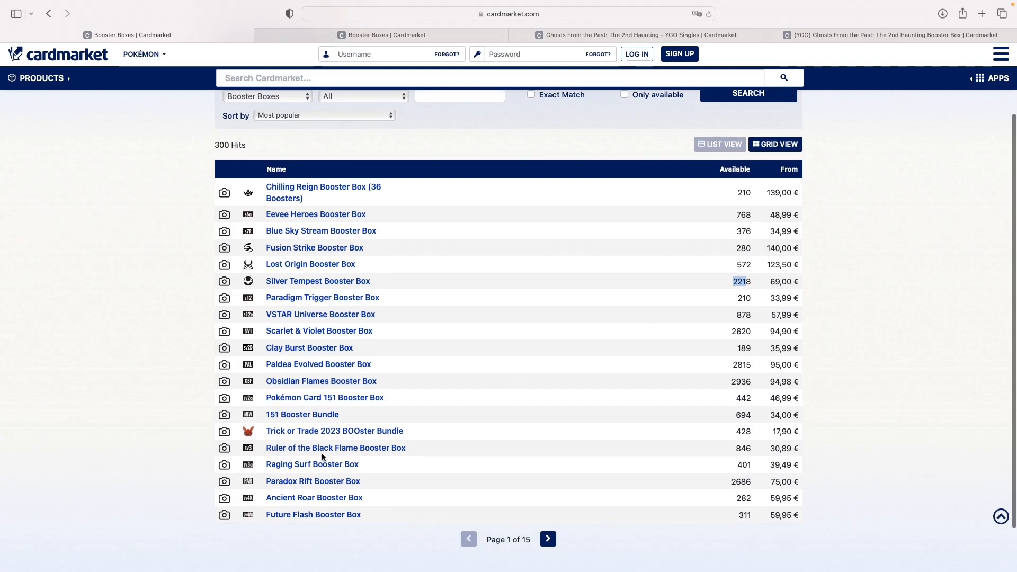
pyautogui.moveTo(731, 387)
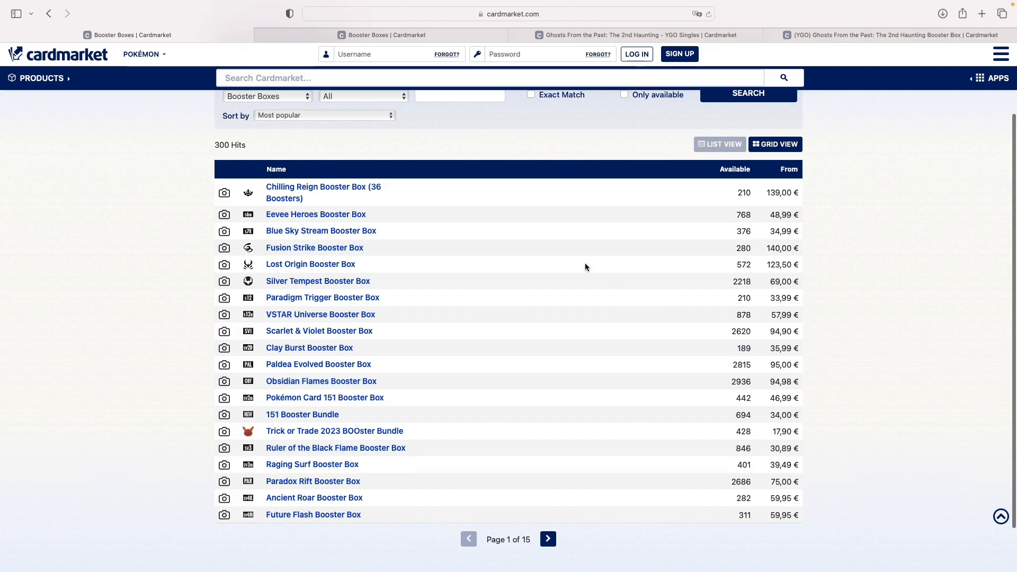
pyautogui.moveTo(390, 191)
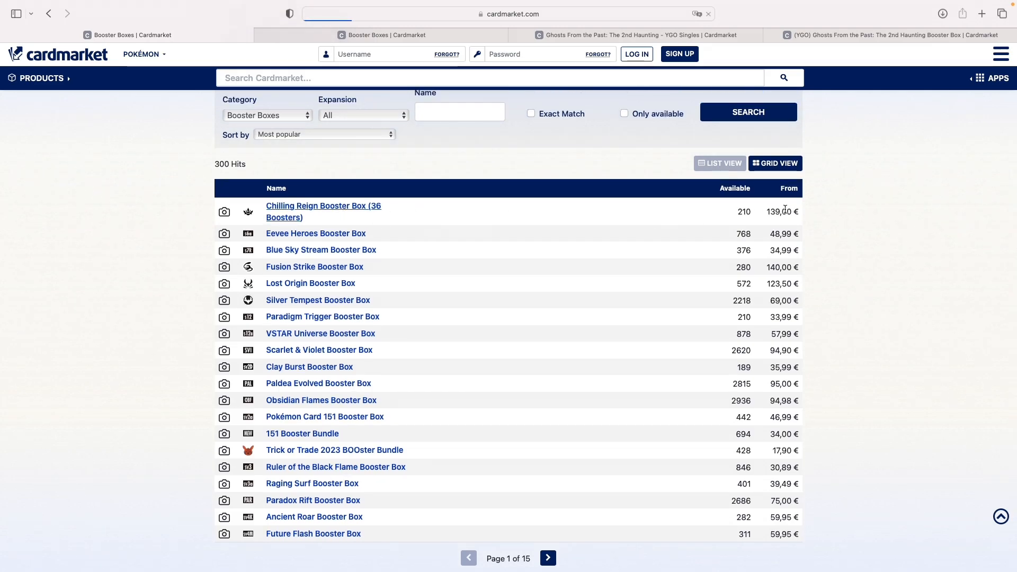
# Step: Show the Chilling Reign Booster Box (36 Boosters) page and scroll to its seller offers from 139,00 €
pyautogui.click(323, 206)
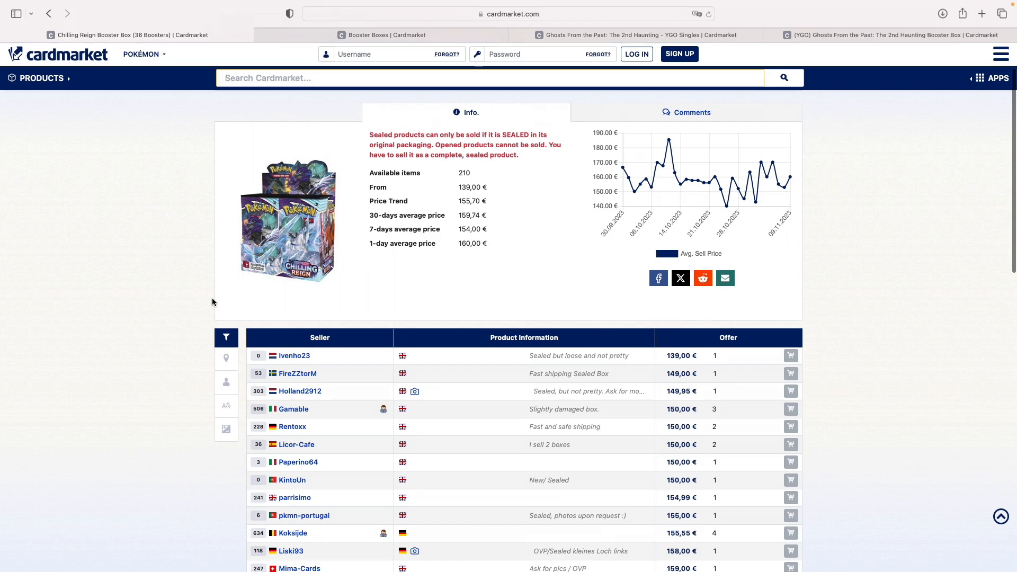
pyautogui.scroll(-3)
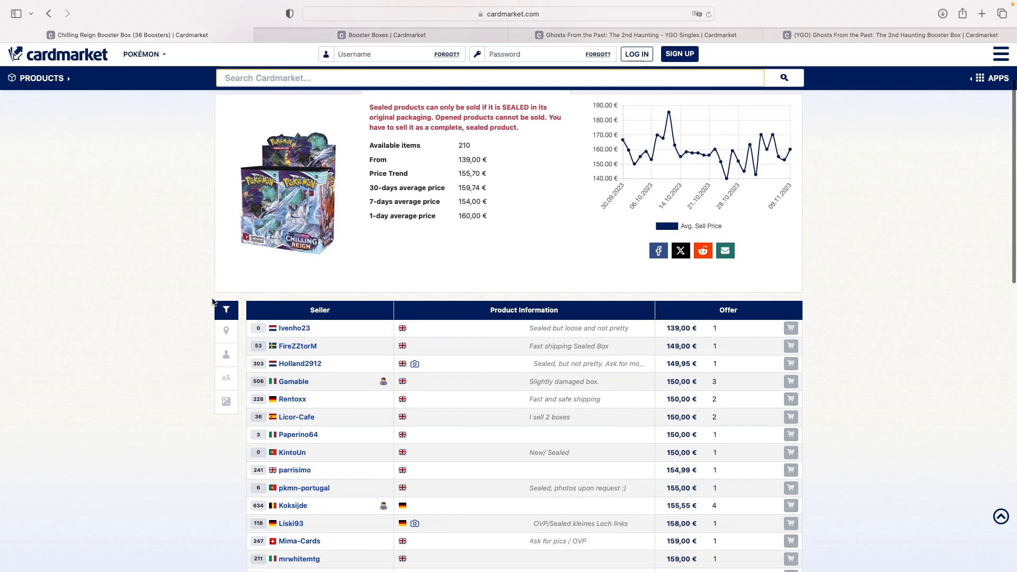
pyautogui.scroll(-3)
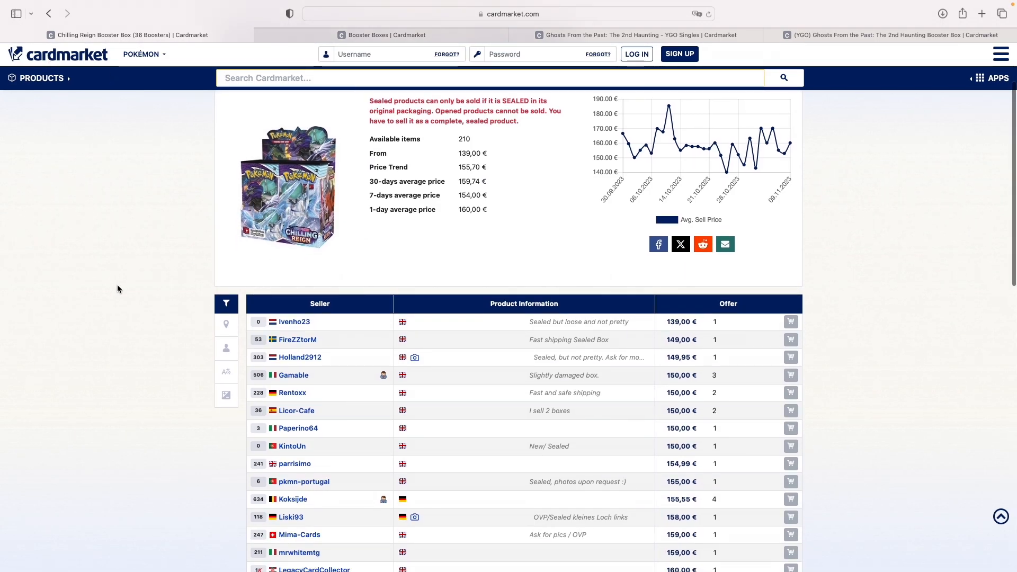
pyautogui.moveTo(589, 354)
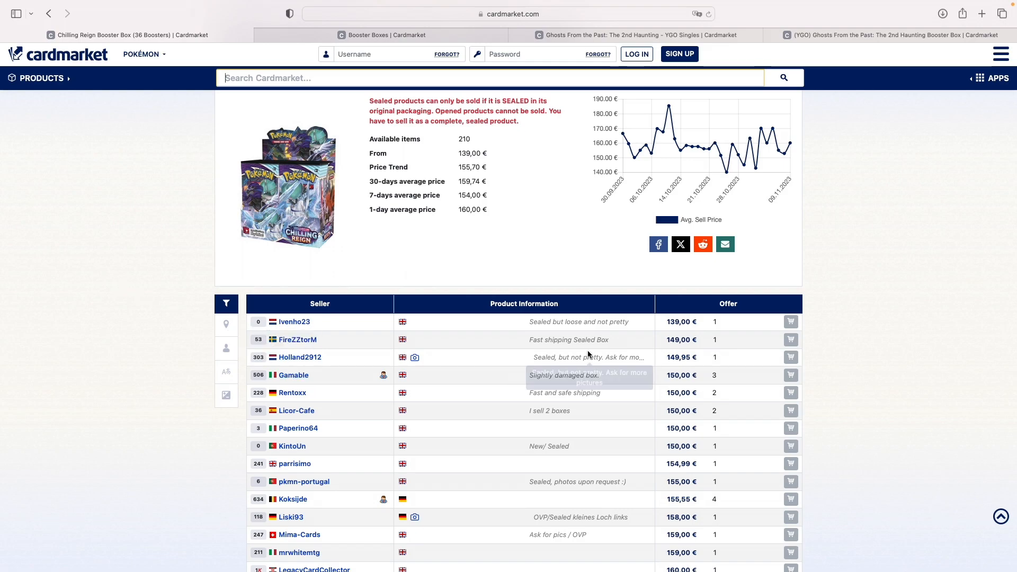
pyautogui.moveTo(553, 54)
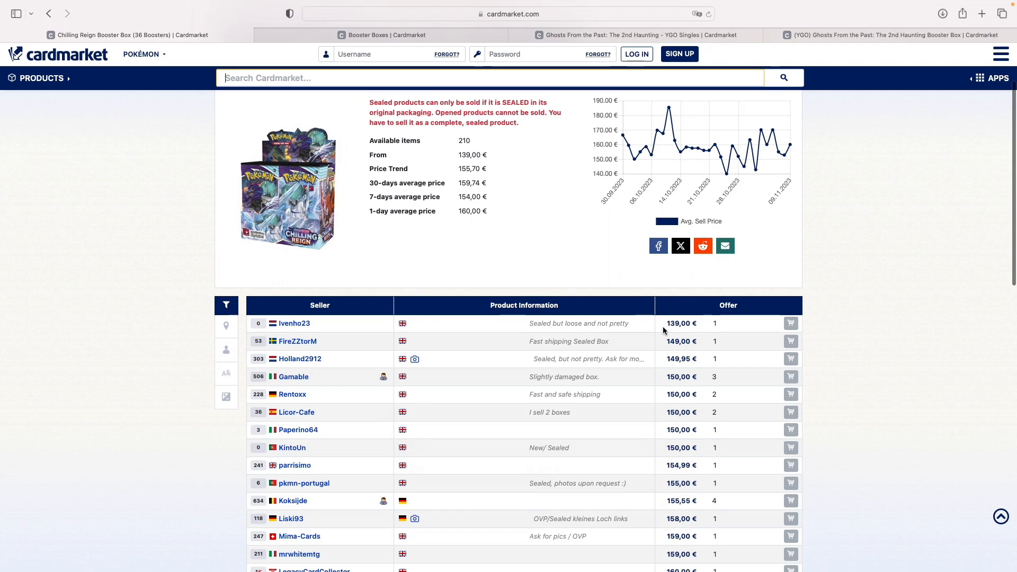
pyautogui.scroll(-3)
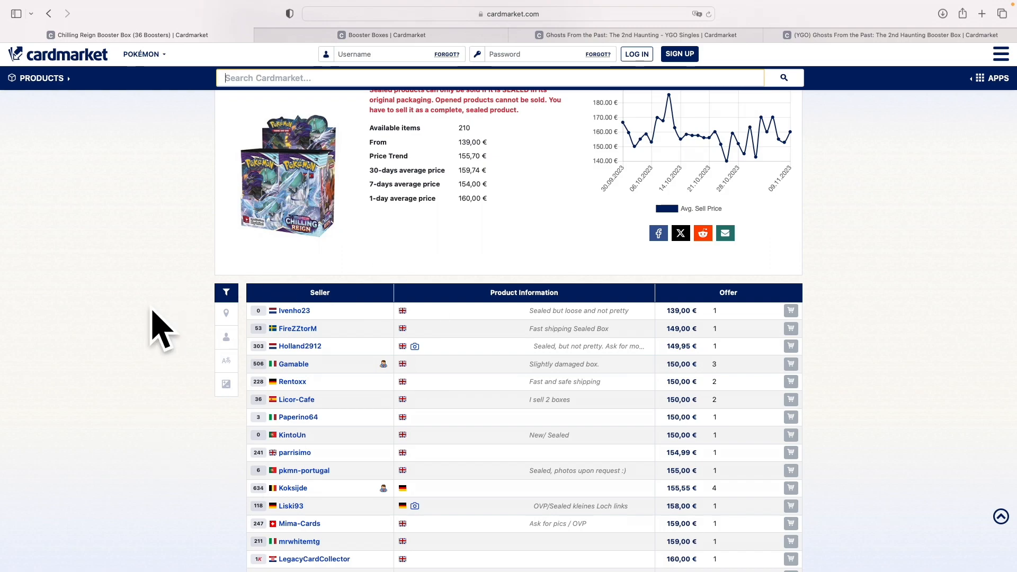
pyautogui.scroll(-3)
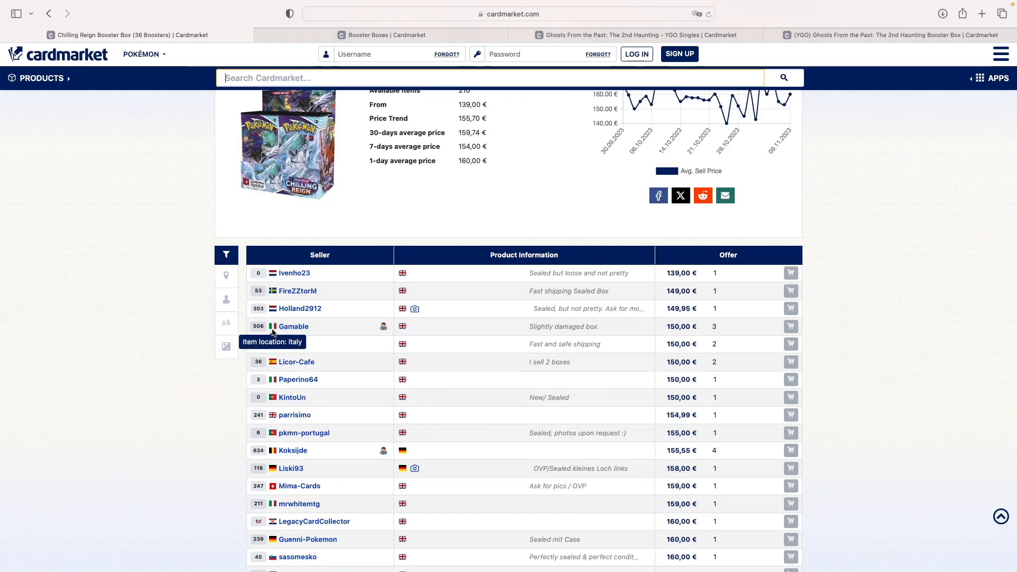
pyautogui.moveTo(332, 341)
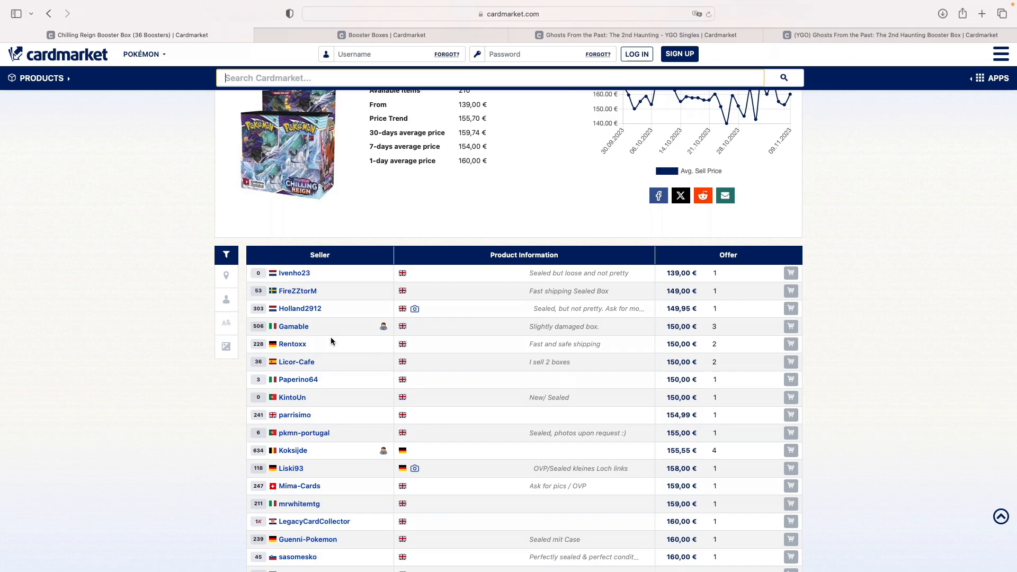
pyautogui.moveTo(272, 290)
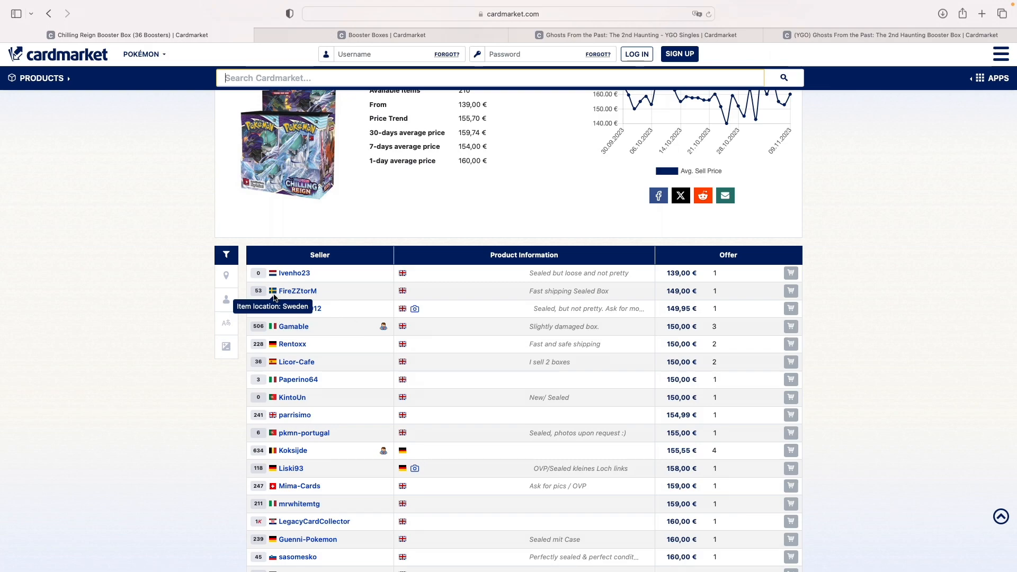
pyautogui.scroll(-3)
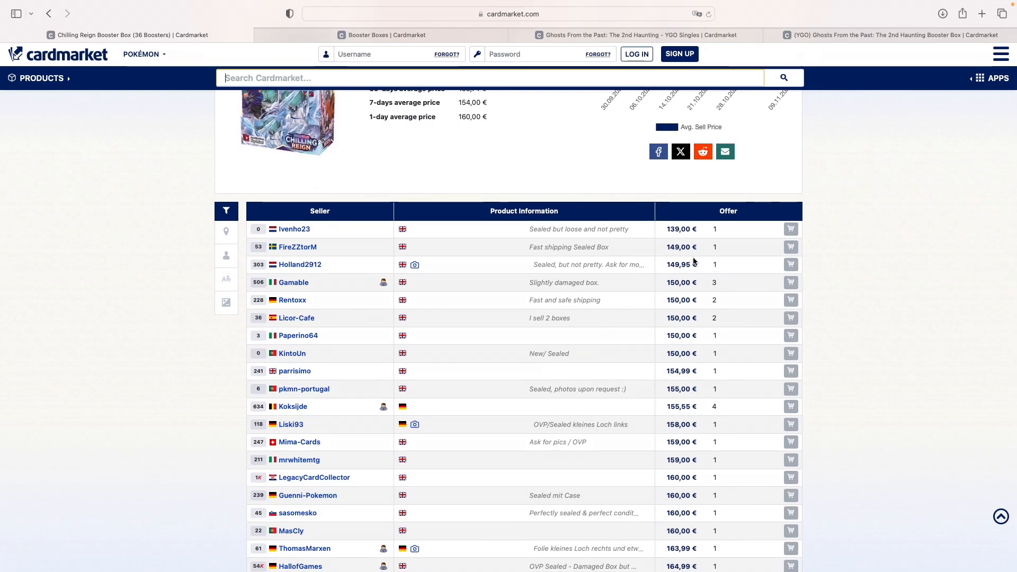
pyautogui.scroll(-3)
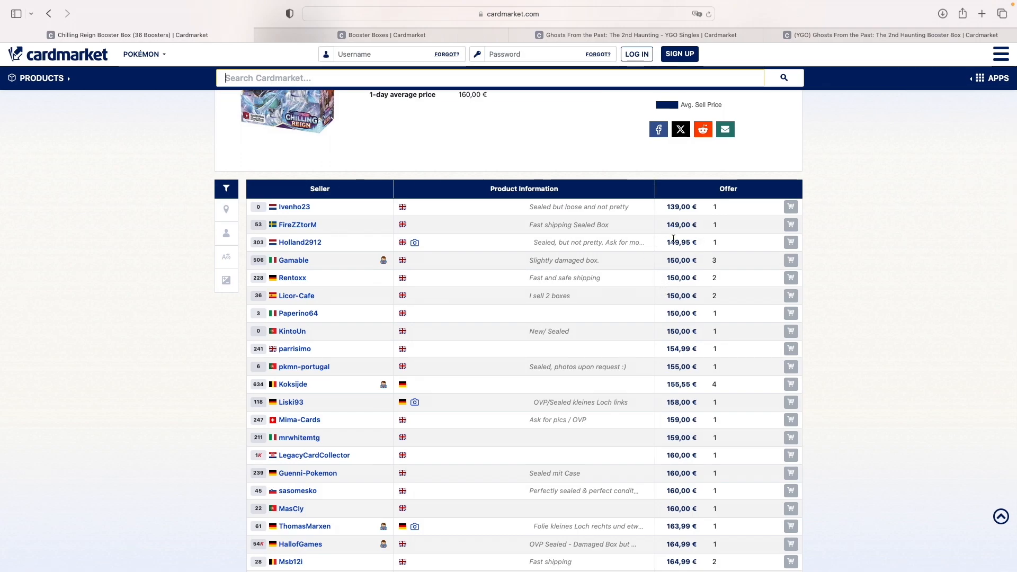
# Step: Highlight several seller offer prices and condition notes in the offers table
pyautogui.doubleClick(678, 261)
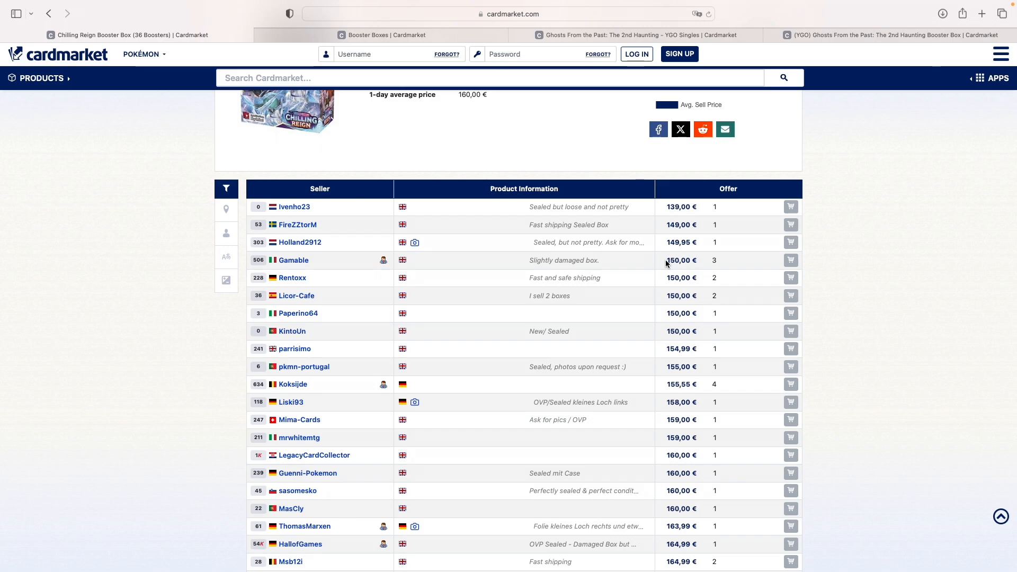
pyautogui.doubleClick(678, 261)
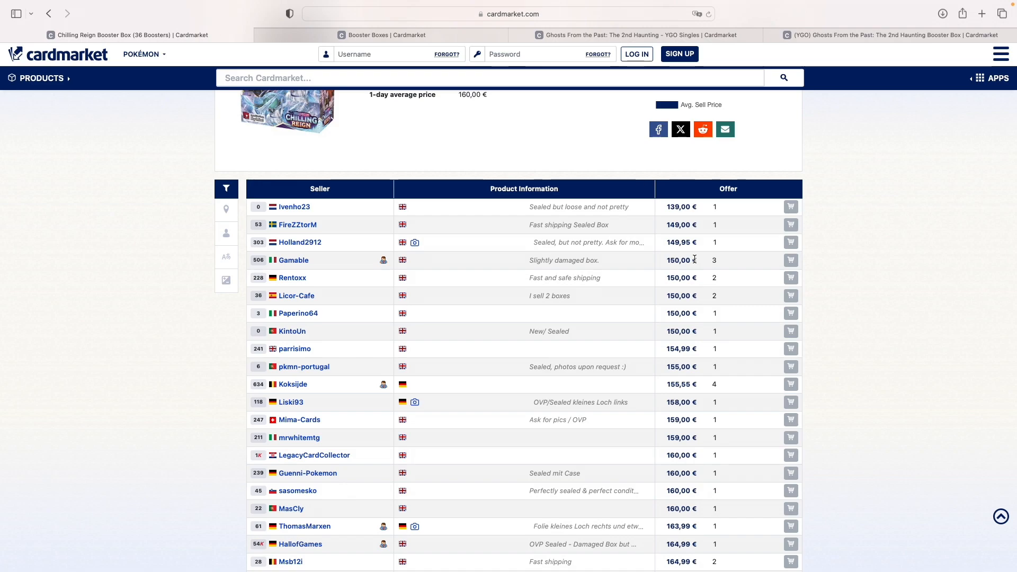
pyautogui.moveTo(665, 265)
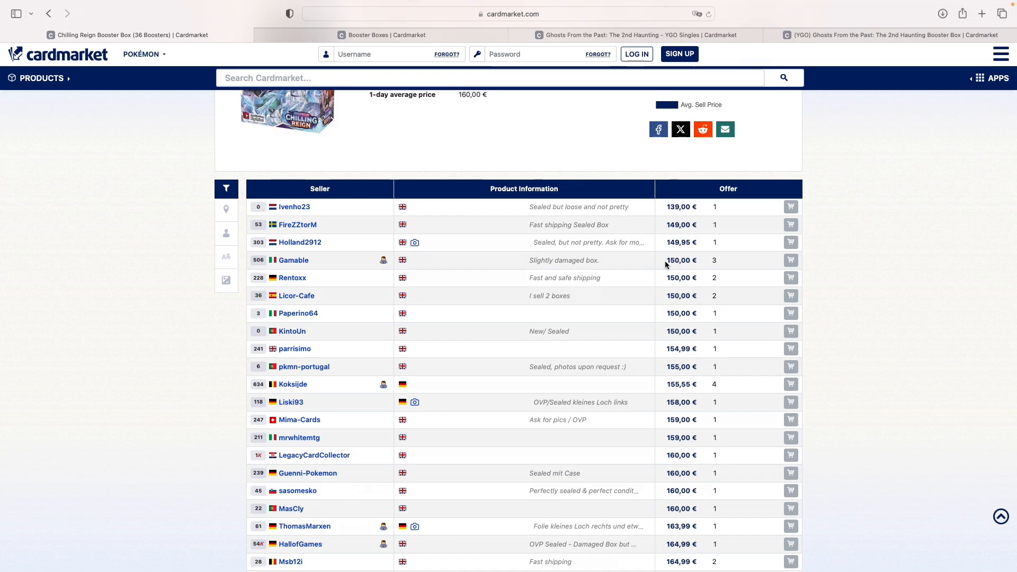
pyautogui.moveTo(696, 261)
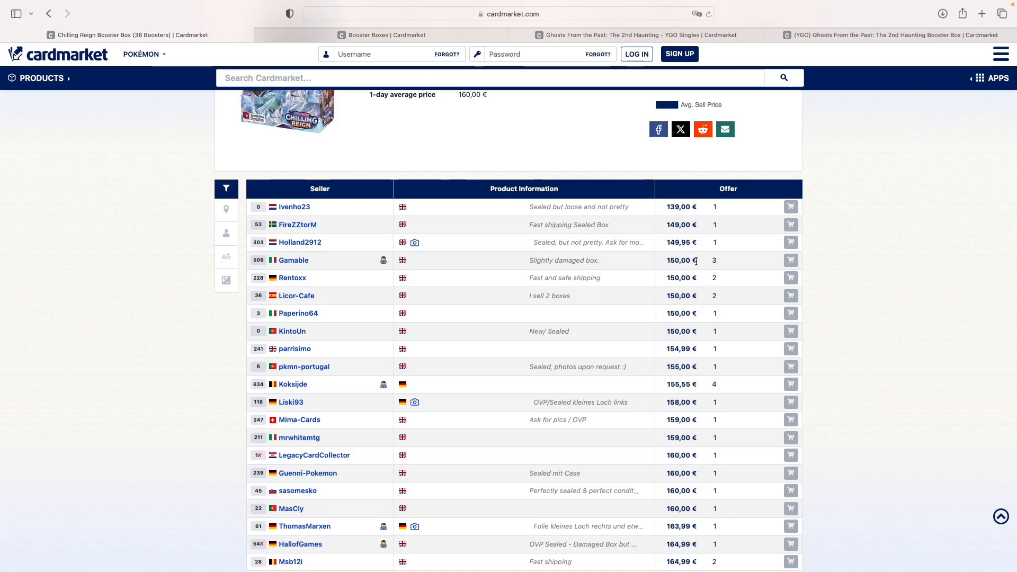
pyautogui.moveTo(710, 264)
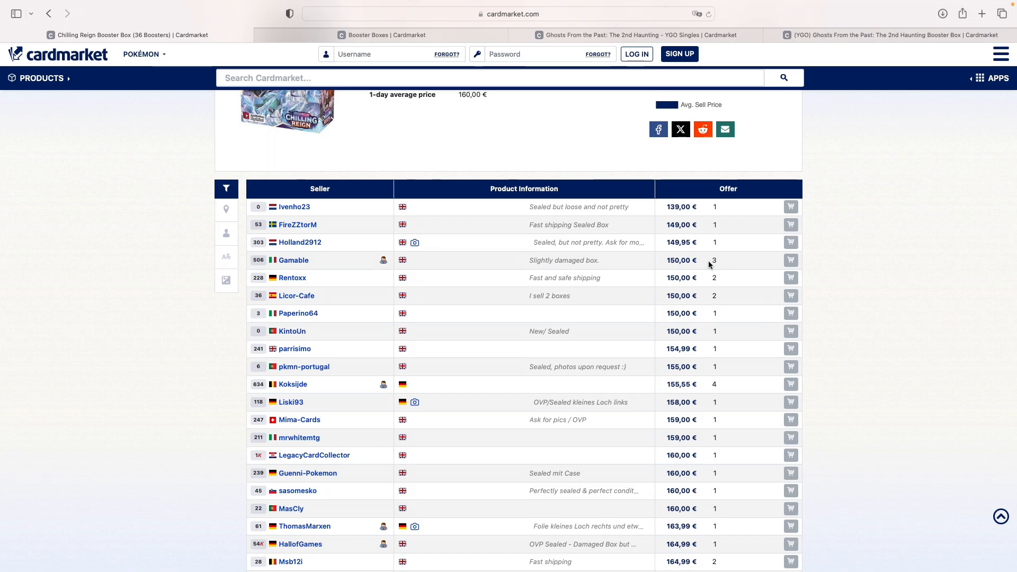
pyautogui.doubleClick(563, 261)
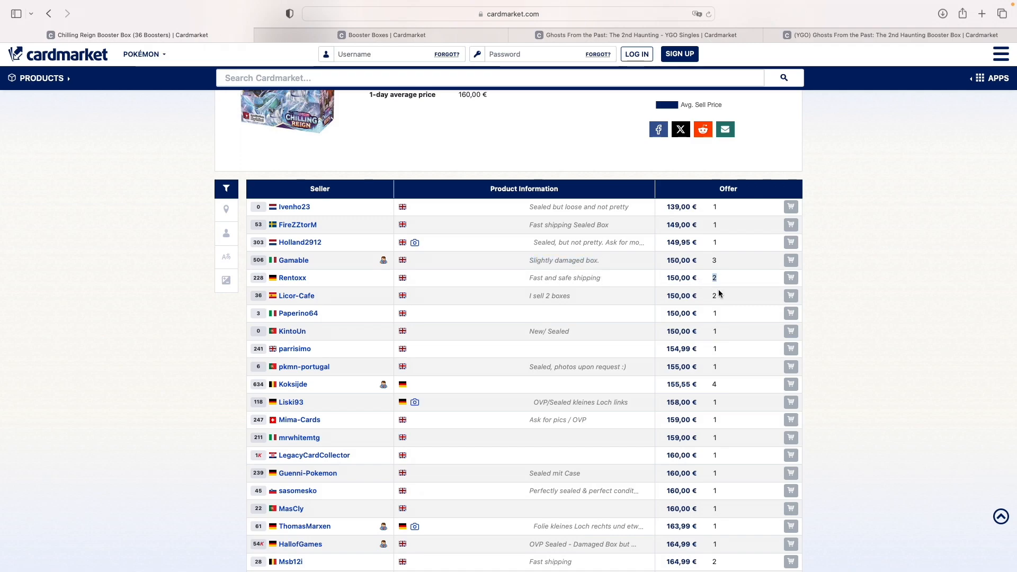
pyautogui.scroll(-3)
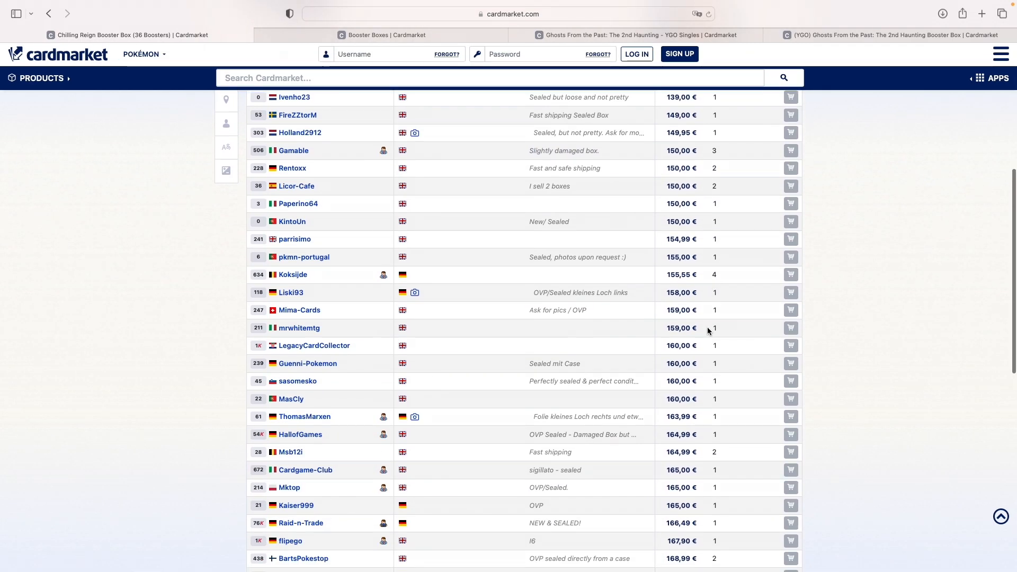
pyautogui.scroll(-3)
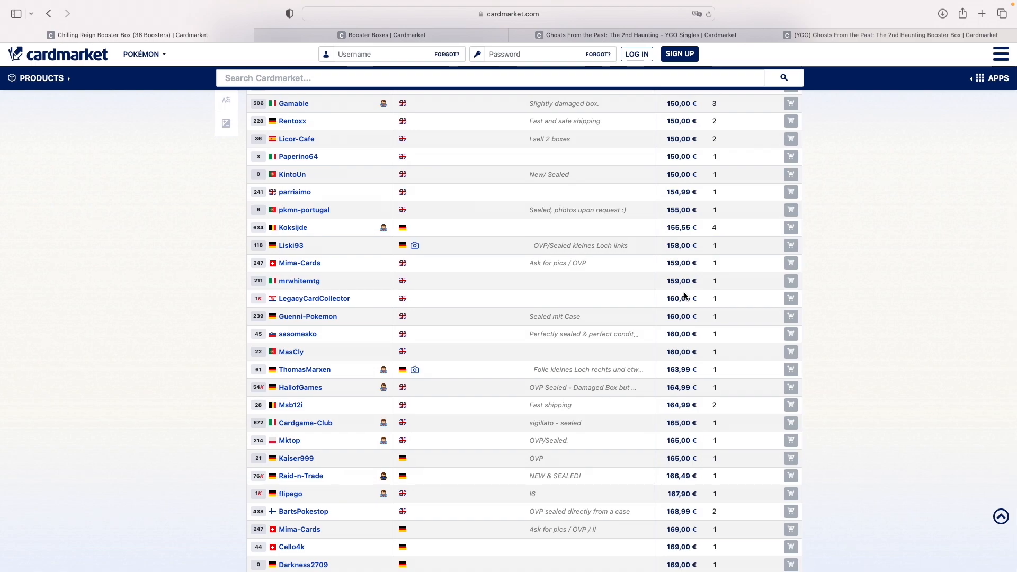
pyautogui.scroll(3)
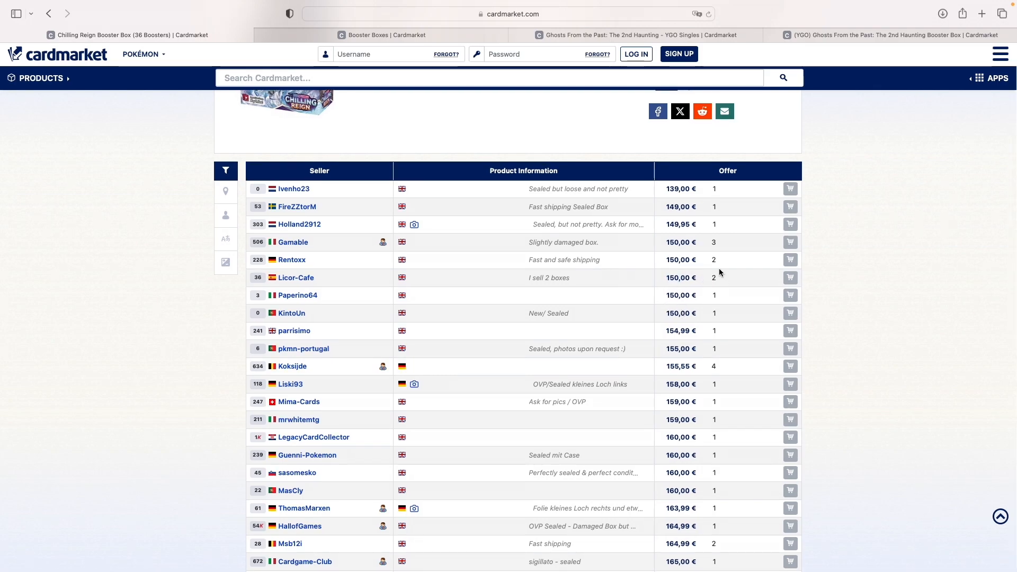
pyautogui.scroll(-3)
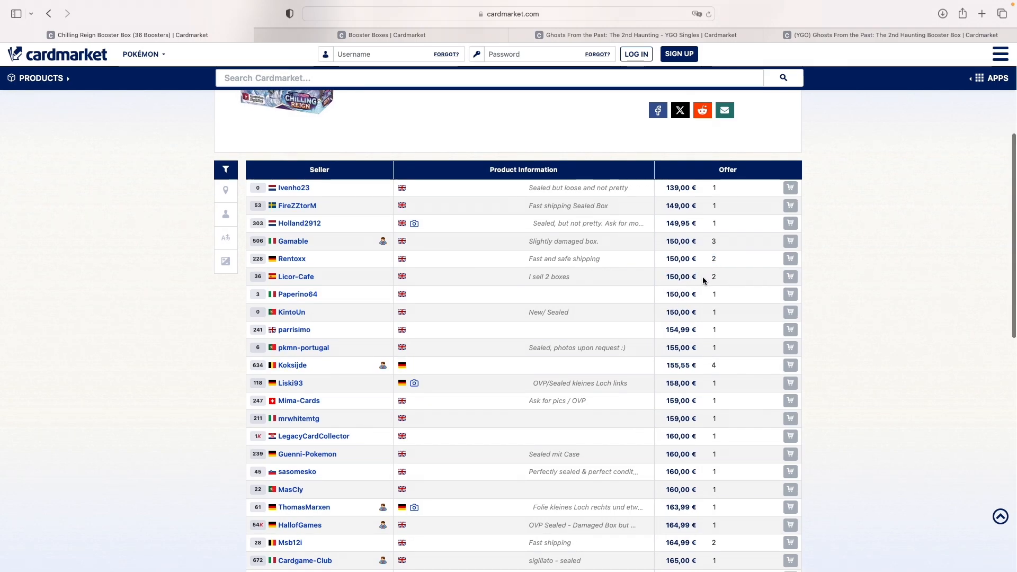
pyautogui.doubleClick(681, 276)
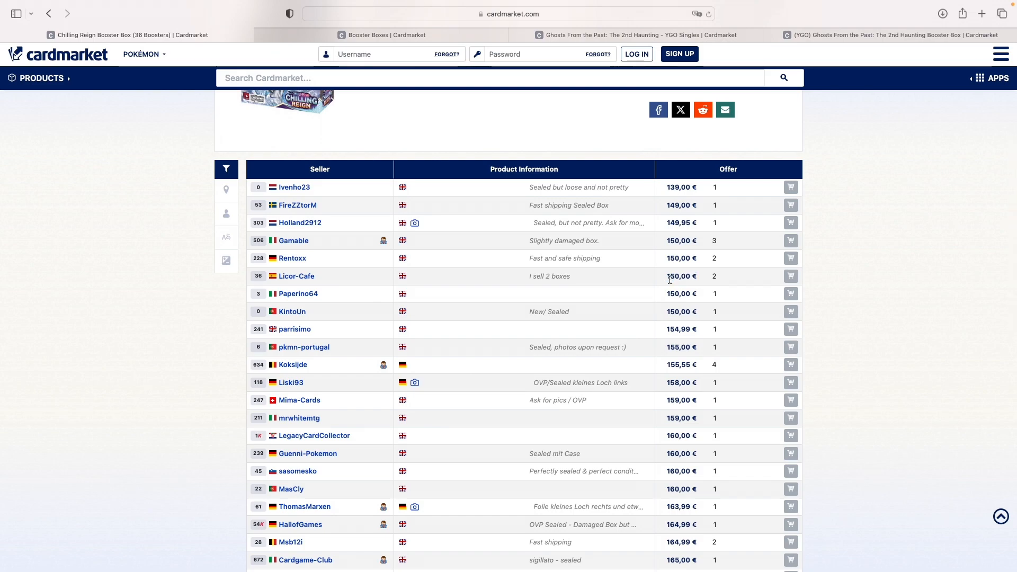
pyautogui.scroll(3)
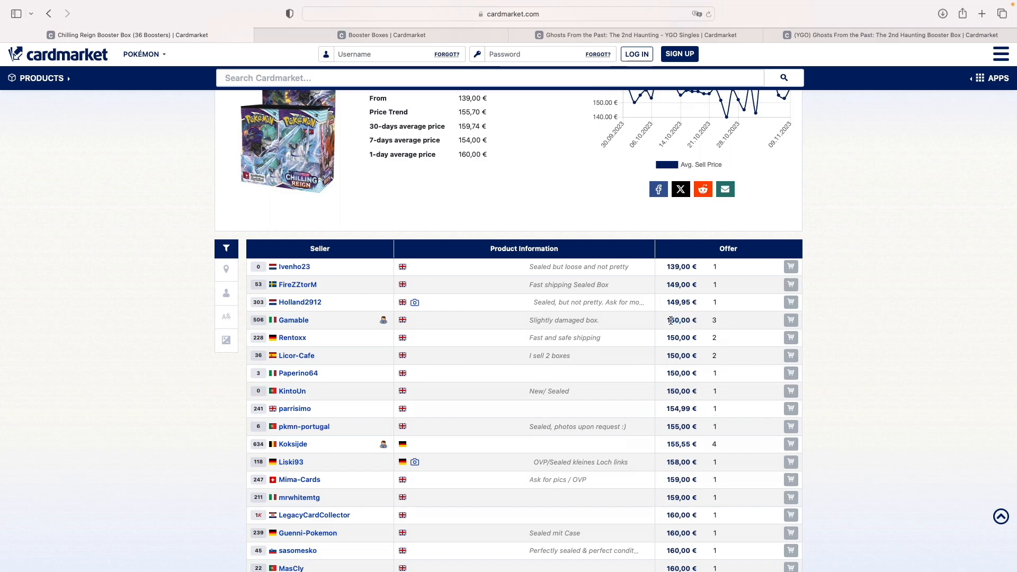
# Step: Review the remaining offers and return to the booster boxes list
pyautogui.scroll(-3)
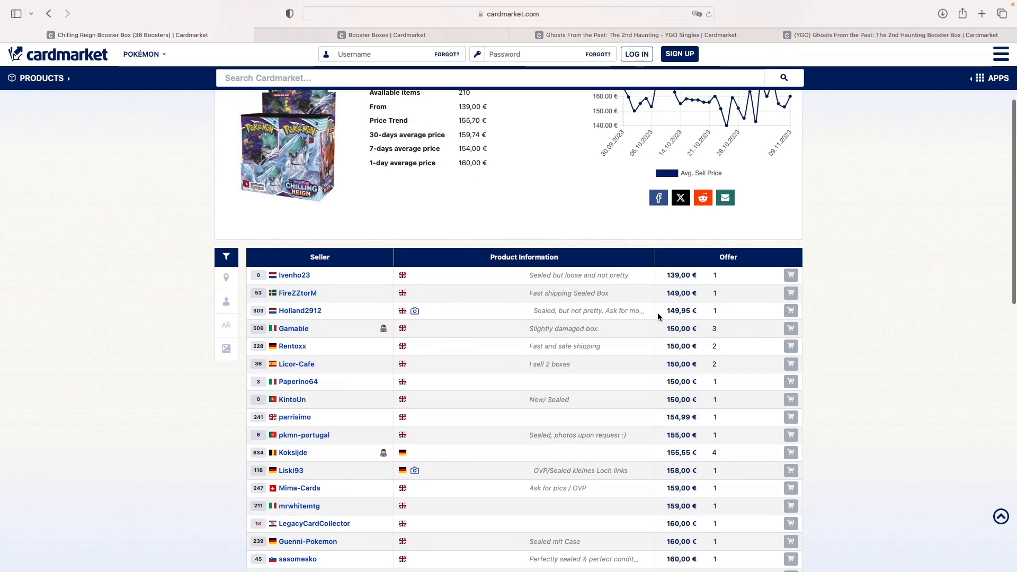
pyautogui.scroll(-3)
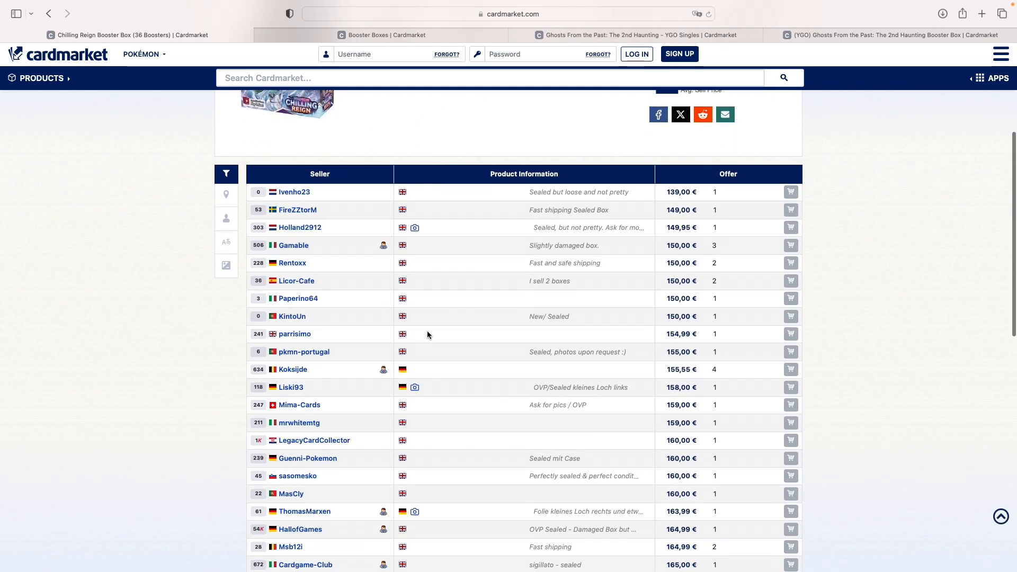
pyautogui.click(49, 13)
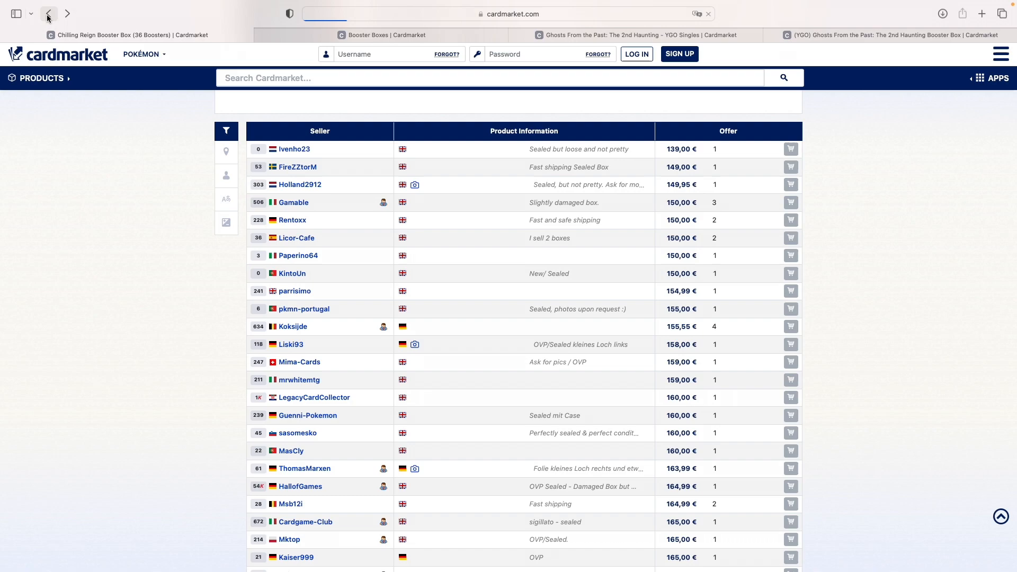
# Step: Filter the boxes to the Chilling Reign expansion and review the 6 Booster Box Case page
pyautogui.click(49, 14)
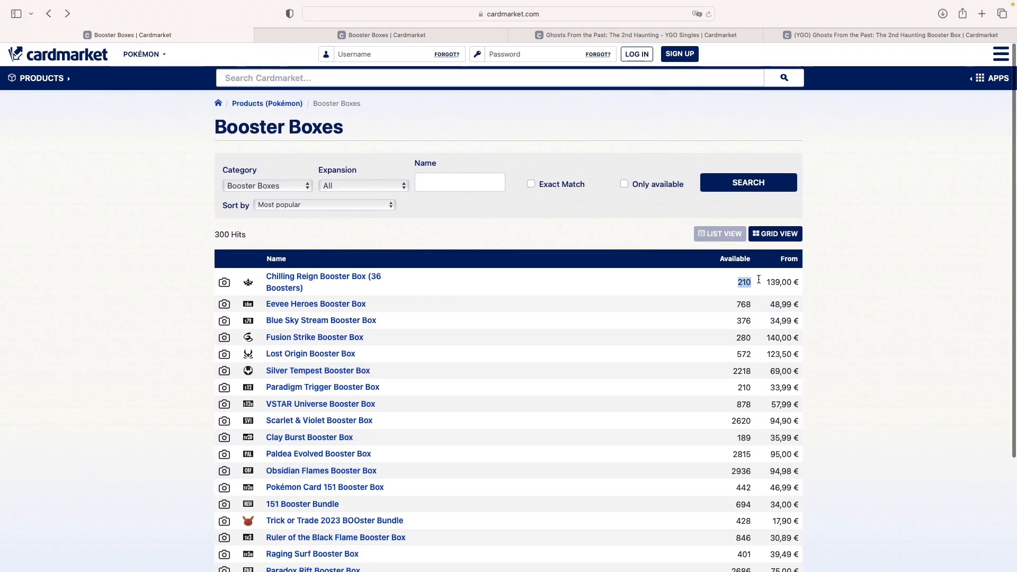
pyautogui.click(364, 185)
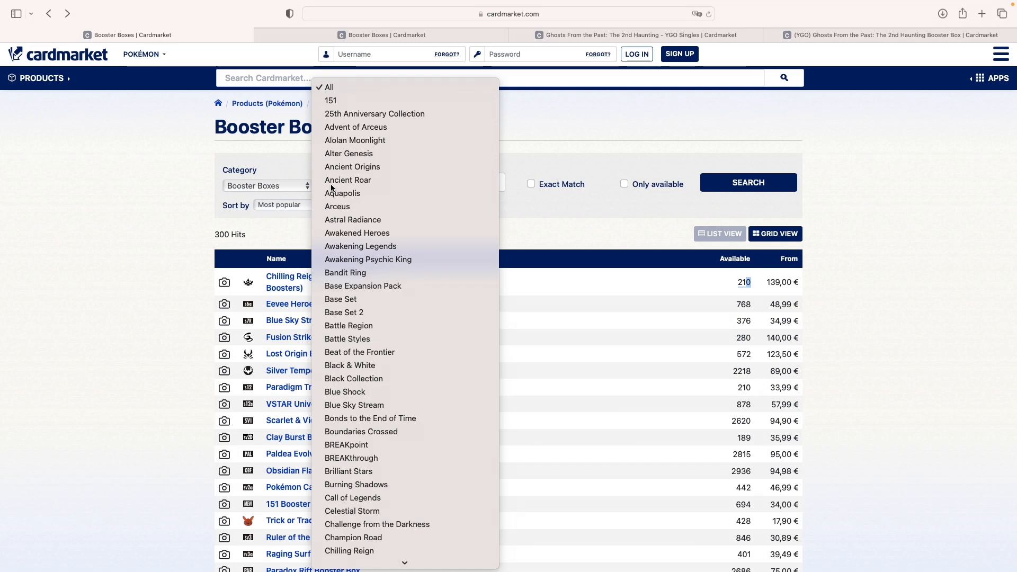
pyautogui.click(350, 551)
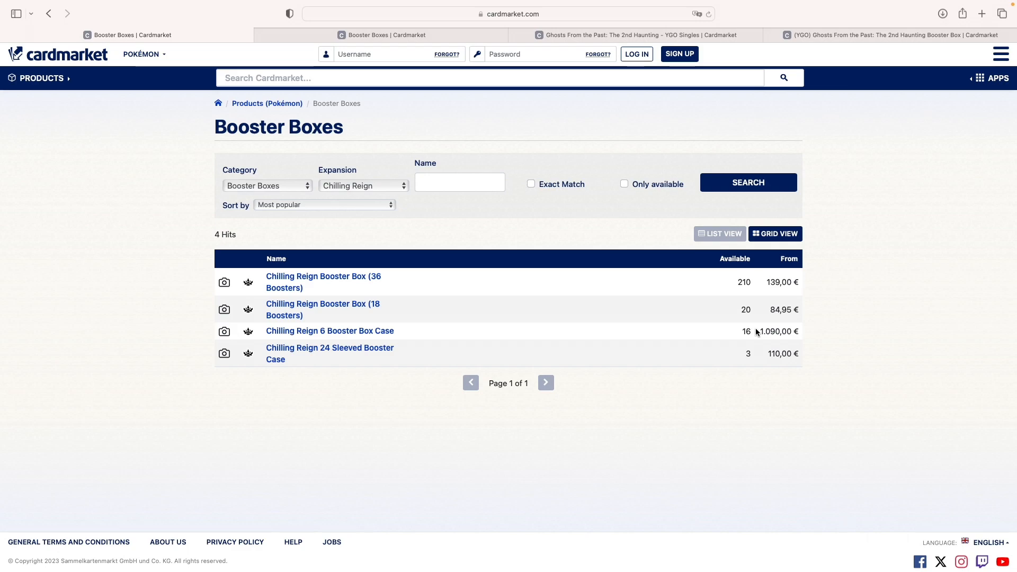
pyautogui.doubleClick(741, 281)
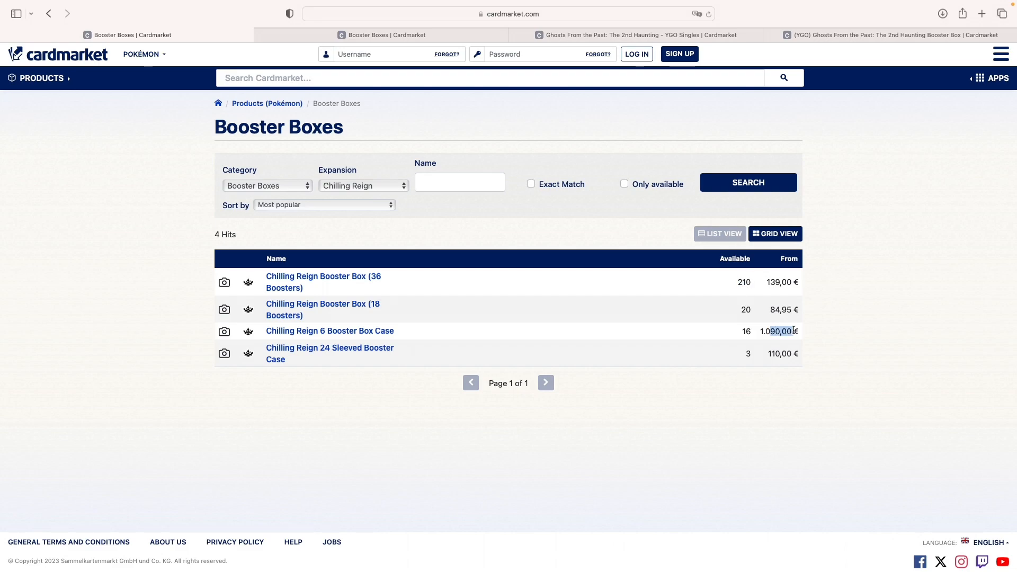
pyautogui.click(329, 331)
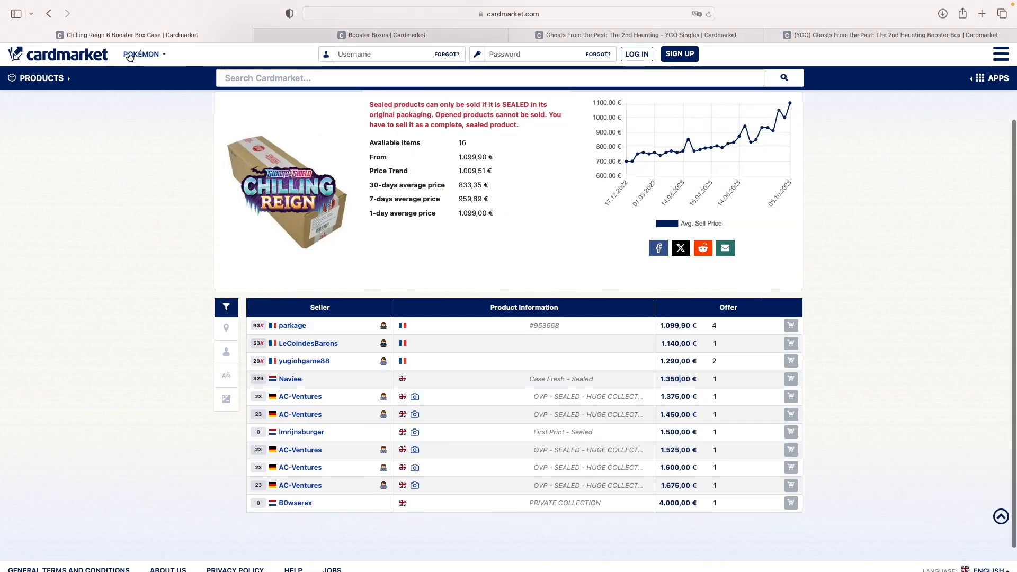
pyautogui.click(49, 13)
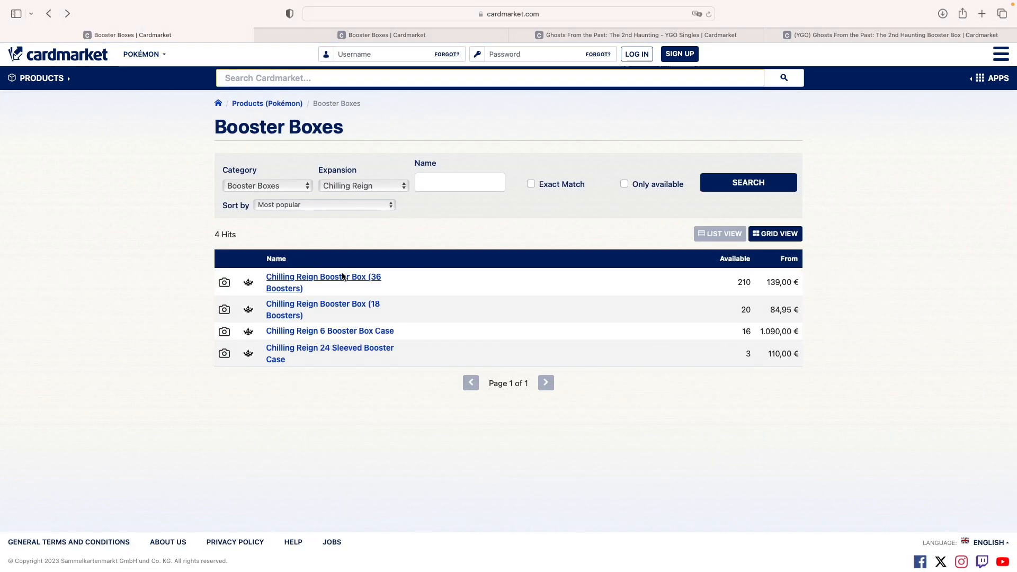
# Step: Review the Chilling Reign Booster Box (36 Boosters) offers, then return to the full 300-hit list
pyautogui.click(323, 276)
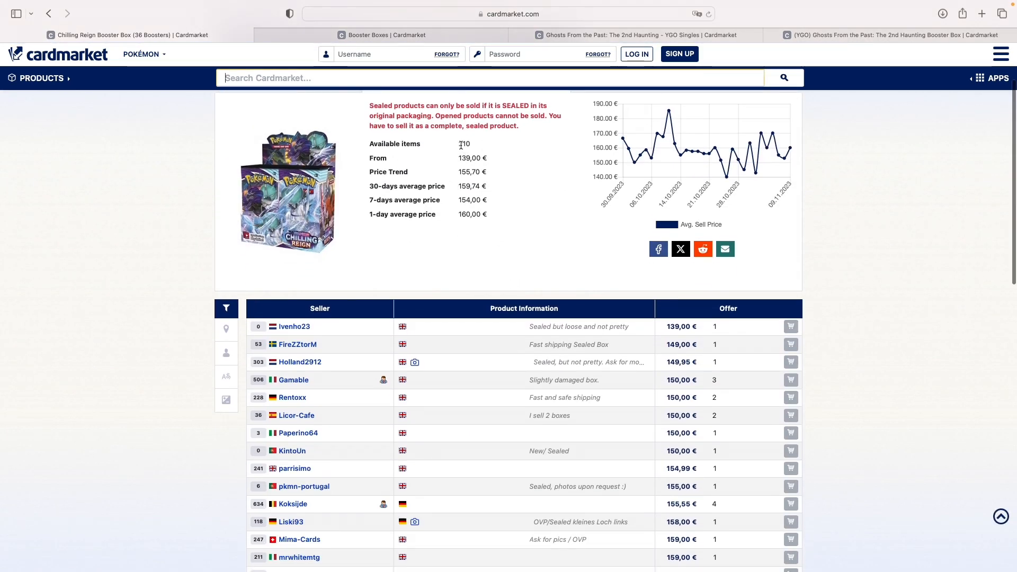
pyautogui.scroll(-3)
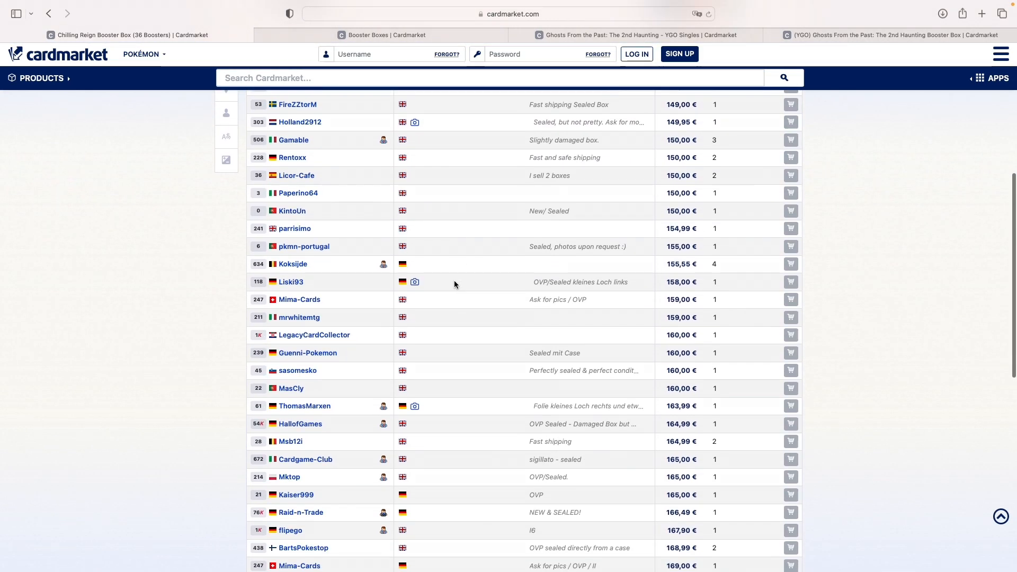
pyautogui.scroll(-3)
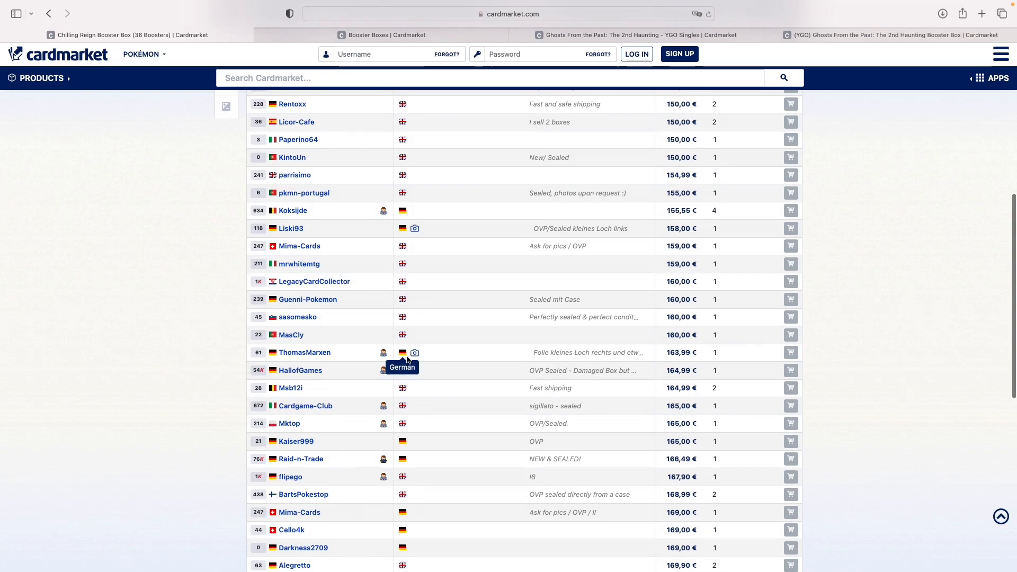
pyautogui.scroll(-3)
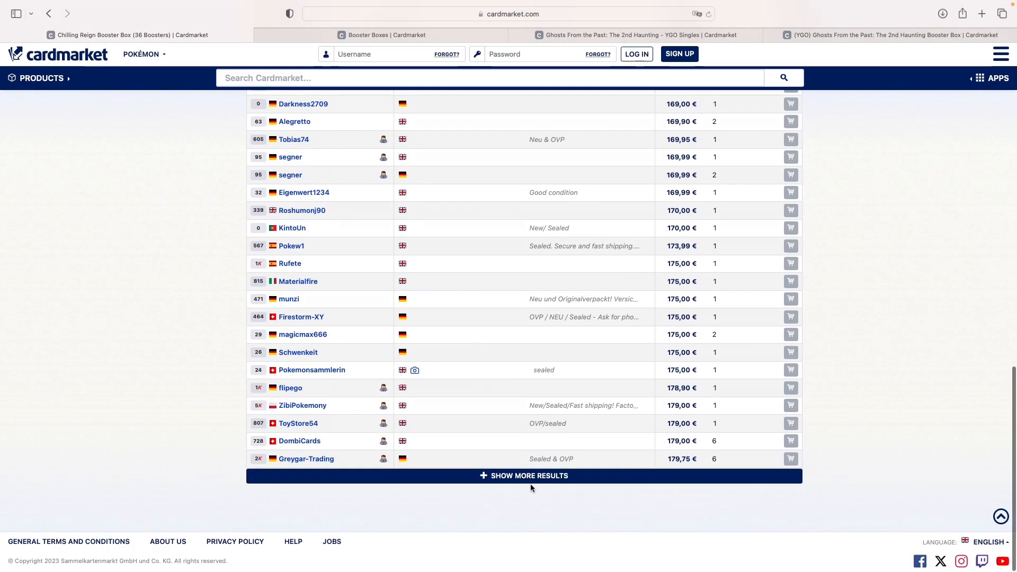
pyautogui.click(49, 14)
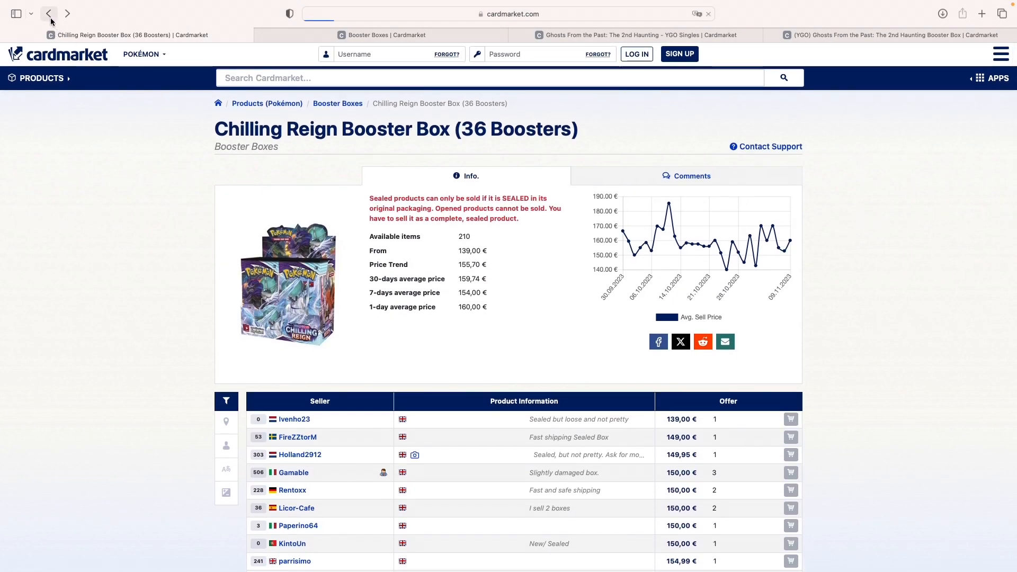
pyautogui.click(49, 14)
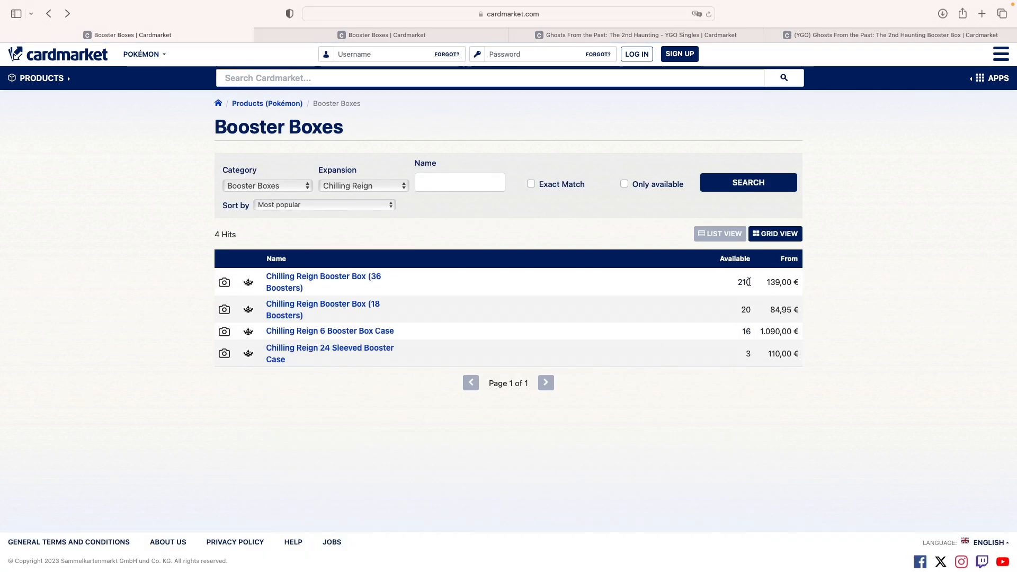
pyautogui.moveTo(636, 289)
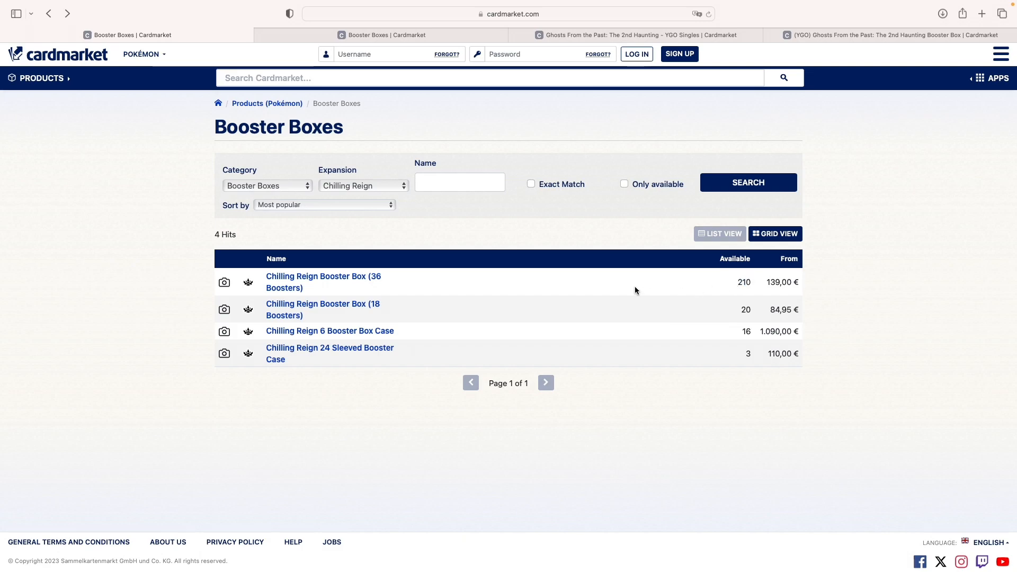
pyautogui.click(48, 14)
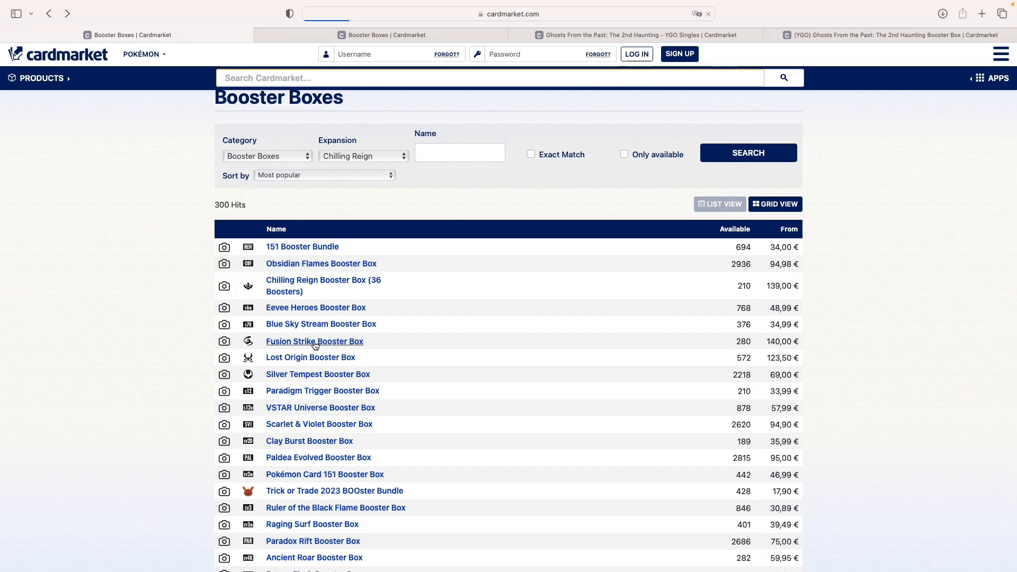
# Step: Review the Fusion Strike Booster Box page and its seller offers from 140,00 €
pyautogui.click(314, 341)
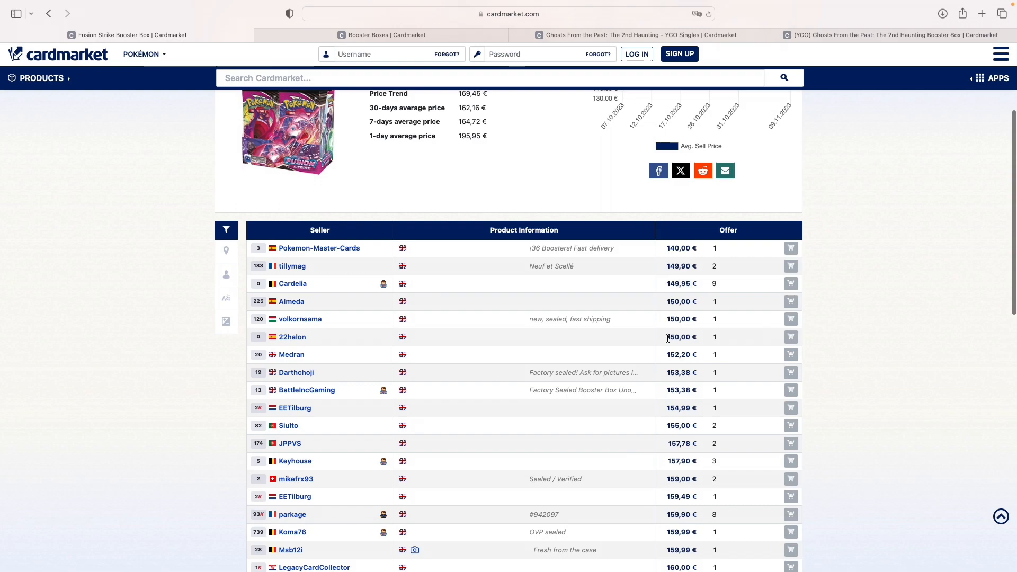
pyautogui.scroll(-3)
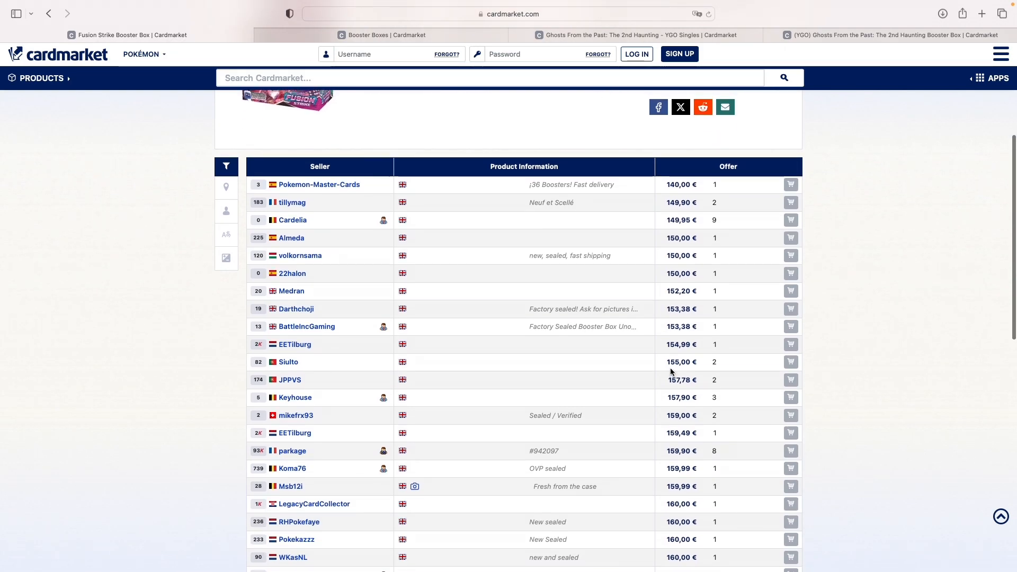
pyautogui.moveTo(642, 343)
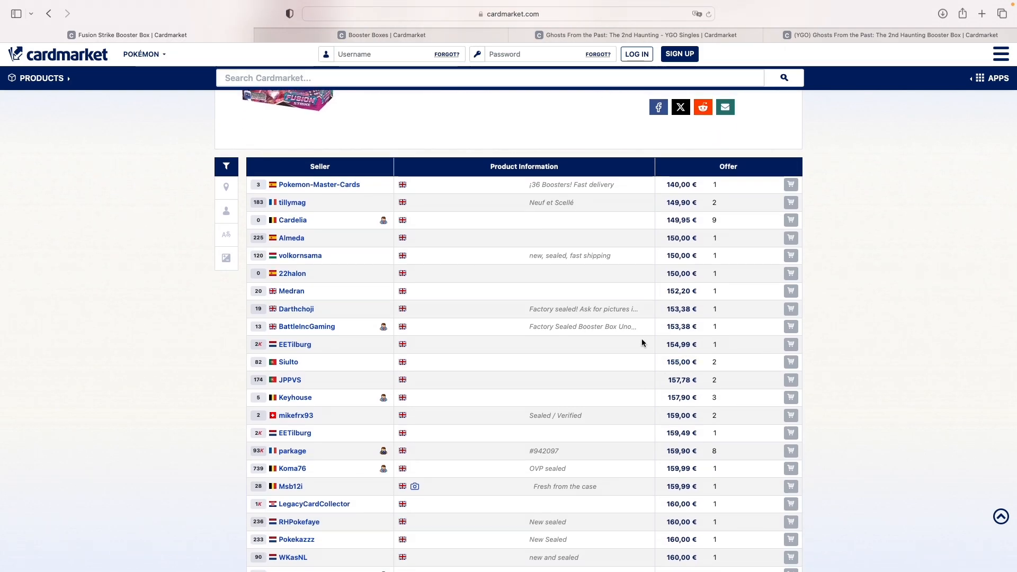
pyautogui.moveTo(672, 363)
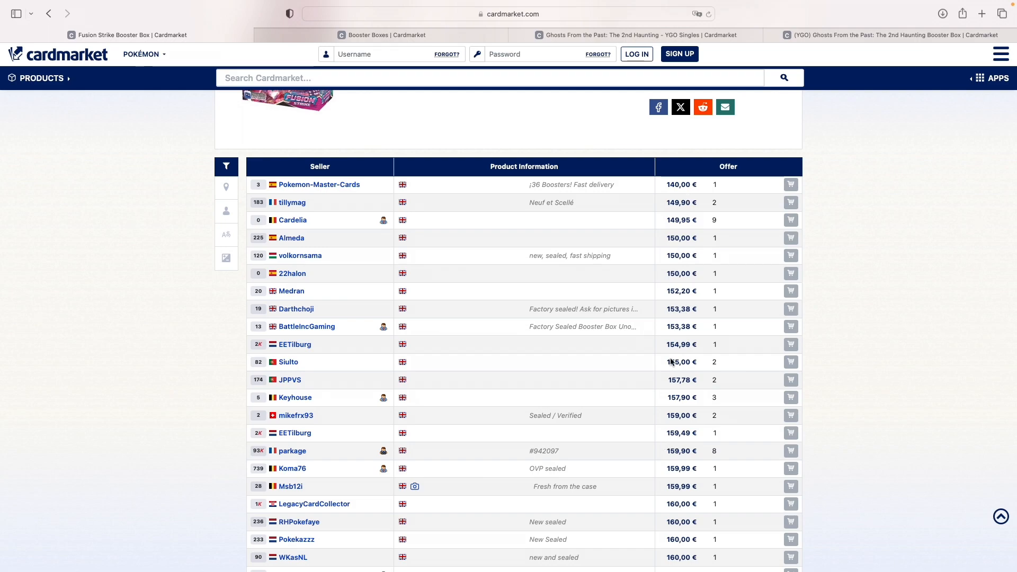
pyautogui.scroll(-3)
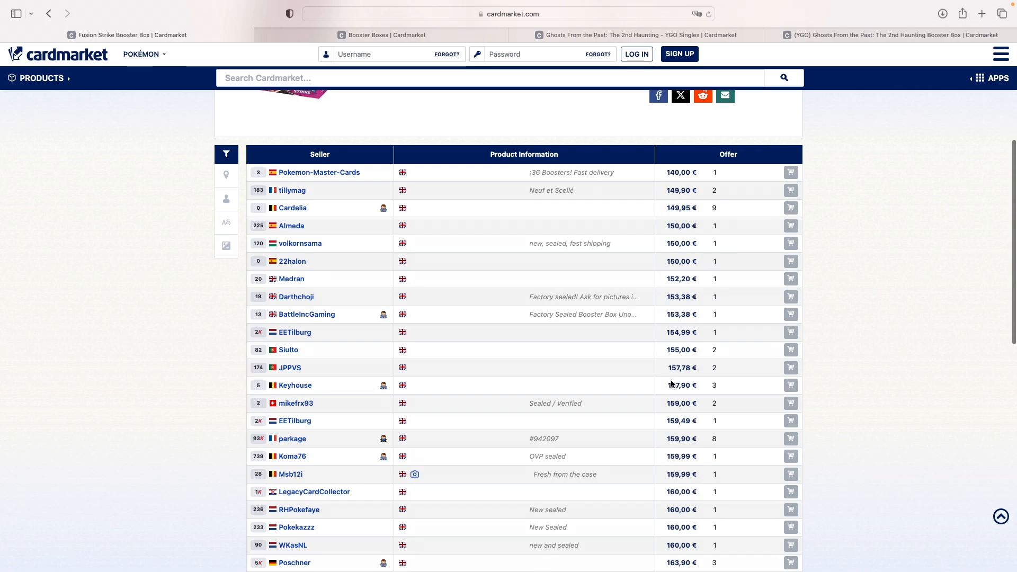
pyautogui.moveTo(666, 444)
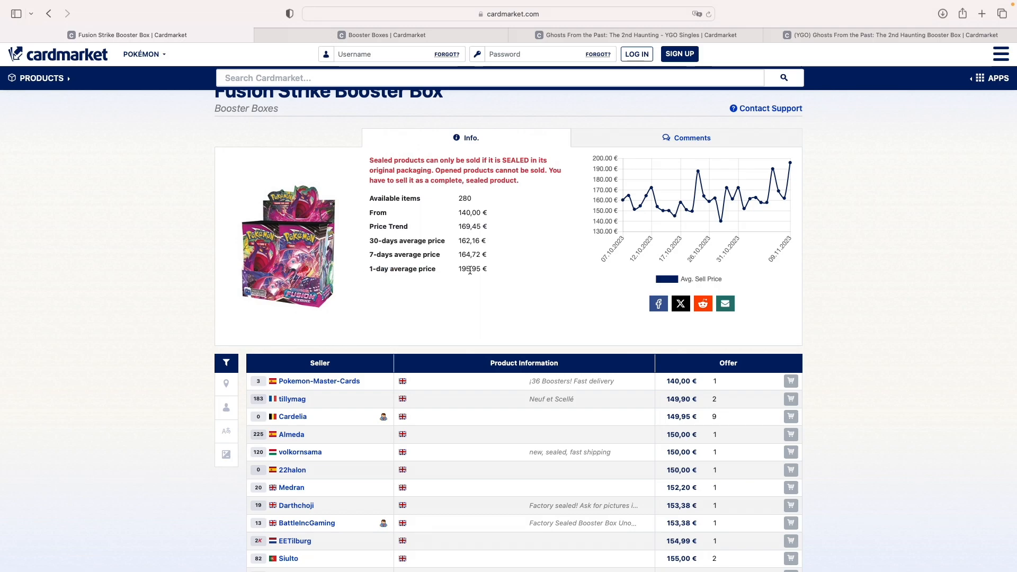
pyautogui.scroll(-3)
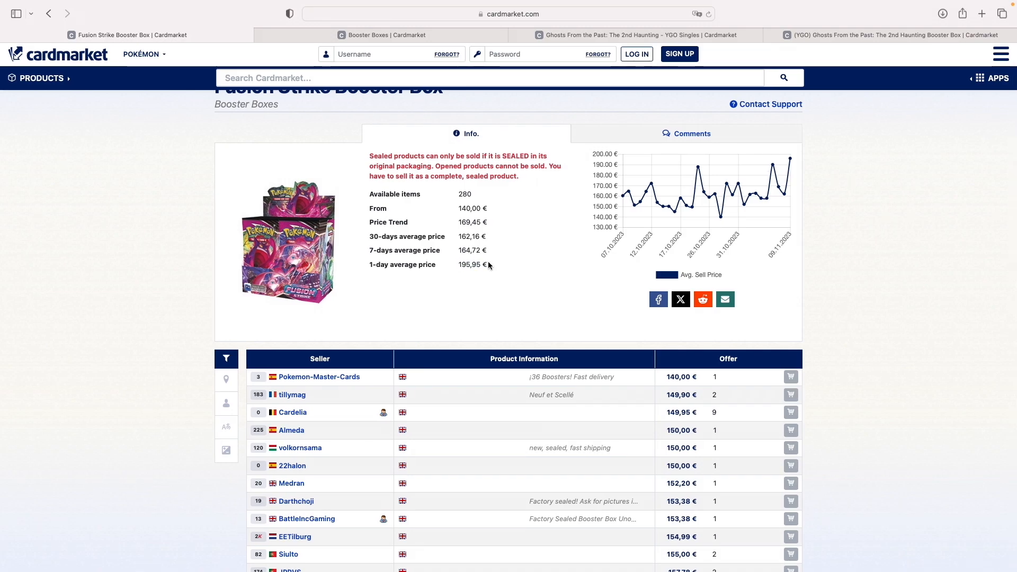
pyautogui.scroll(-3)
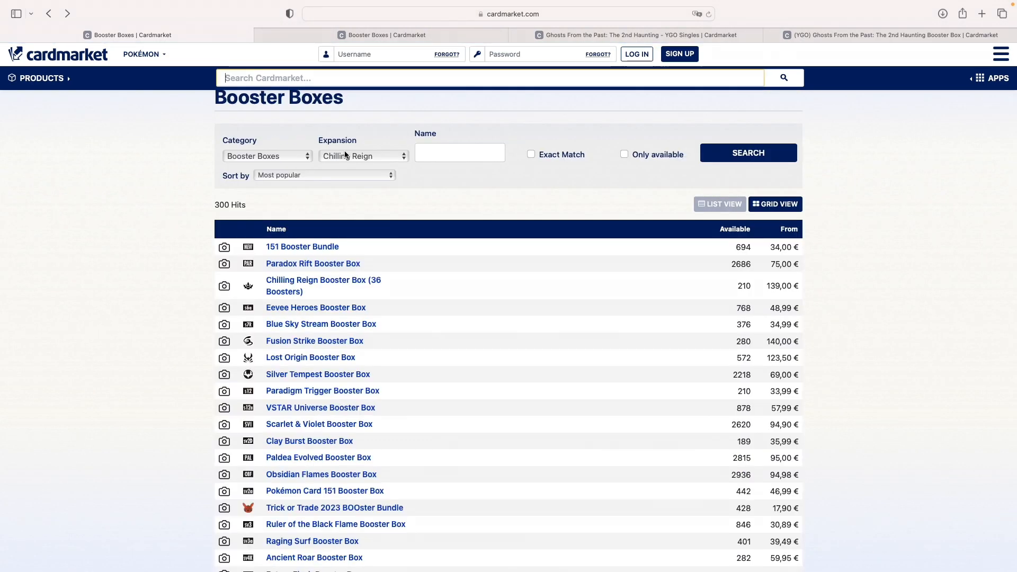
# Step: Filter the boxes to Astral Radiance and review the 6 Booster Box Case page
pyautogui.click(362, 156)
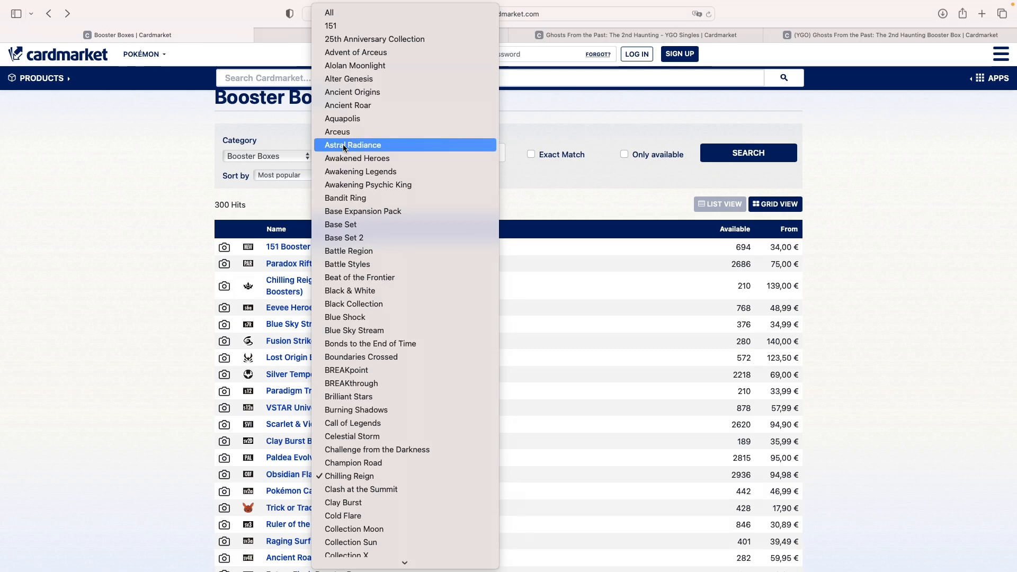
pyautogui.click(352, 144)
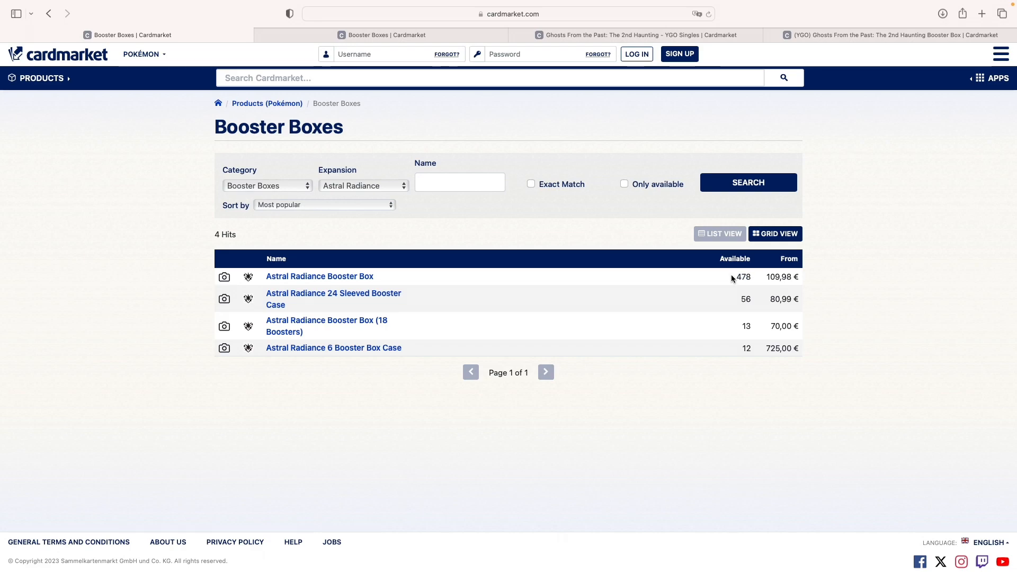
pyautogui.moveTo(742, 328)
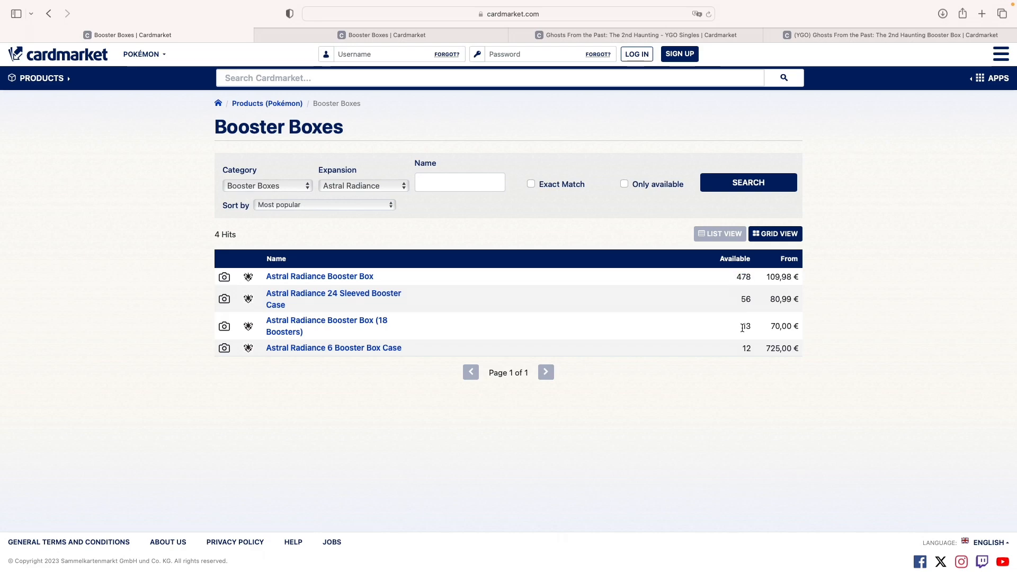
pyautogui.moveTo(770, 359)
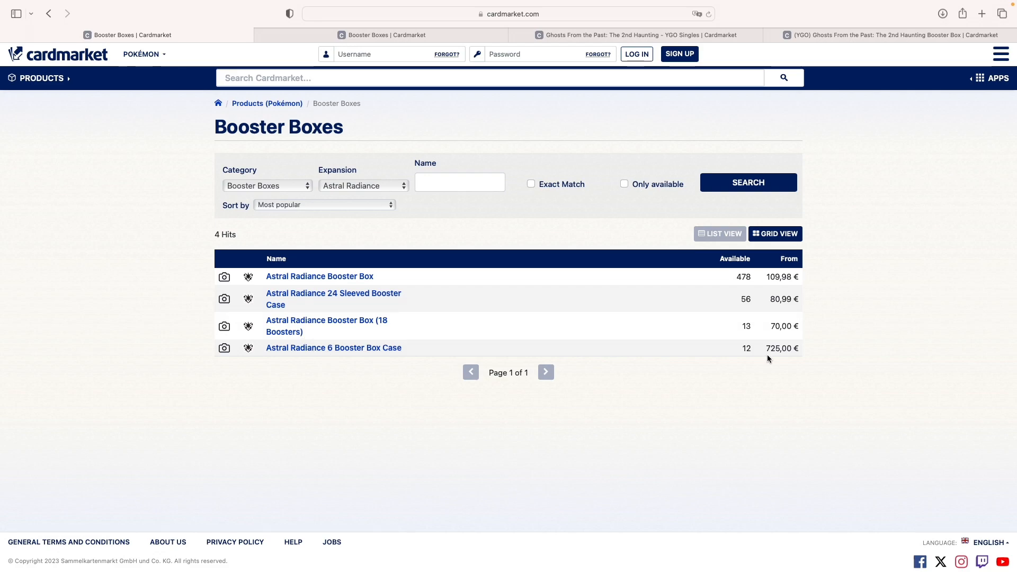
pyautogui.click(333, 347)
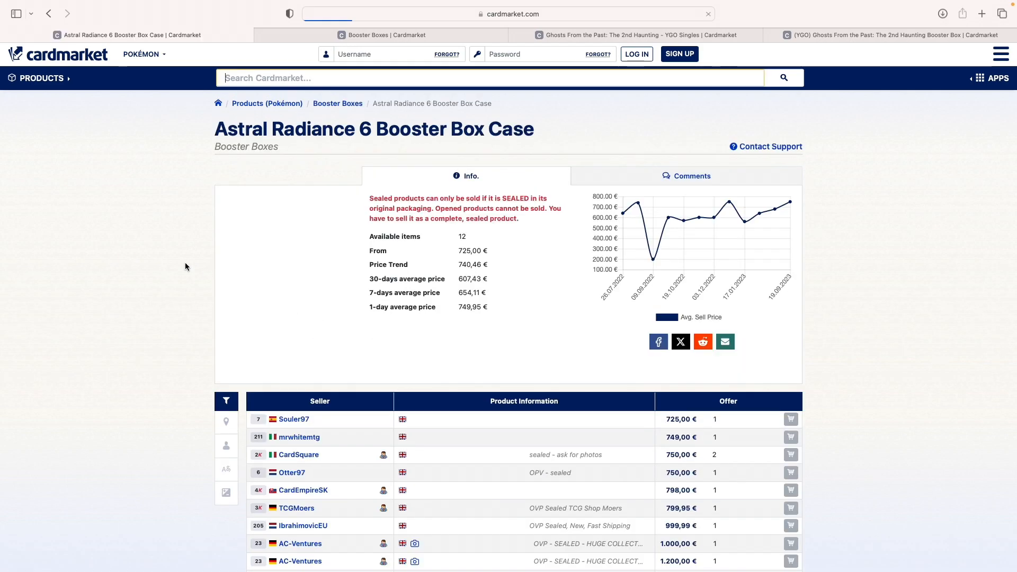
pyautogui.scroll(-3)
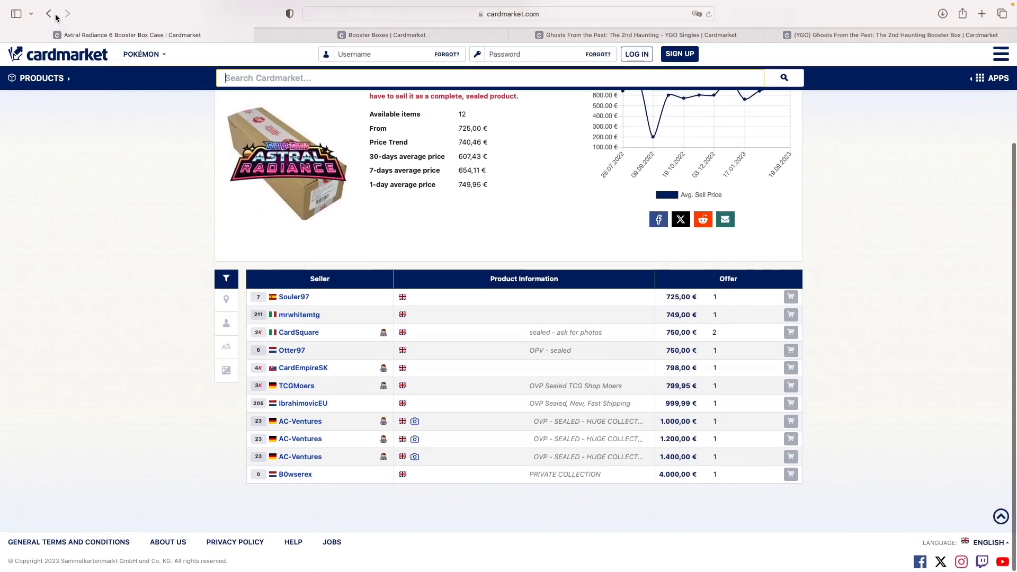
pyautogui.click(49, 14)
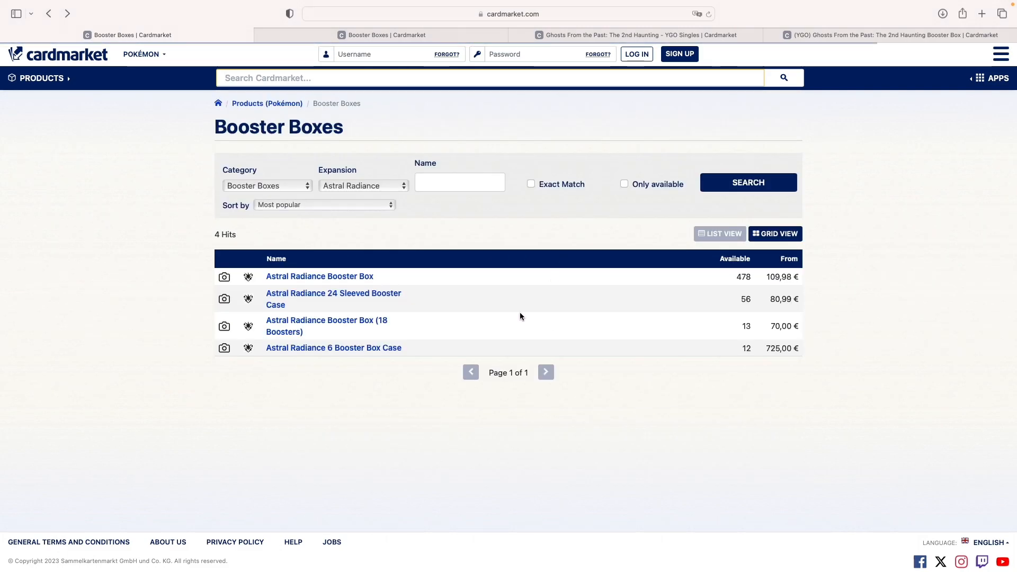
# Step: Review the Astral Radiance booster box offers, then switch the category to Singles
pyautogui.click(319, 276)
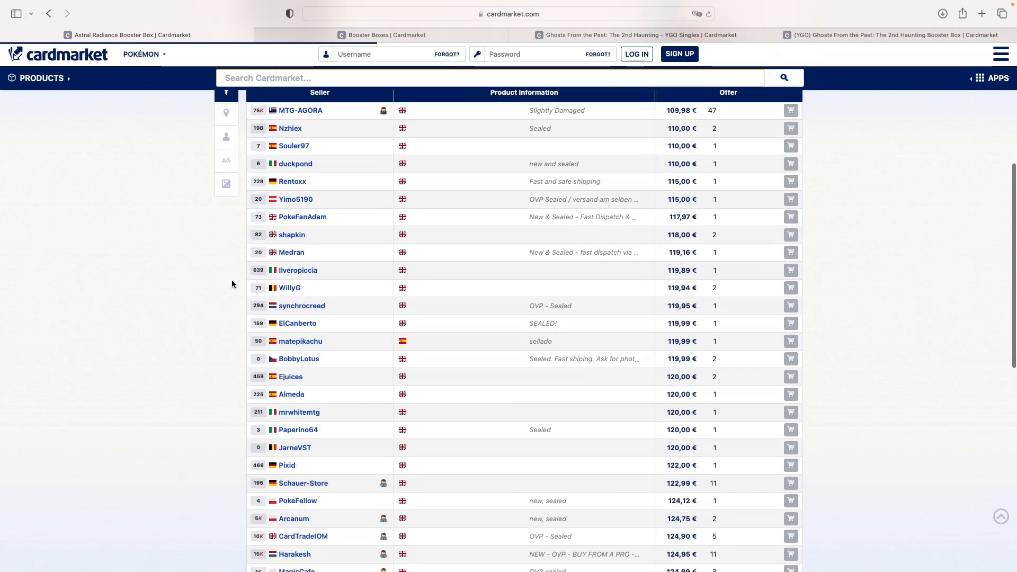
pyautogui.scroll(-3)
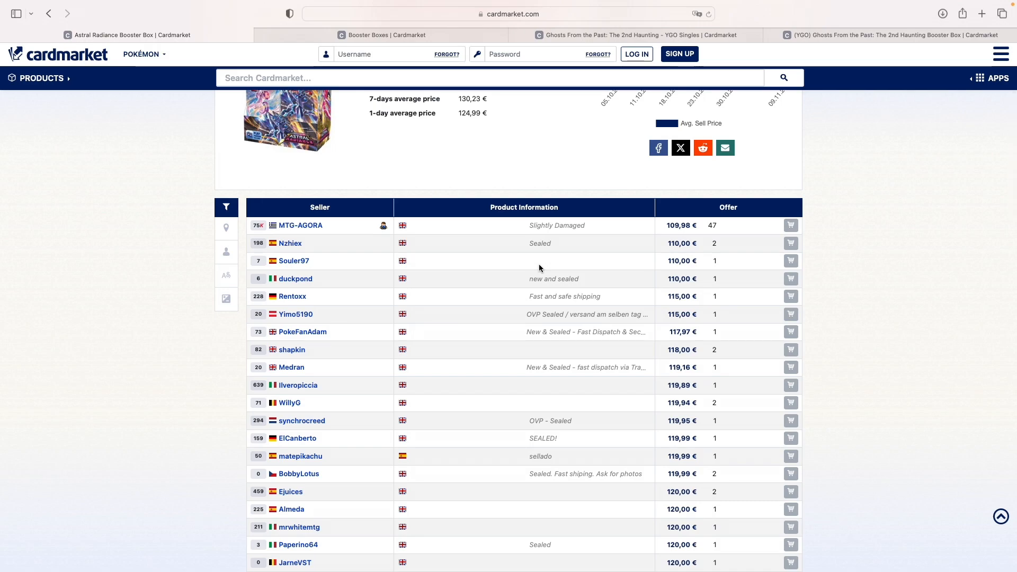
pyautogui.moveTo(533, 280)
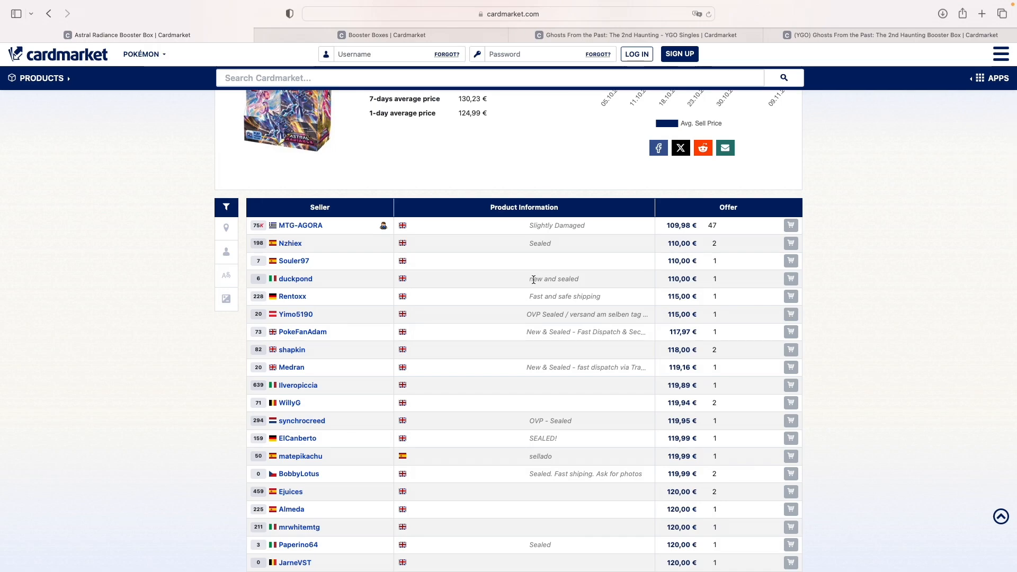
pyautogui.moveTo(596, 312)
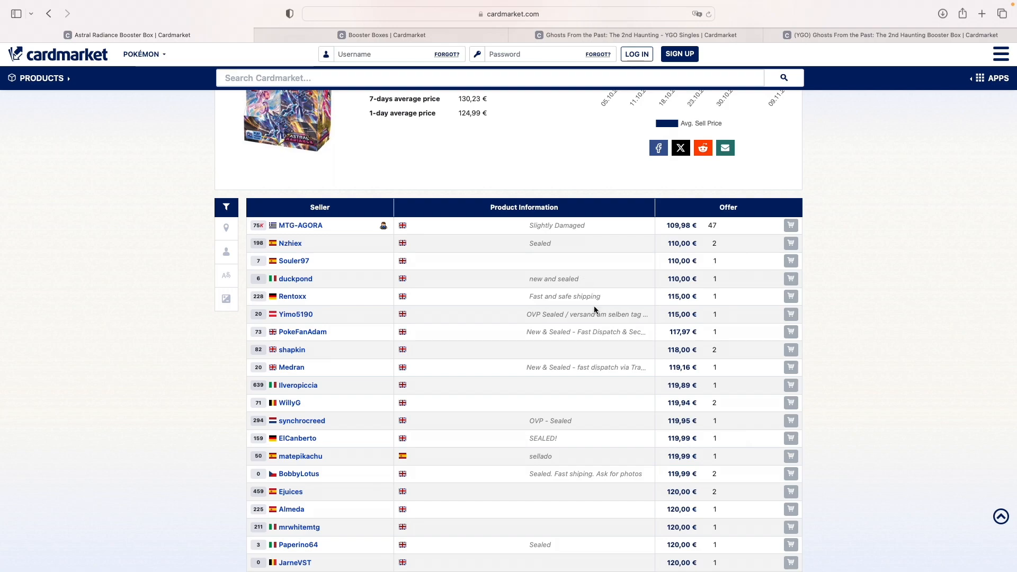
pyautogui.scroll(-3)
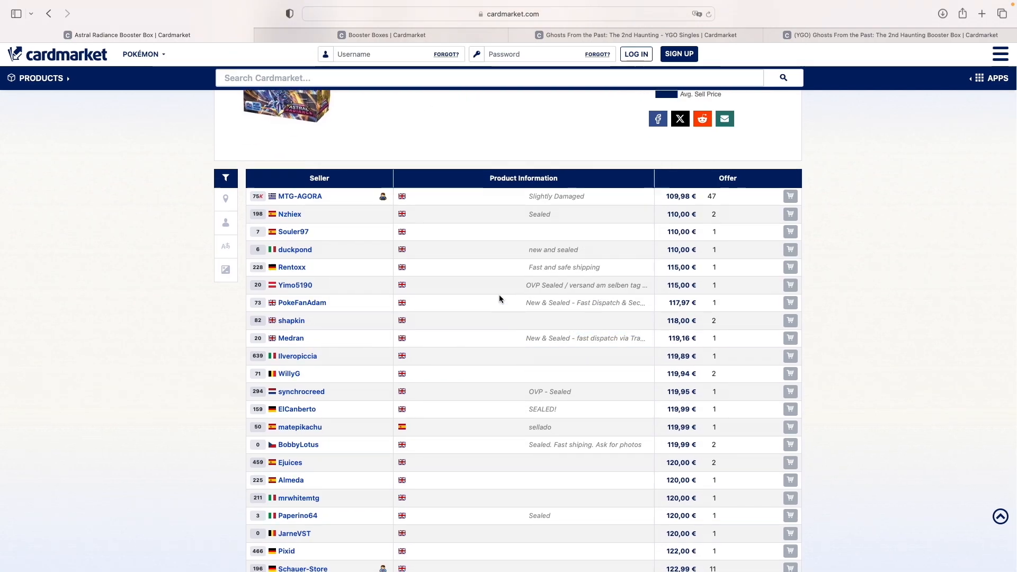
pyautogui.scroll(3)
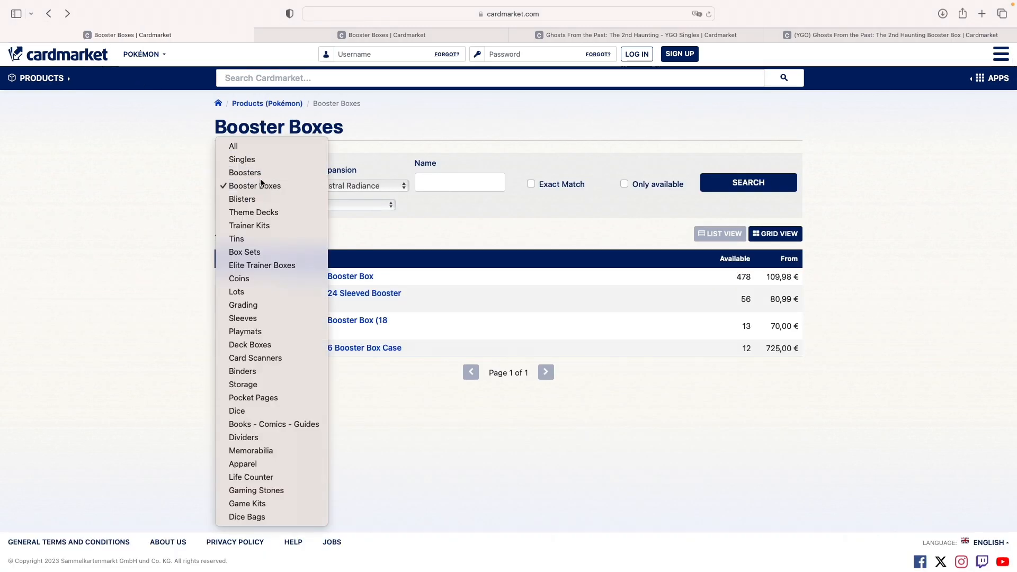
pyautogui.click(242, 159)
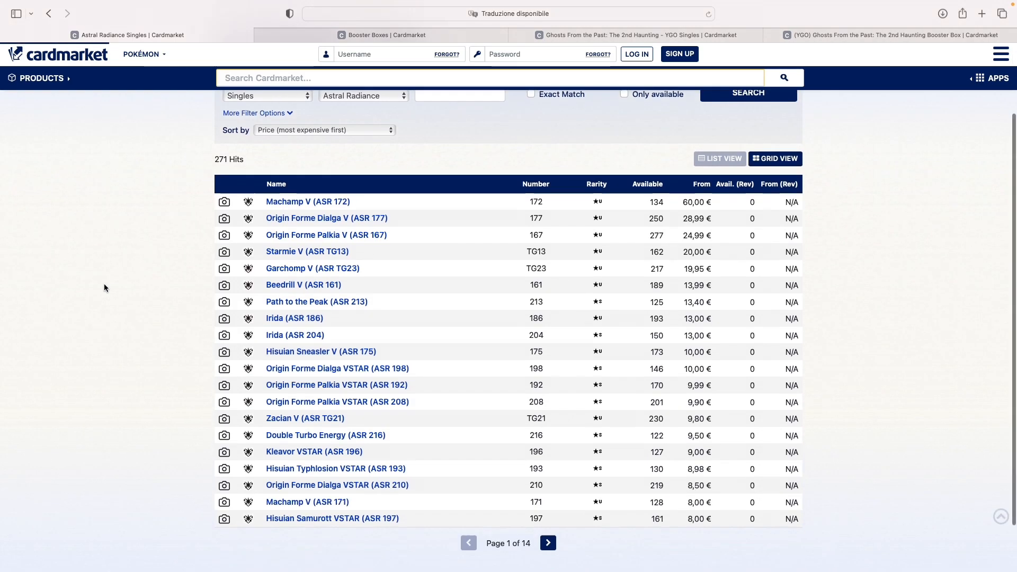
# Step: Scroll the Astral Radiance singles list led by Machamp V at 60,00 €
pyautogui.scroll(-3)
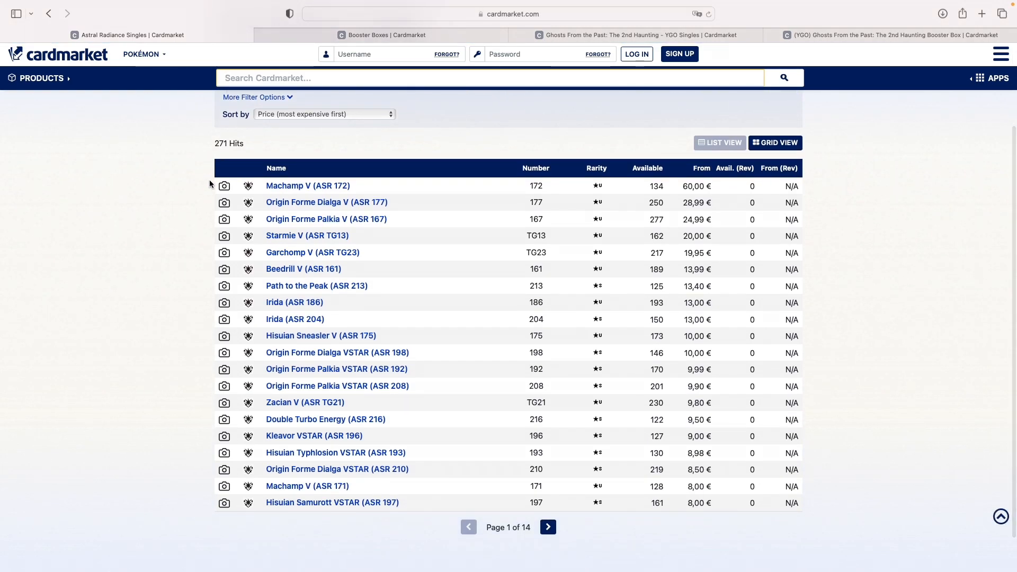
pyautogui.moveTo(225, 185)
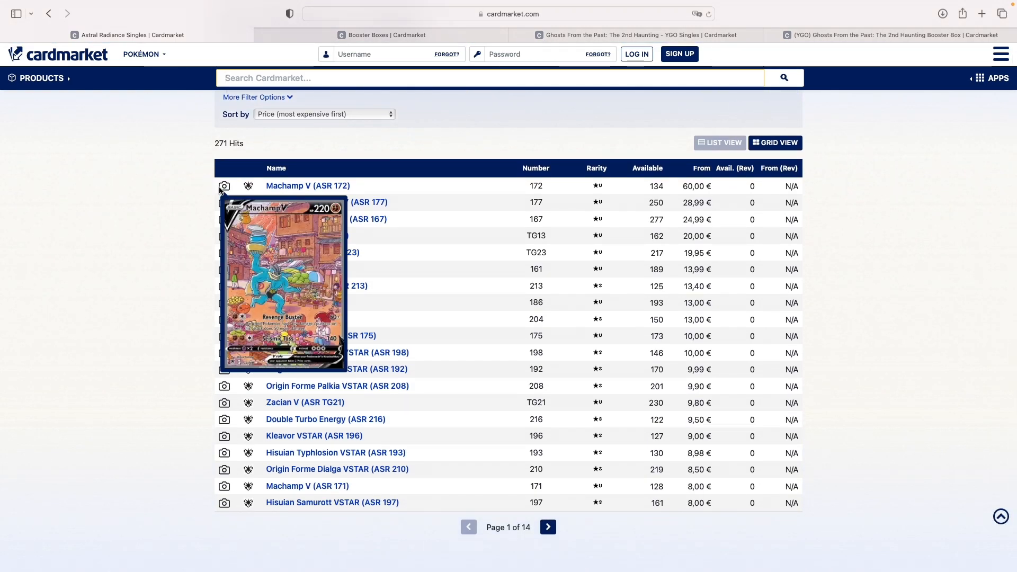
pyautogui.moveTo(225, 203)
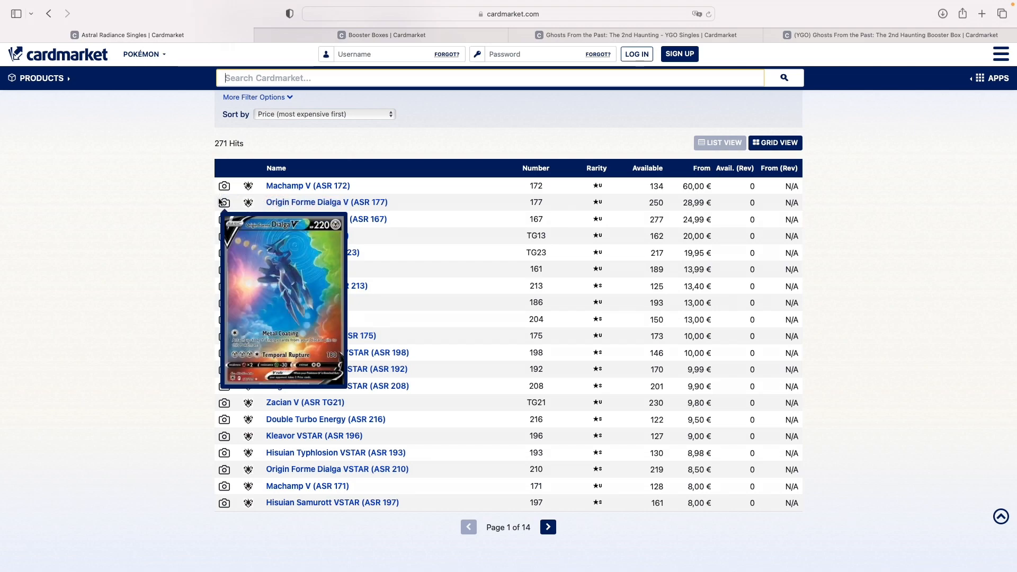
pyautogui.moveTo(225, 219)
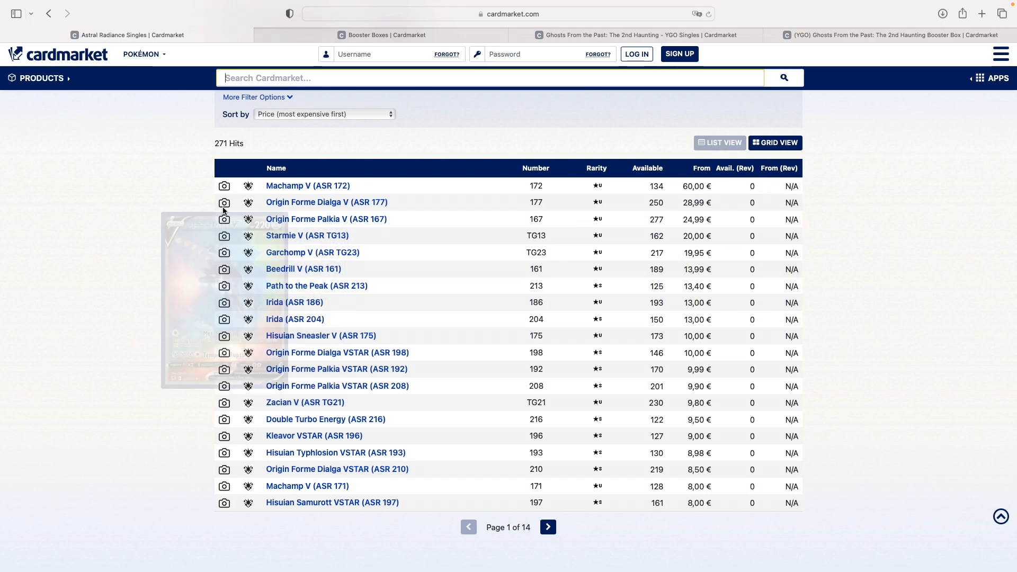
pyautogui.moveTo(224, 218)
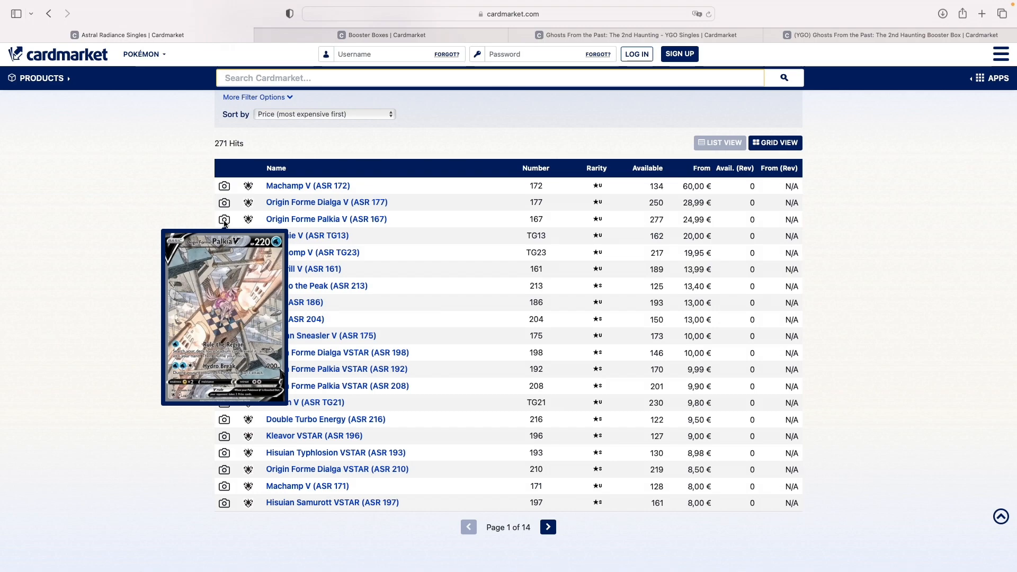
pyautogui.moveTo(224, 253)
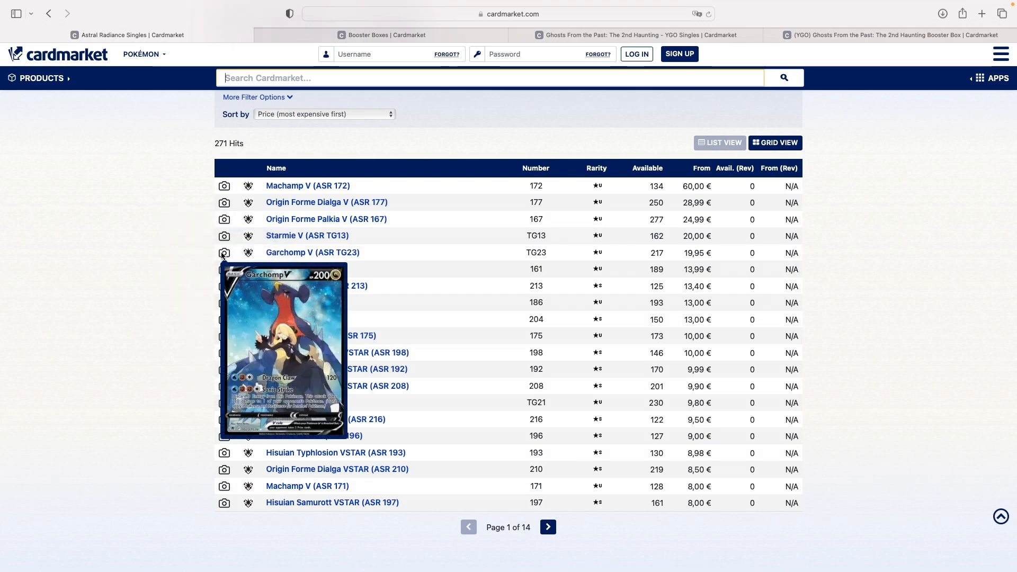
pyautogui.moveTo(224, 485)
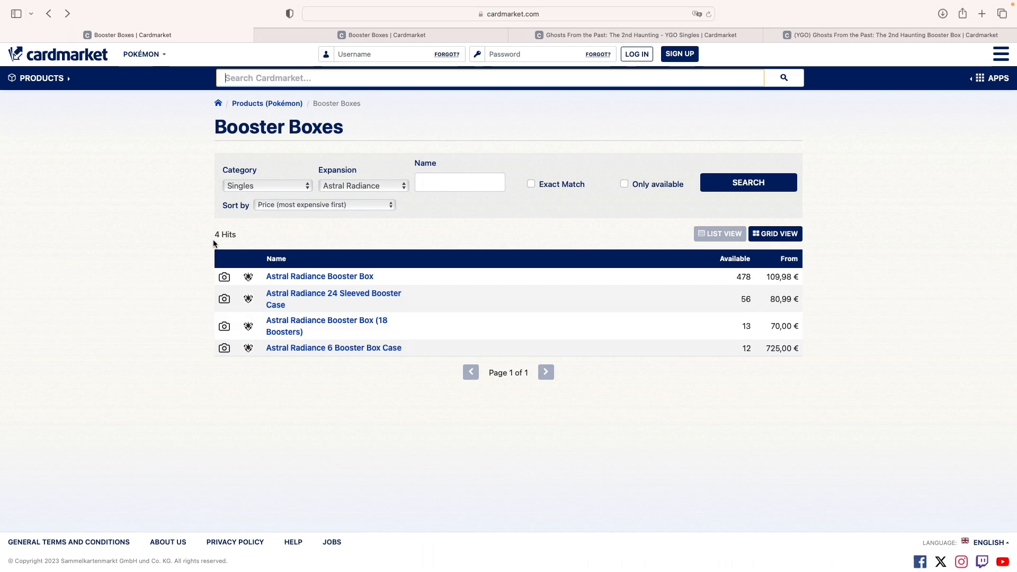
pyautogui.doubleClick(225, 234)
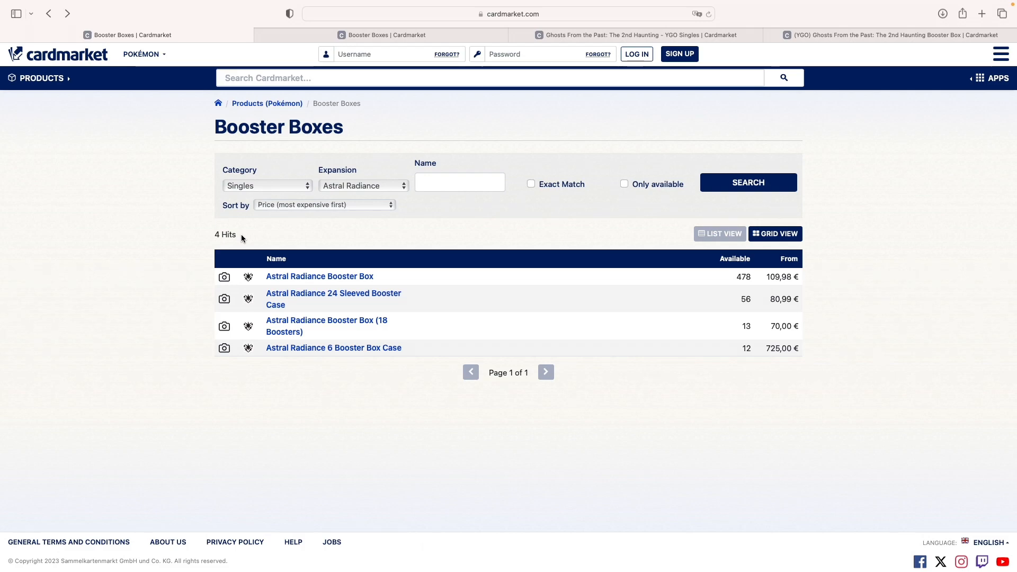
pyautogui.doubleClick(227, 234)
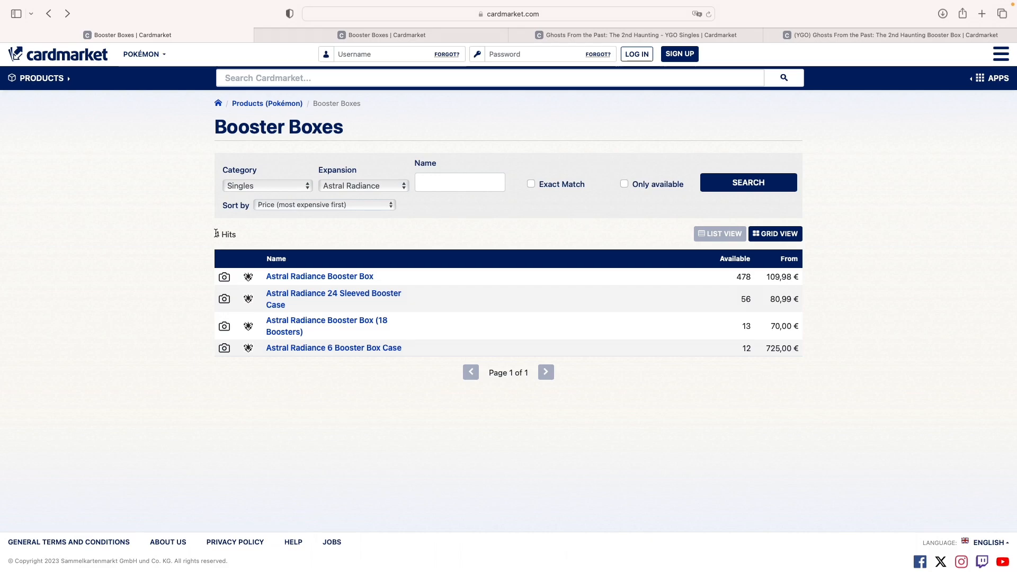
pyautogui.doubleClick(222, 234)
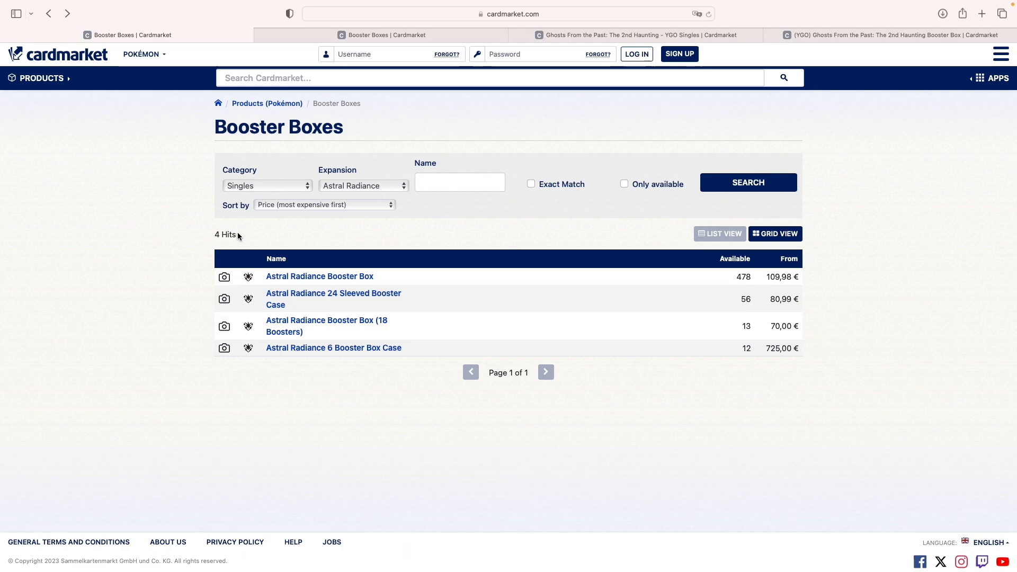
pyautogui.moveTo(216, 234)
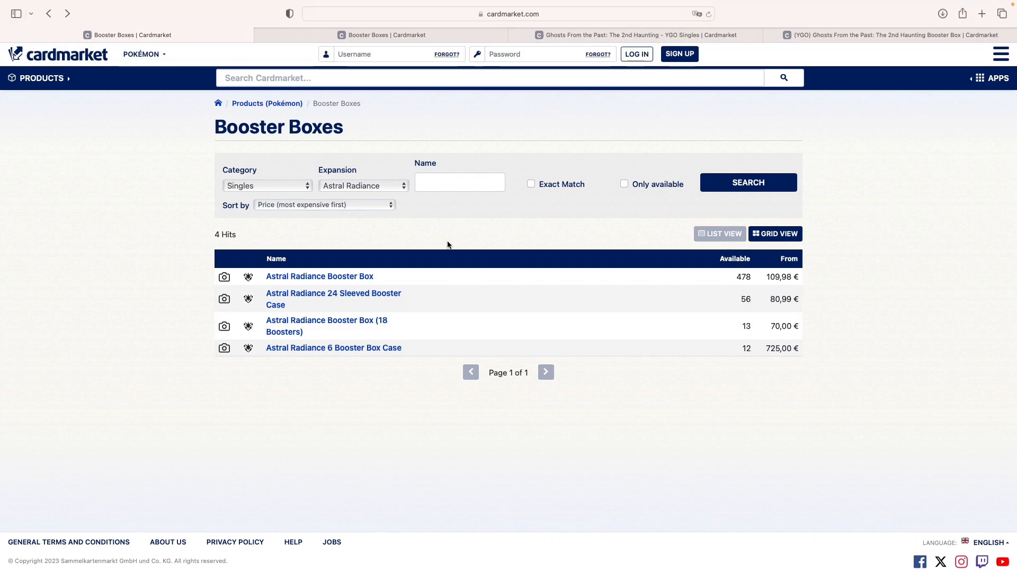
pyautogui.moveTo(578, 44)
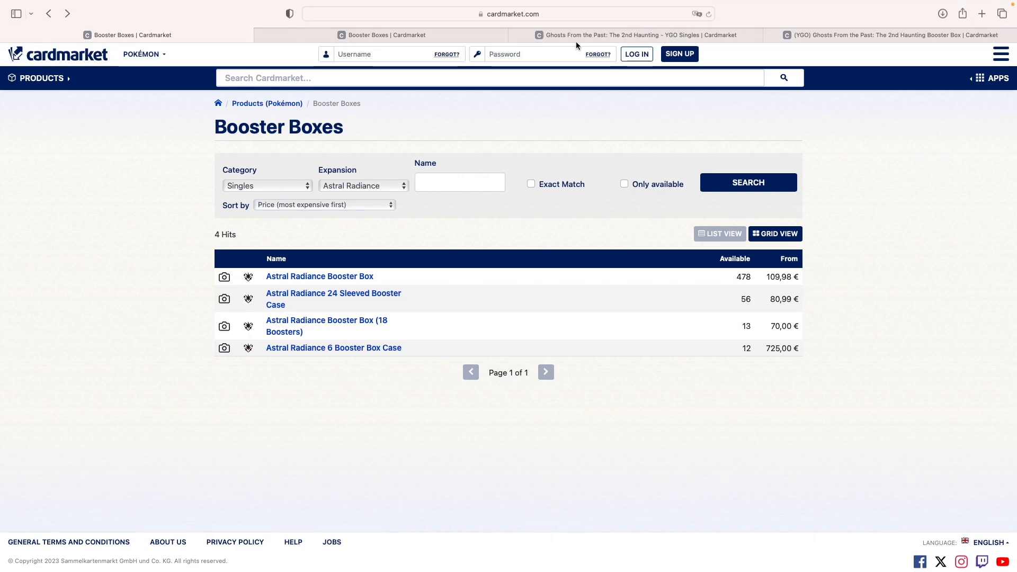
# Step: Show the Ghosts From the Past: The 2nd Haunting singles, most expensive first, led by Dark Magician Girl at 161,00 €
pyautogui.click(637, 34)
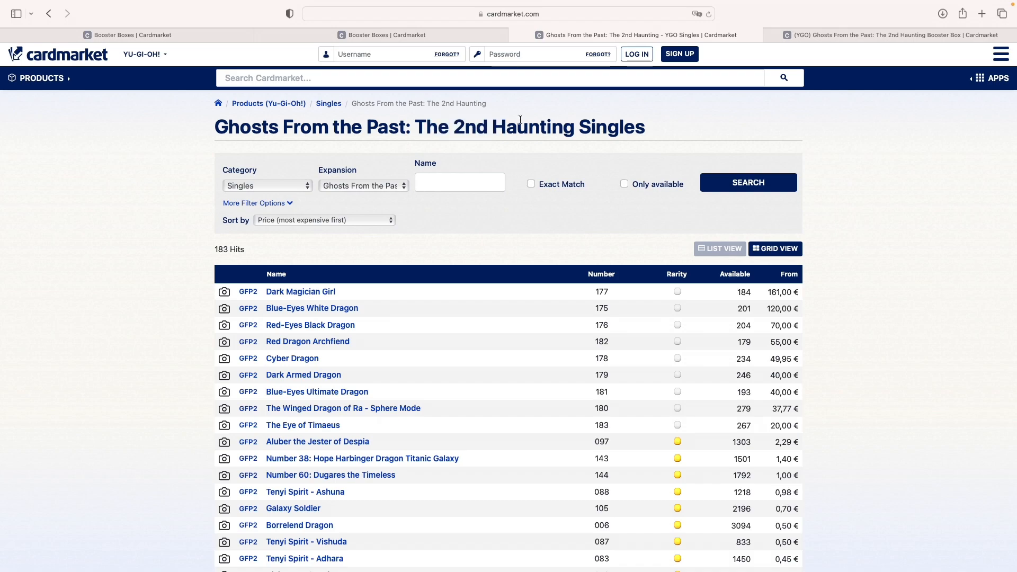
pyautogui.scroll(-3)
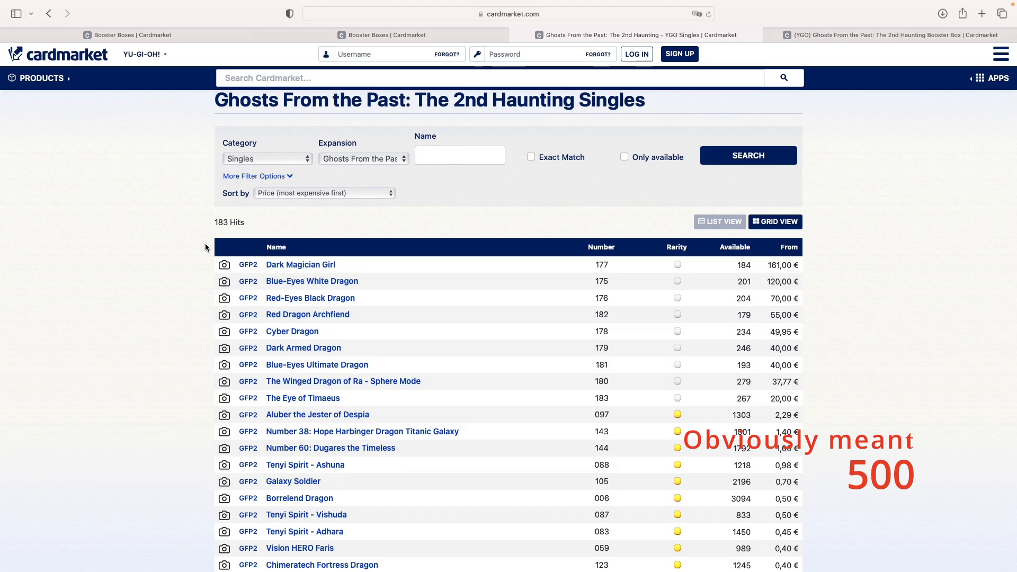
pyautogui.moveTo(223, 264)
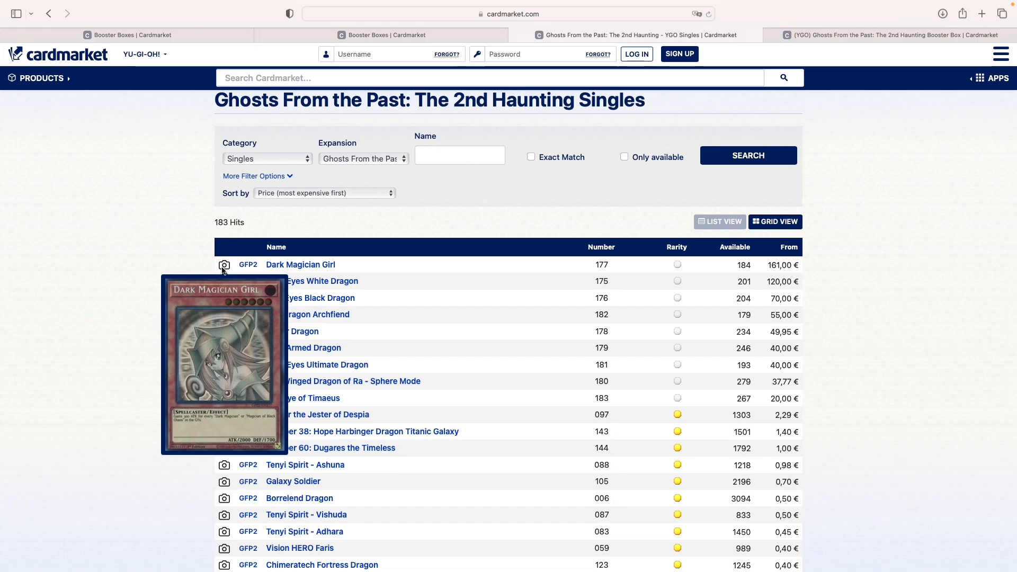
pyautogui.moveTo(224, 284)
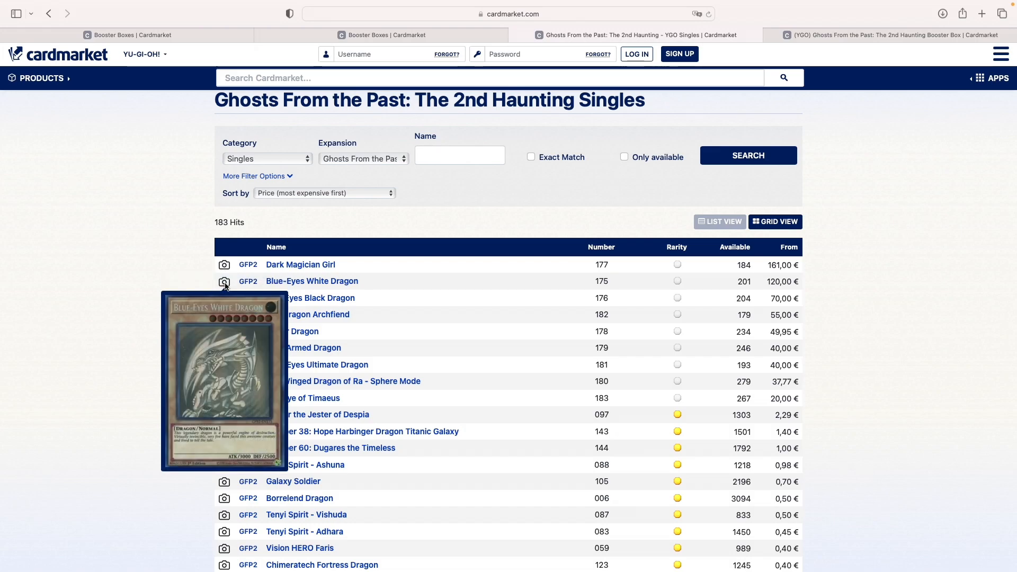
pyautogui.moveTo(225, 301)
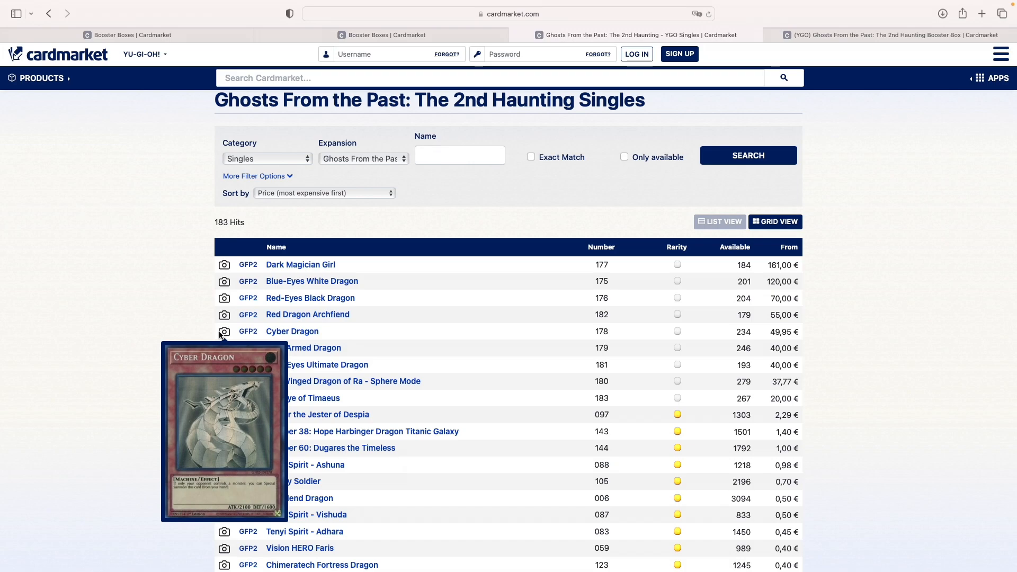
pyautogui.moveTo(225, 350)
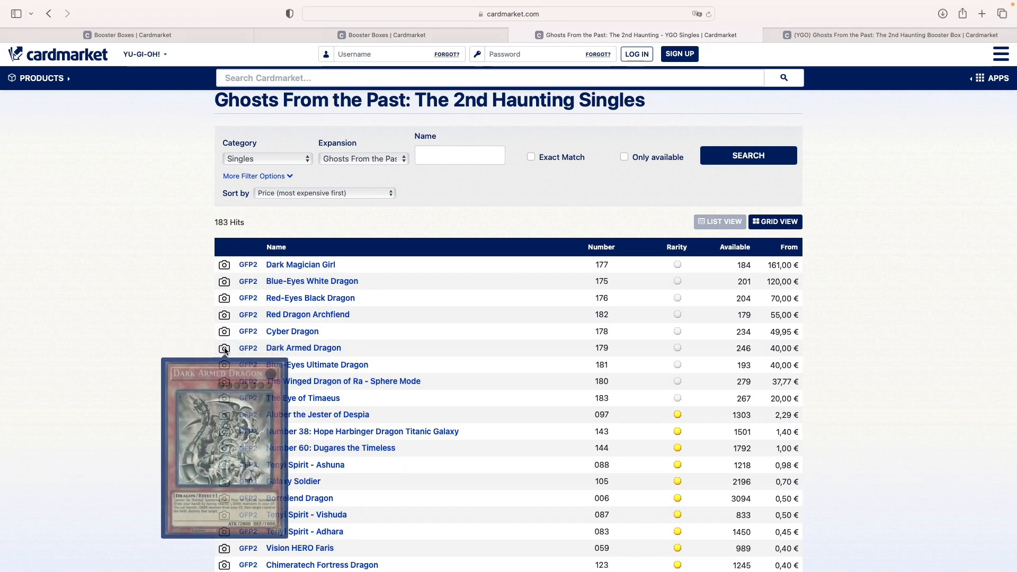
pyautogui.moveTo(224, 366)
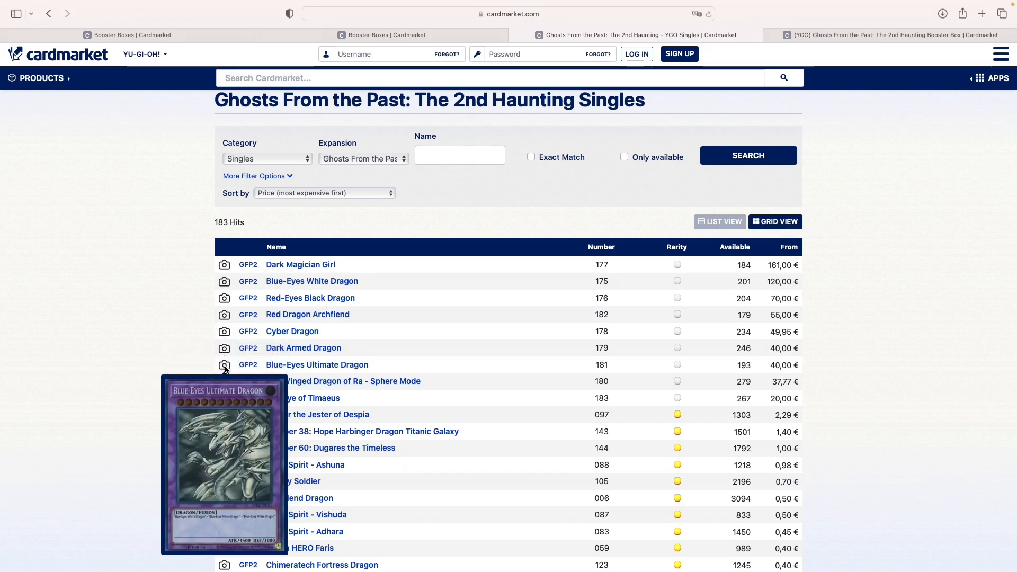
pyautogui.moveTo(339, 121)
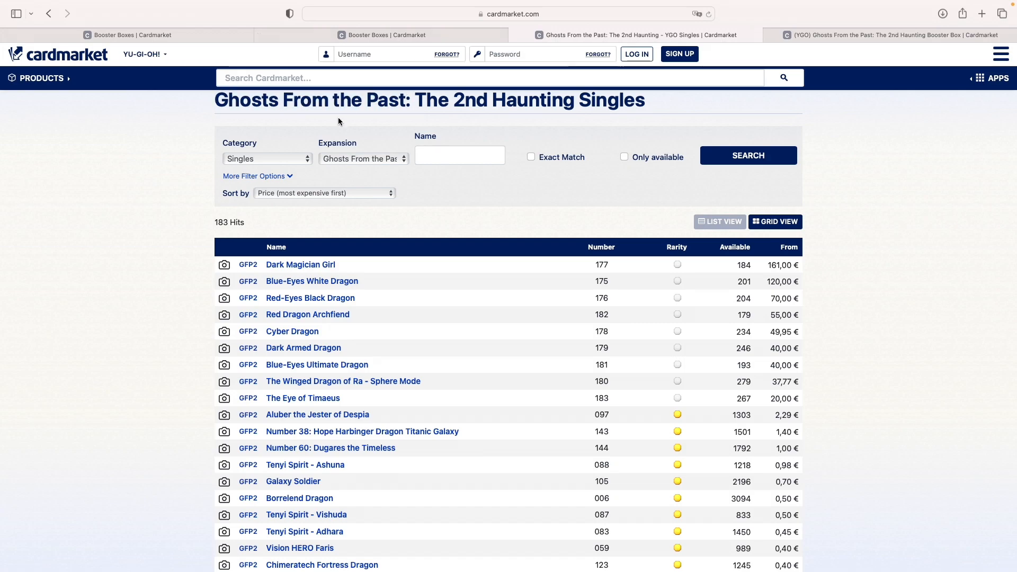
pyautogui.scroll(-3)
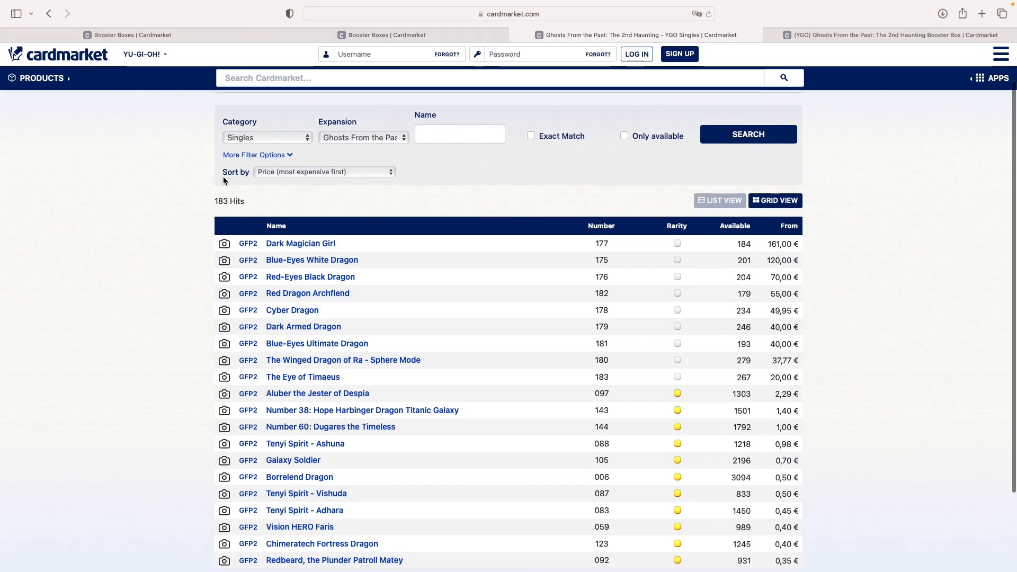
pyautogui.moveTo(224, 309)
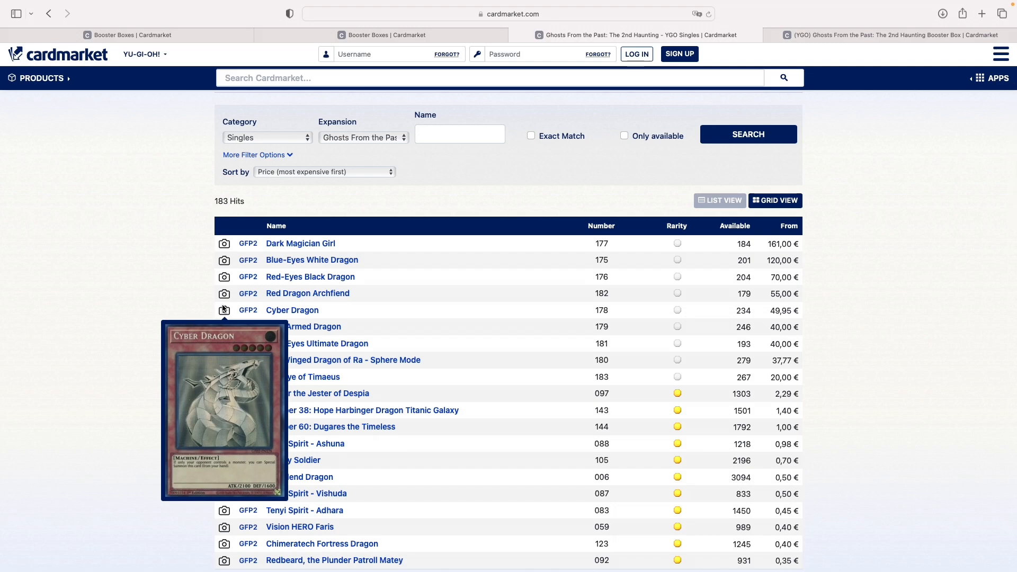
pyautogui.moveTo(504, 532)
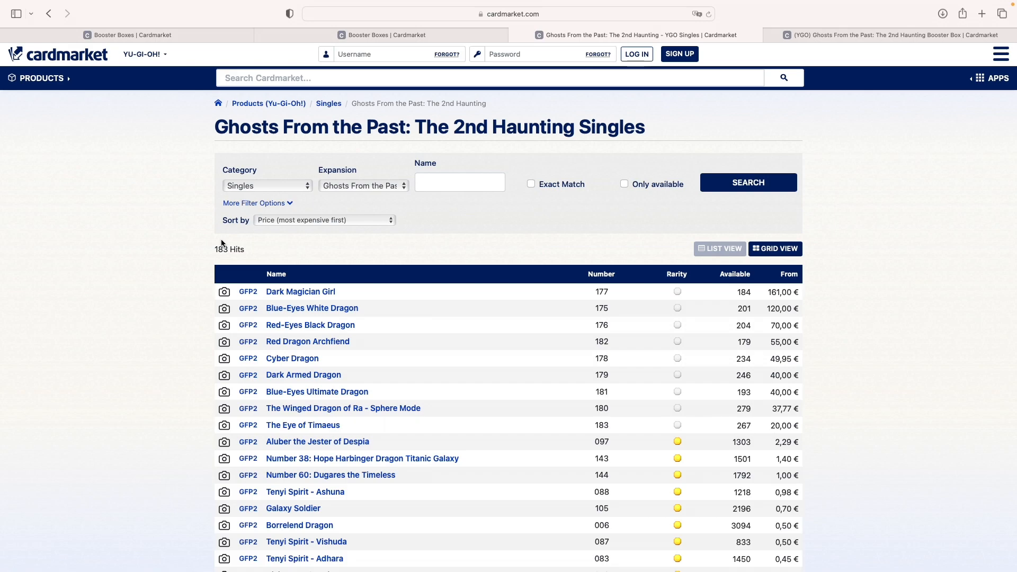
pyautogui.moveTo(790, 17)
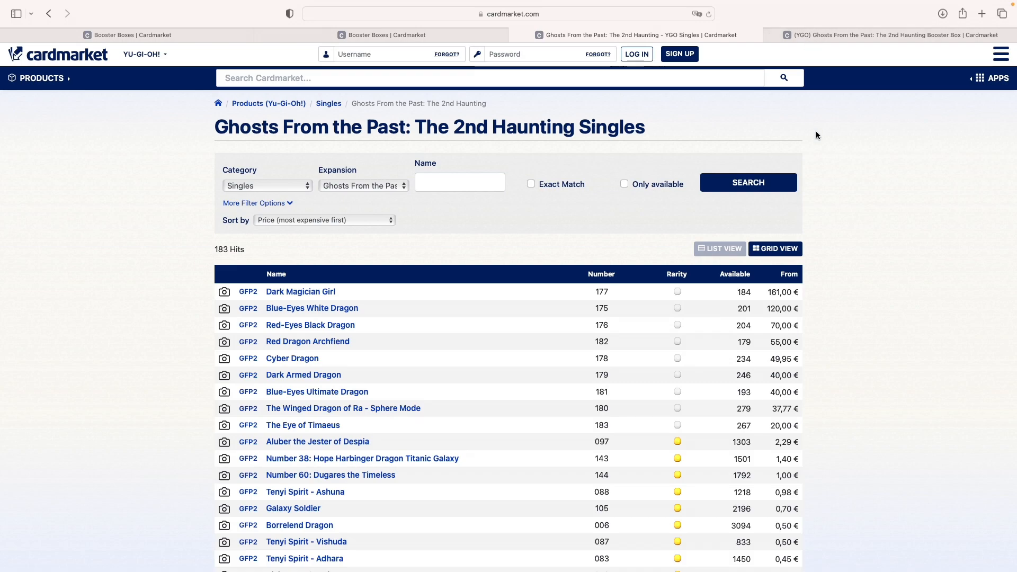
pyautogui.moveTo(839, 63)
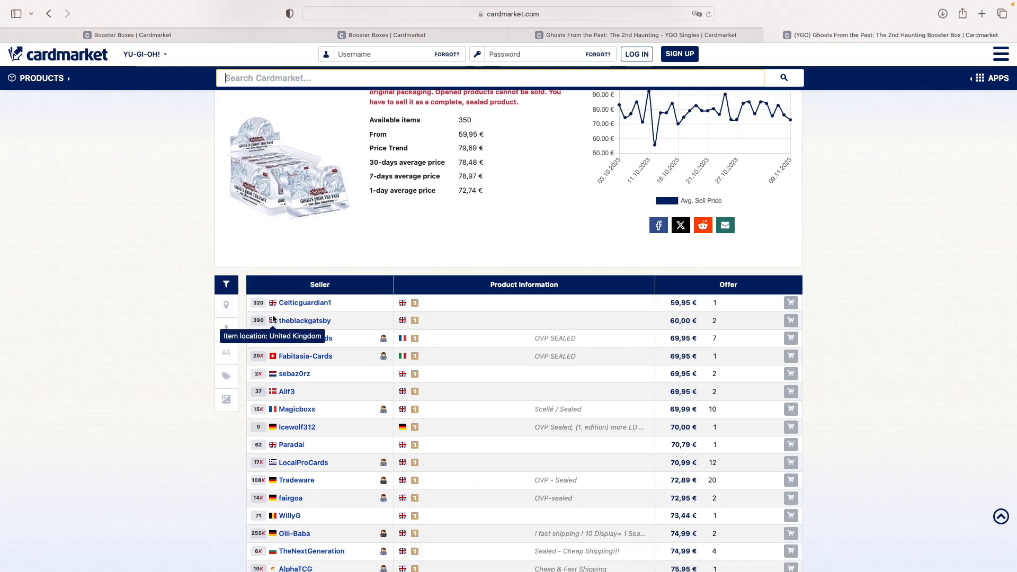
pyautogui.moveTo(182, 314)
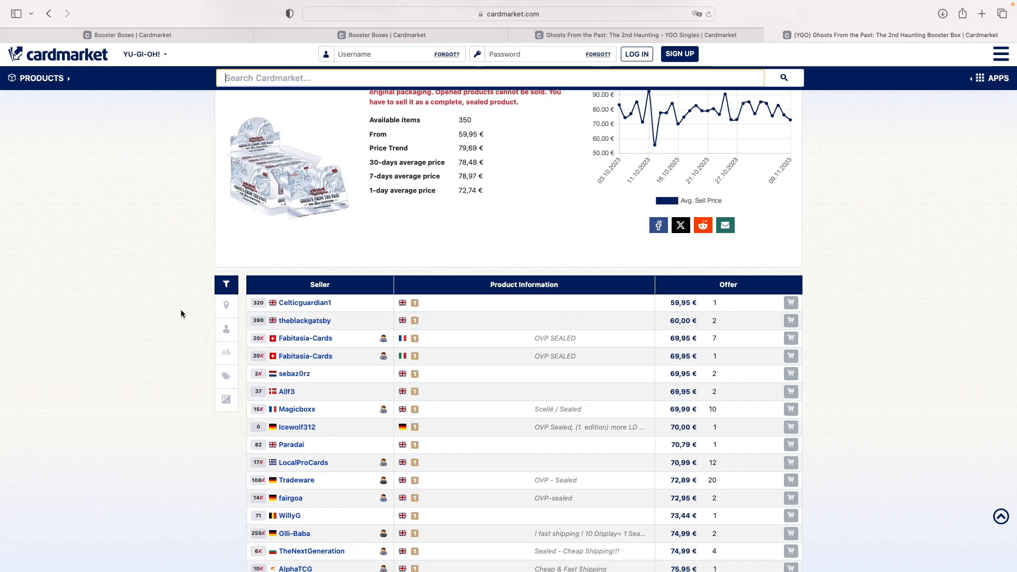
# Step: Scroll the Ghosts From the Past booster box seller offers from 59,95 € and highlight one price
pyautogui.scroll(-3)
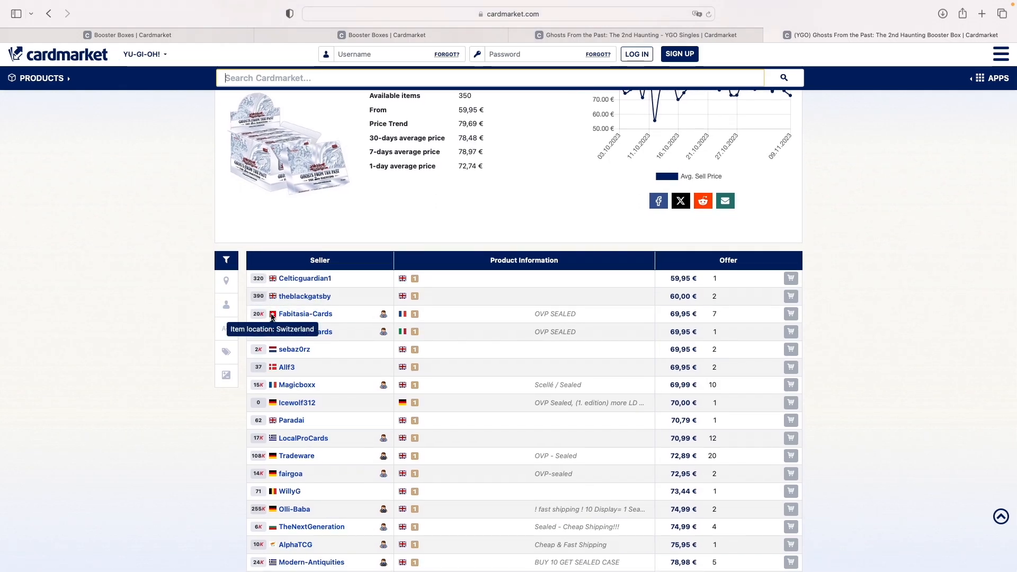
pyautogui.moveTo(371, 306)
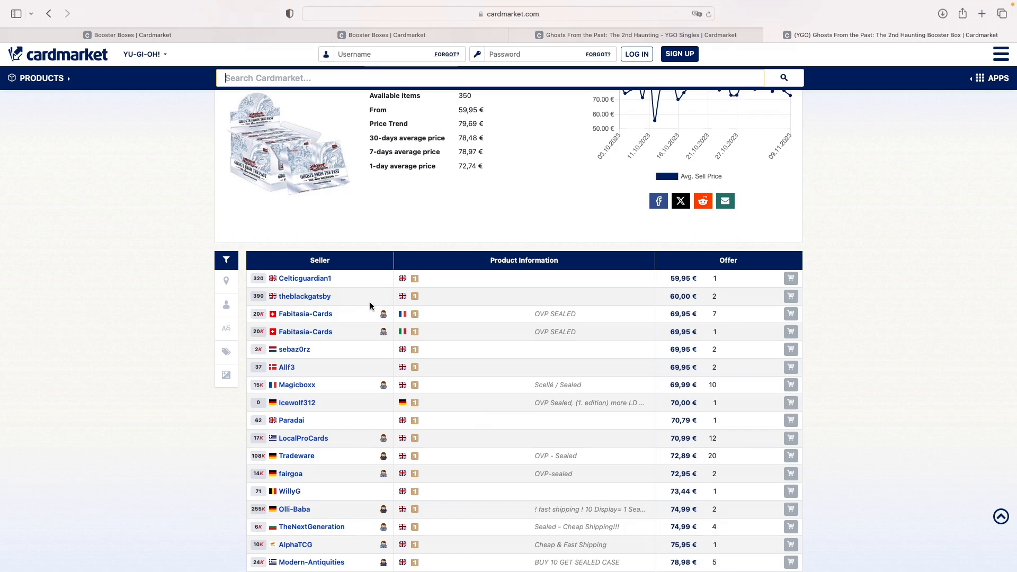
pyautogui.scroll(-3)
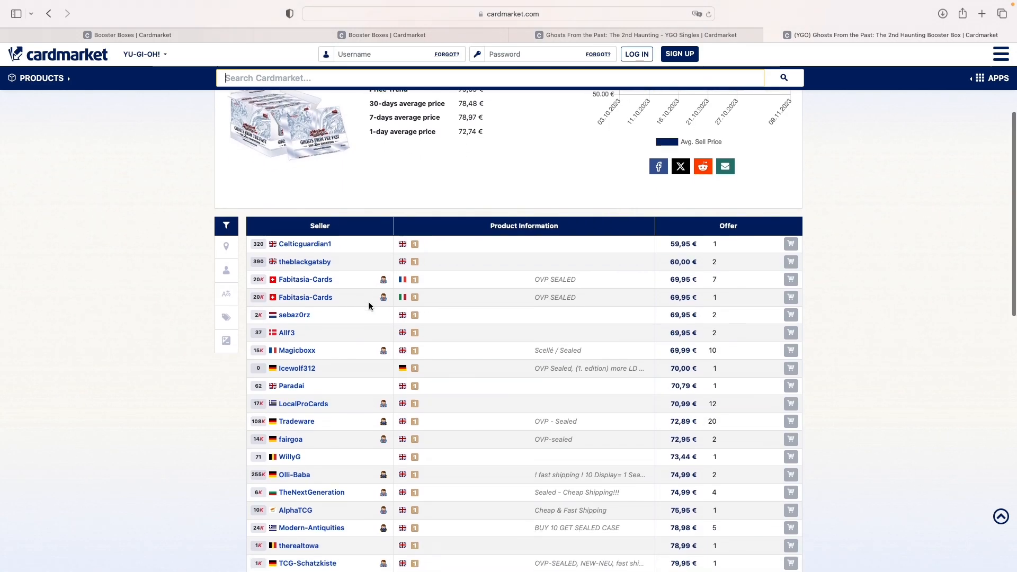
pyautogui.scroll(-3)
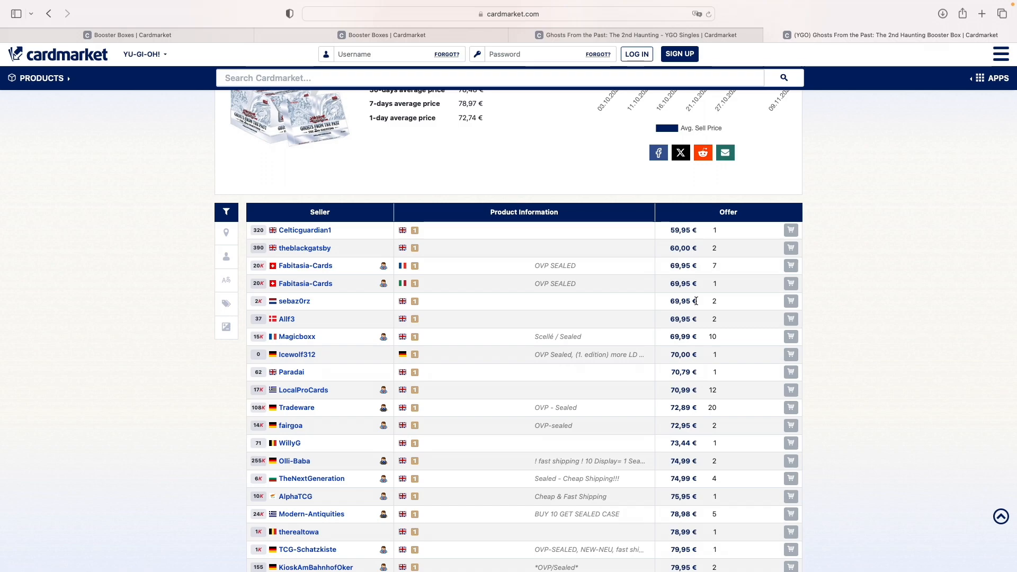
pyautogui.moveTo(587, 338)
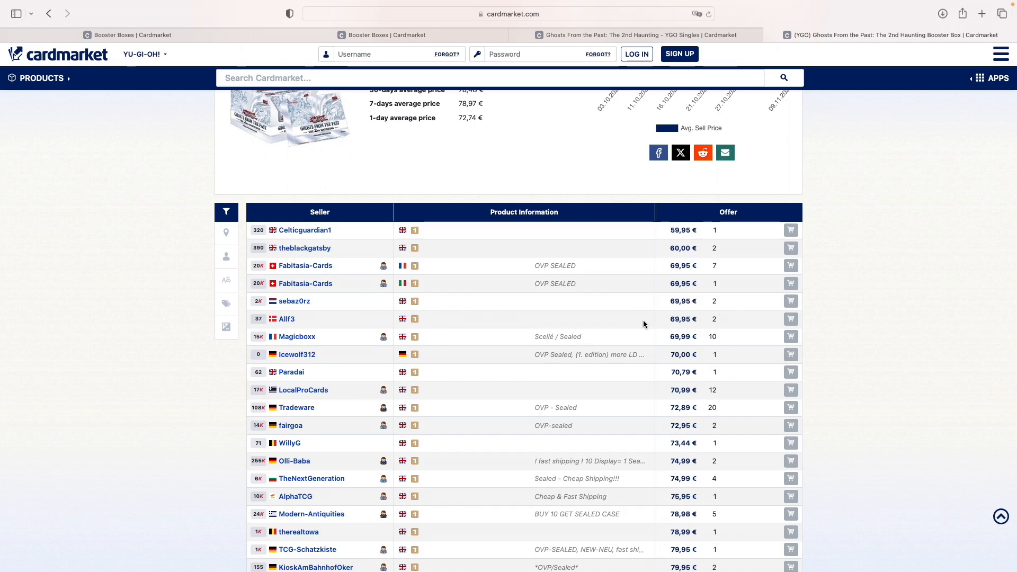
pyautogui.moveTo(671, 320)
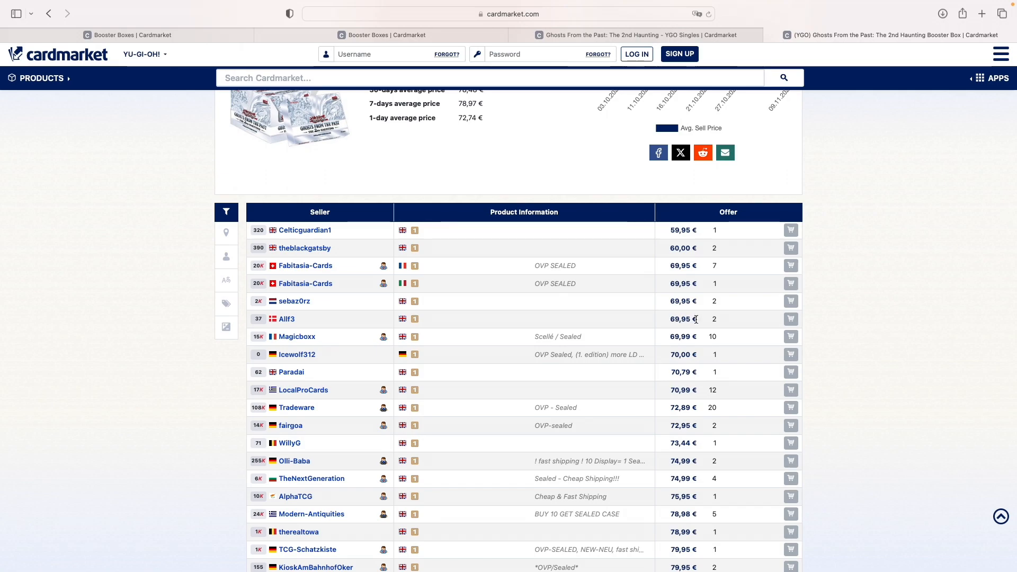
pyautogui.moveTo(672, 320)
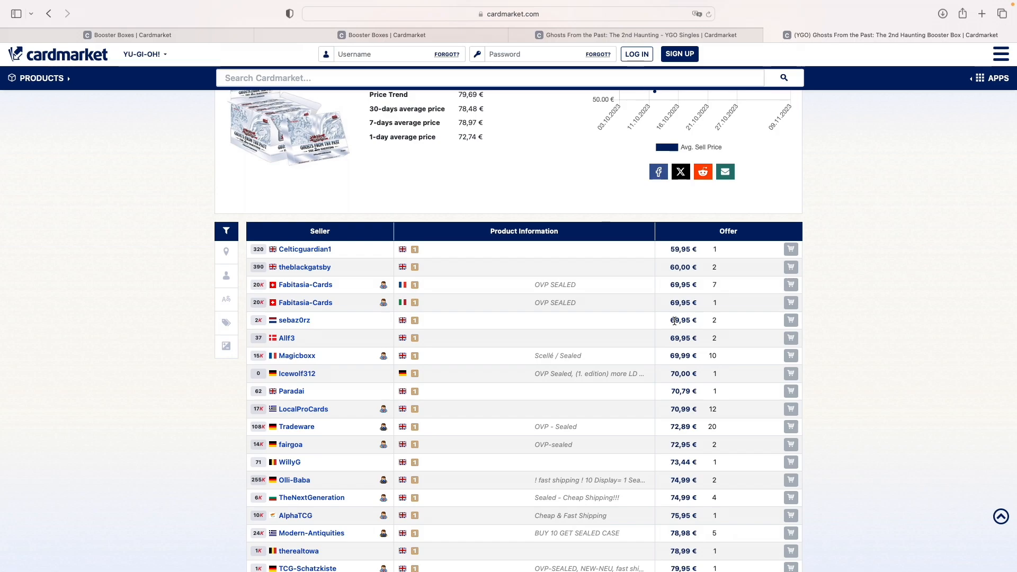
pyautogui.doubleClick(680, 320)
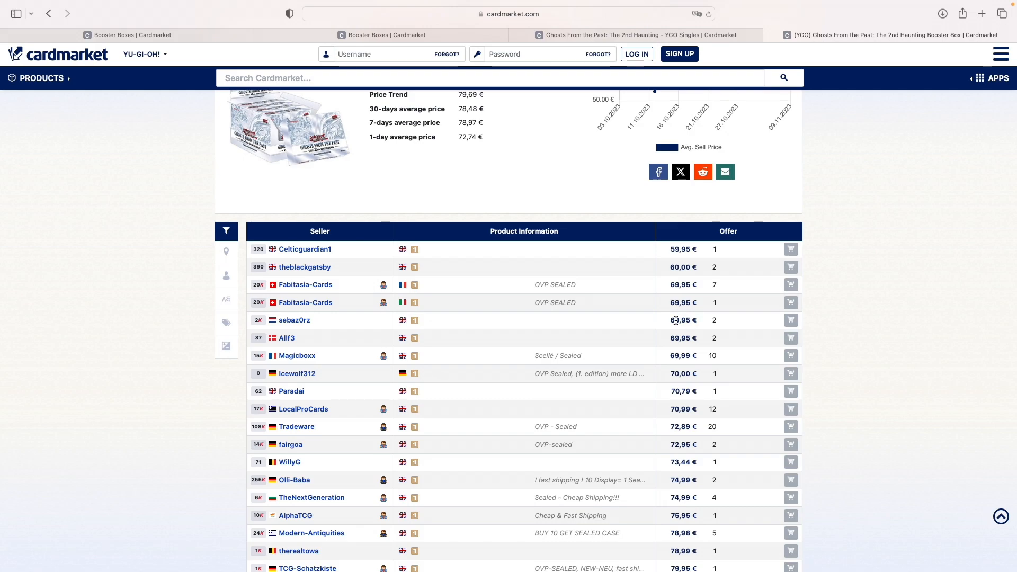
pyautogui.moveTo(463, 132)
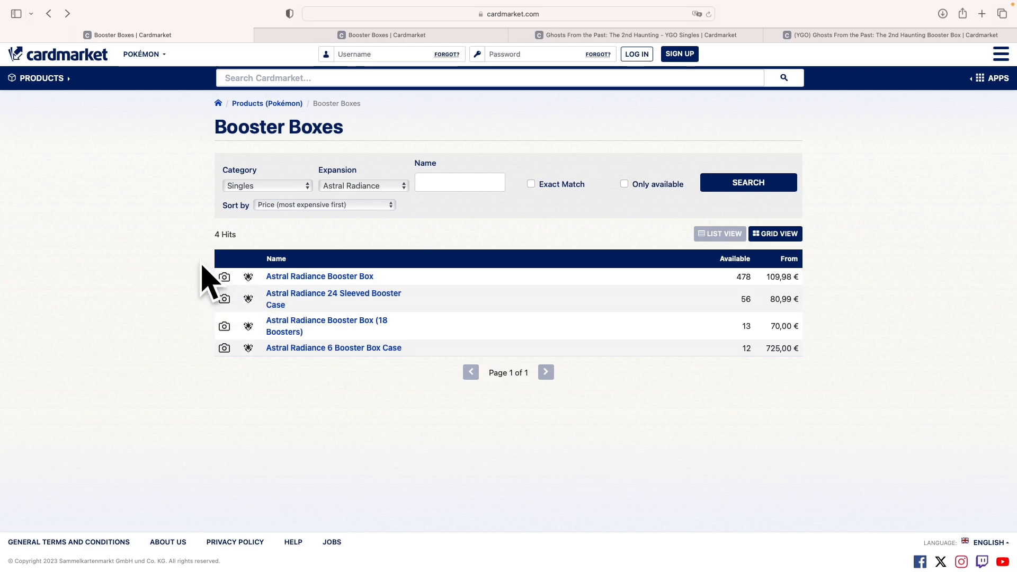
pyautogui.moveTo(208, 278)
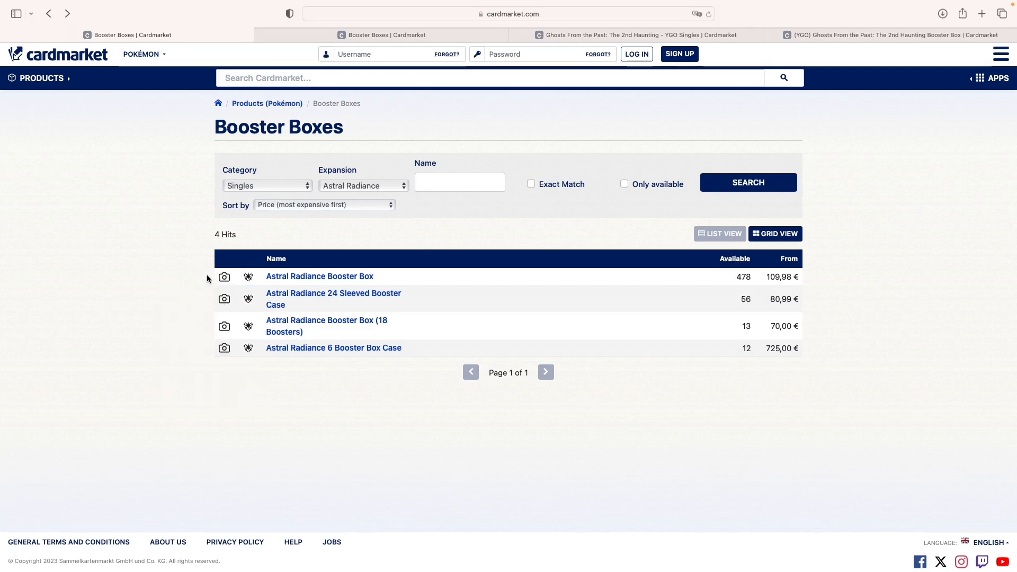
pyautogui.moveTo(225, 277)
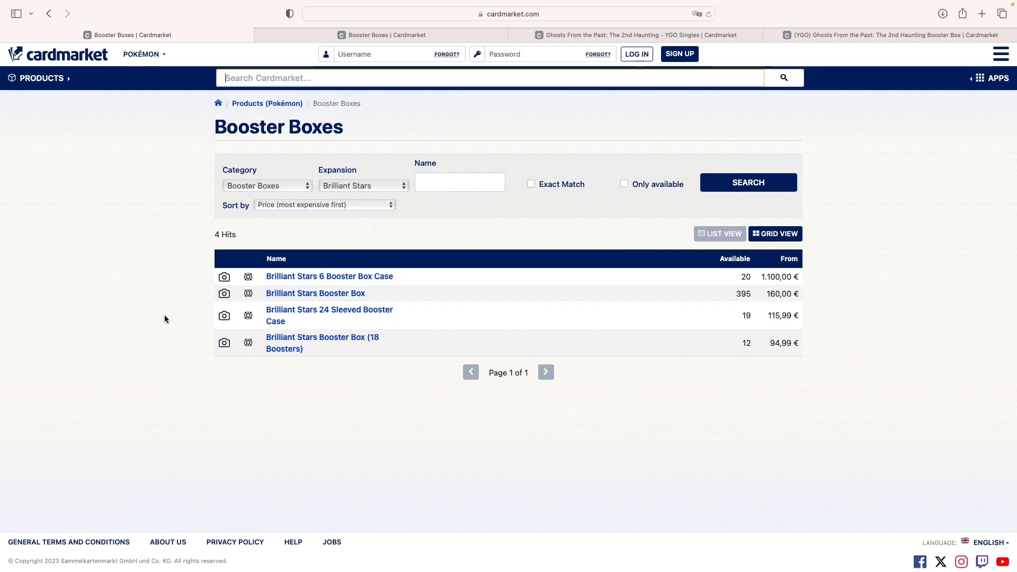
pyautogui.moveTo(169, 318)
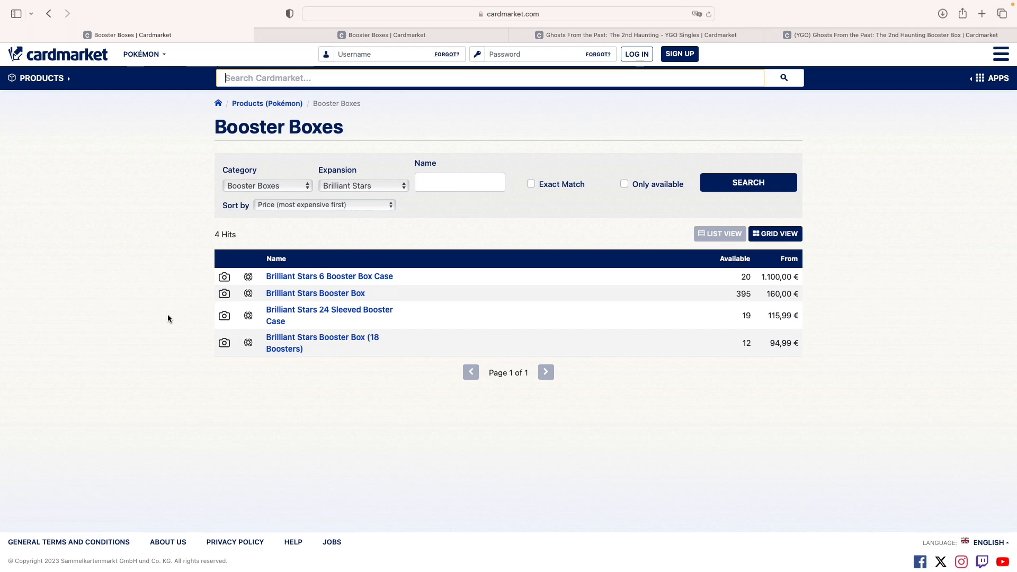
pyautogui.moveTo(225, 293)
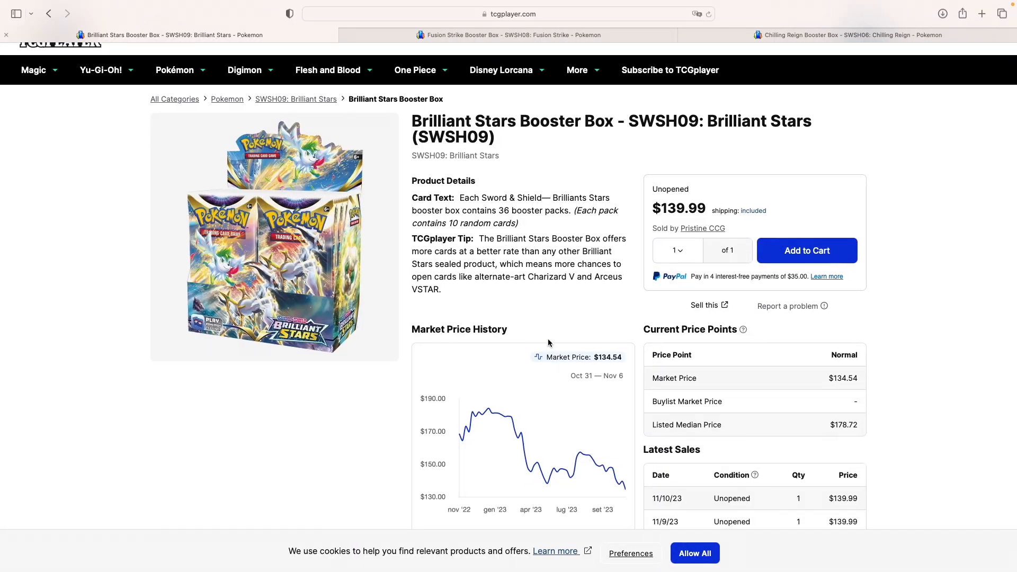
# Step: Scroll the TCGplayer Brilliant Stars Booster Box page showing $139.99
pyautogui.scroll(-3)
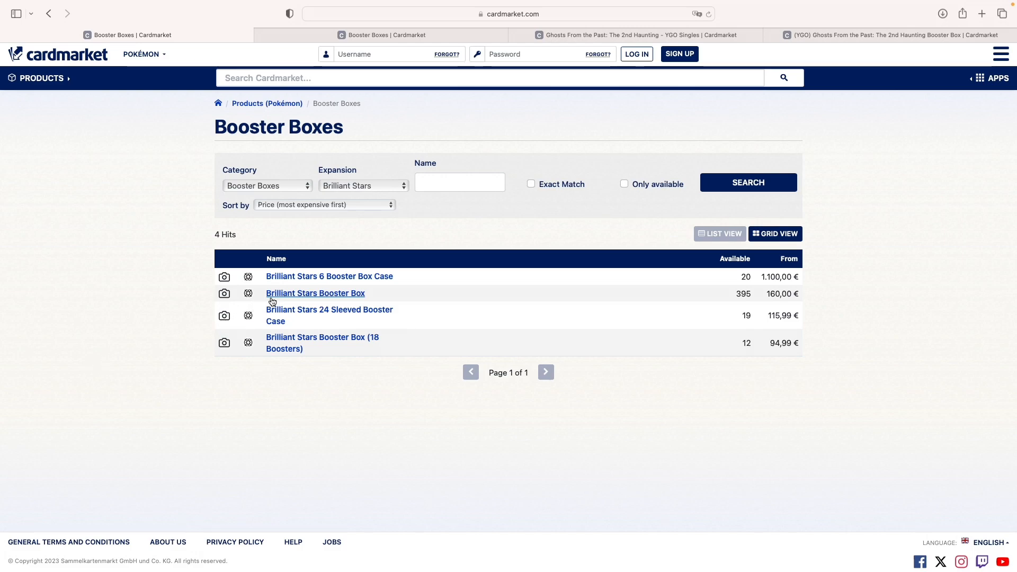
# Step: Show the Brilliant Stars Booster Box page with 395 items from 160,00 € and scroll its seller offers
pyautogui.click(315, 292)
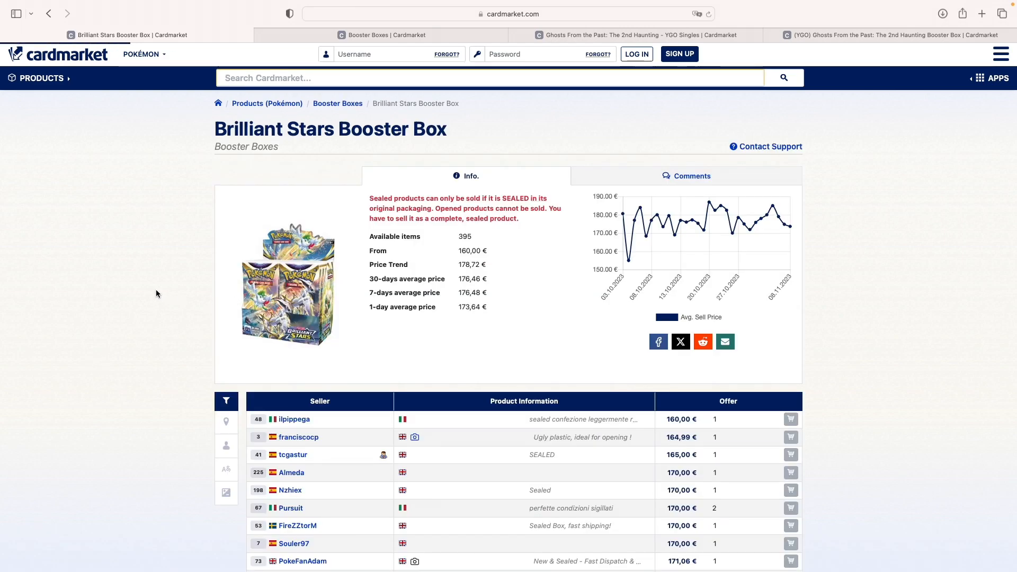
pyautogui.scroll(-3)
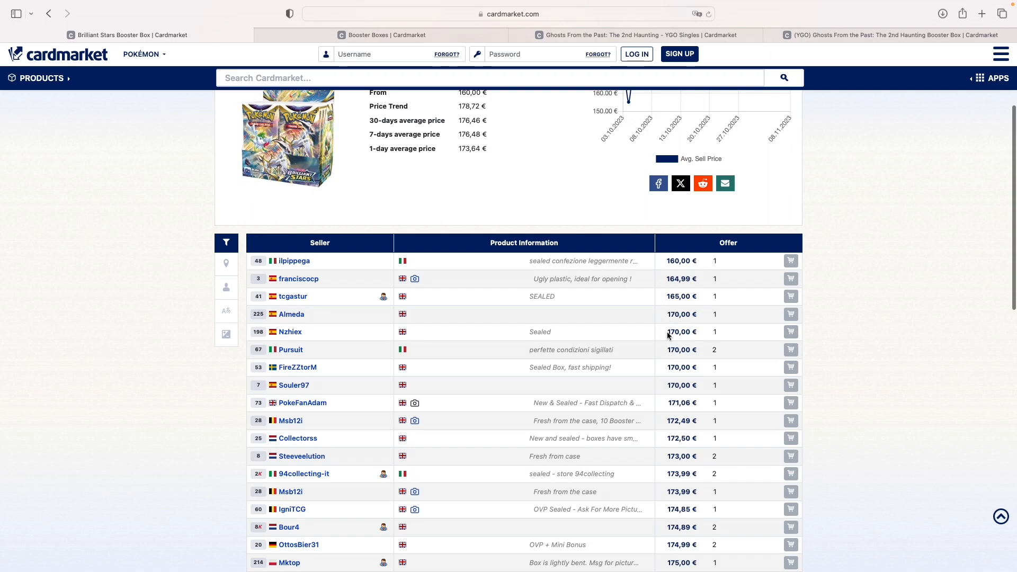
pyautogui.moveTo(664, 334)
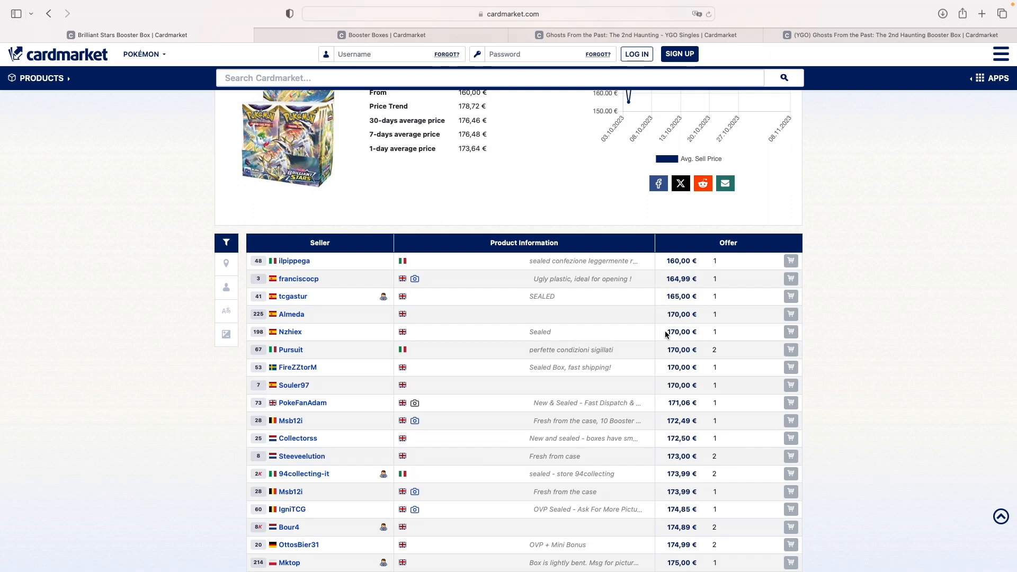
pyautogui.moveTo(273, 339)
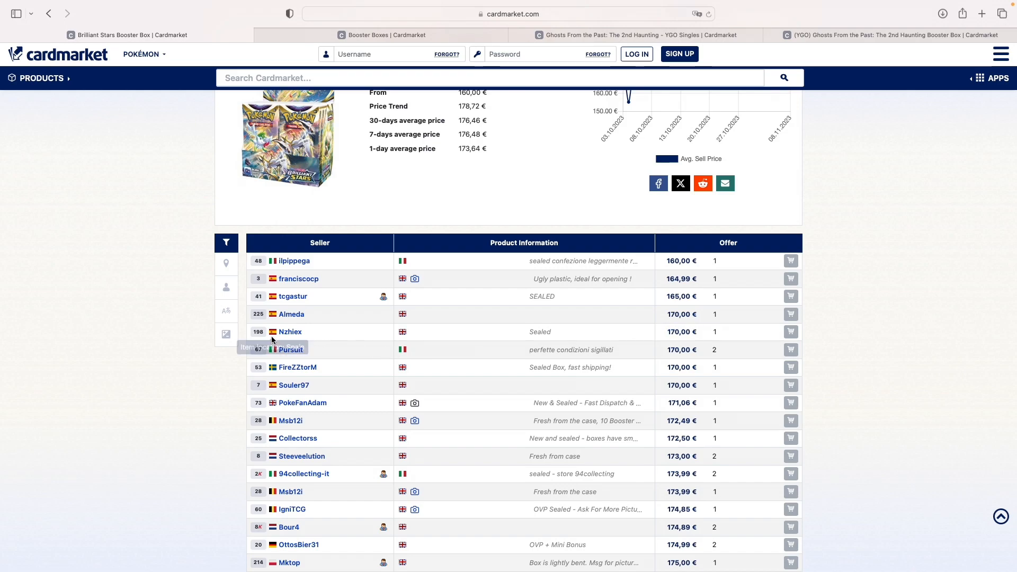
pyautogui.moveTo(733, 396)
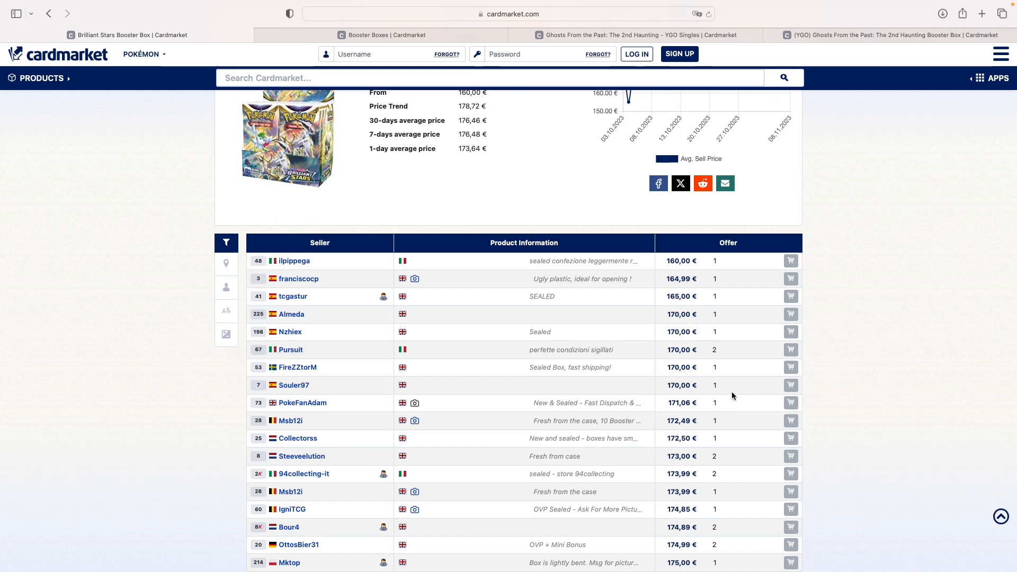
pyautogui.scroll(-3)
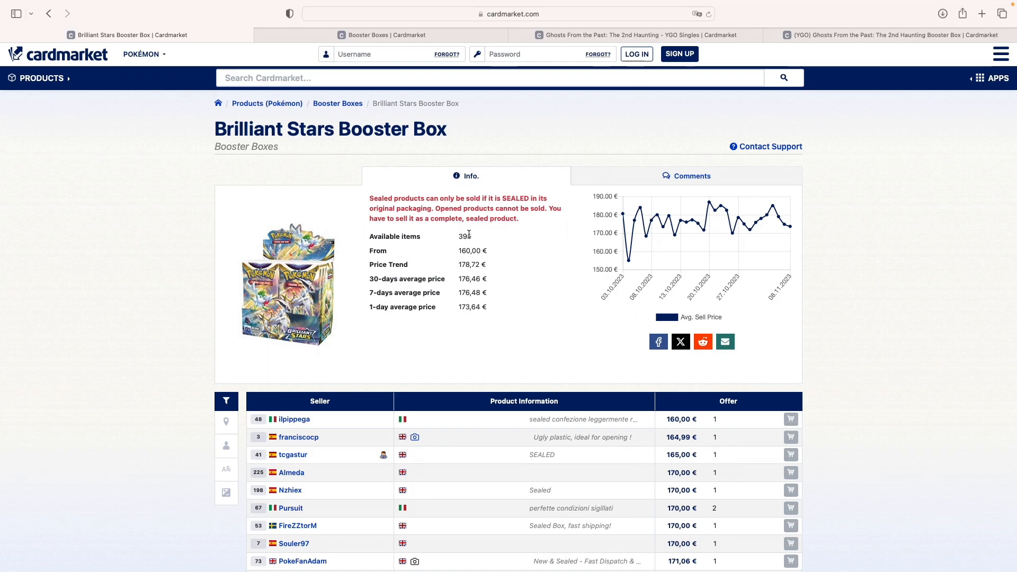
pyautogui.scroll(-3)
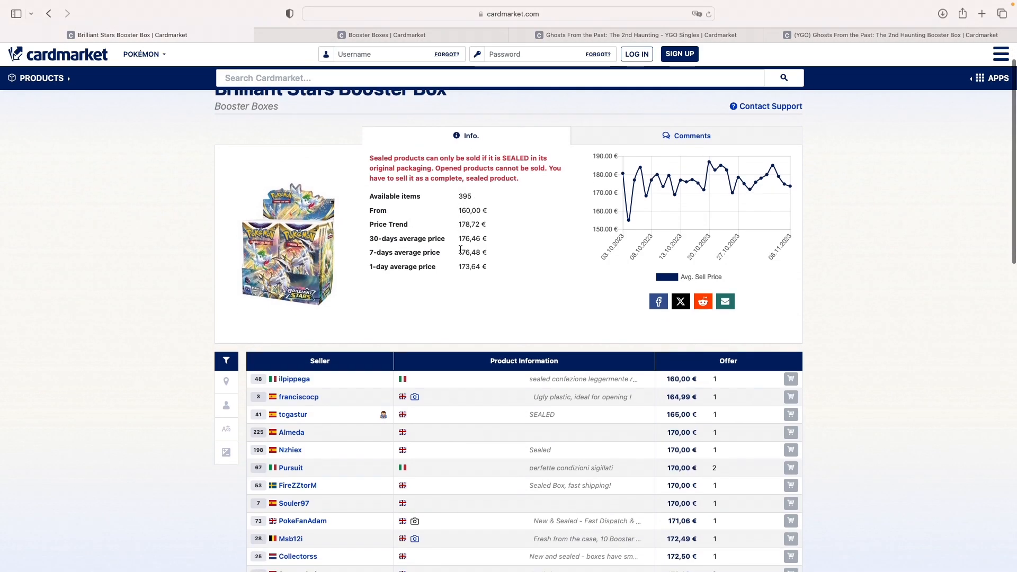
pyautogui.scroll(-3)
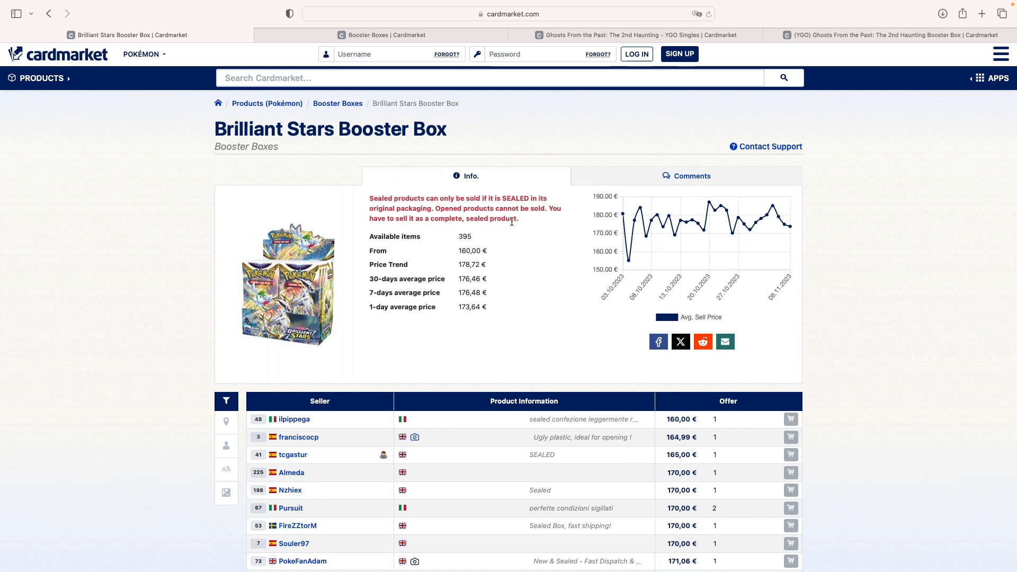
pyautogui.scroll(-3)
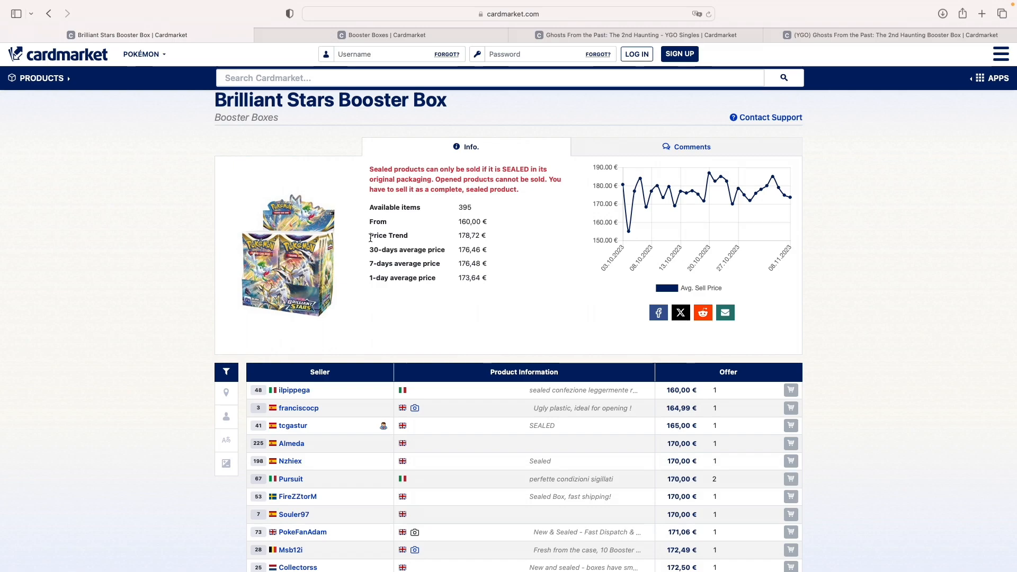
pyautogui.moveTo(418, 241)
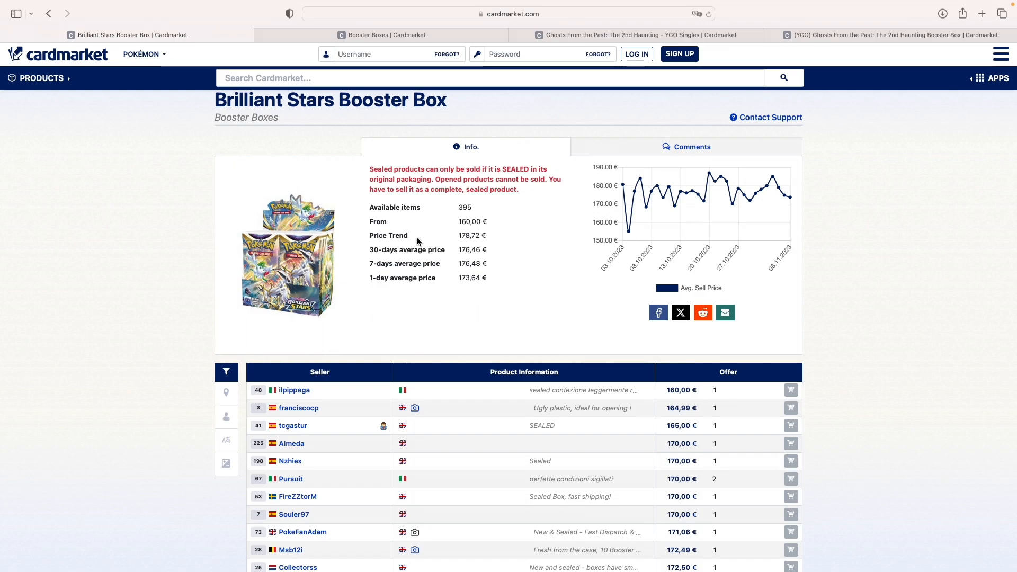